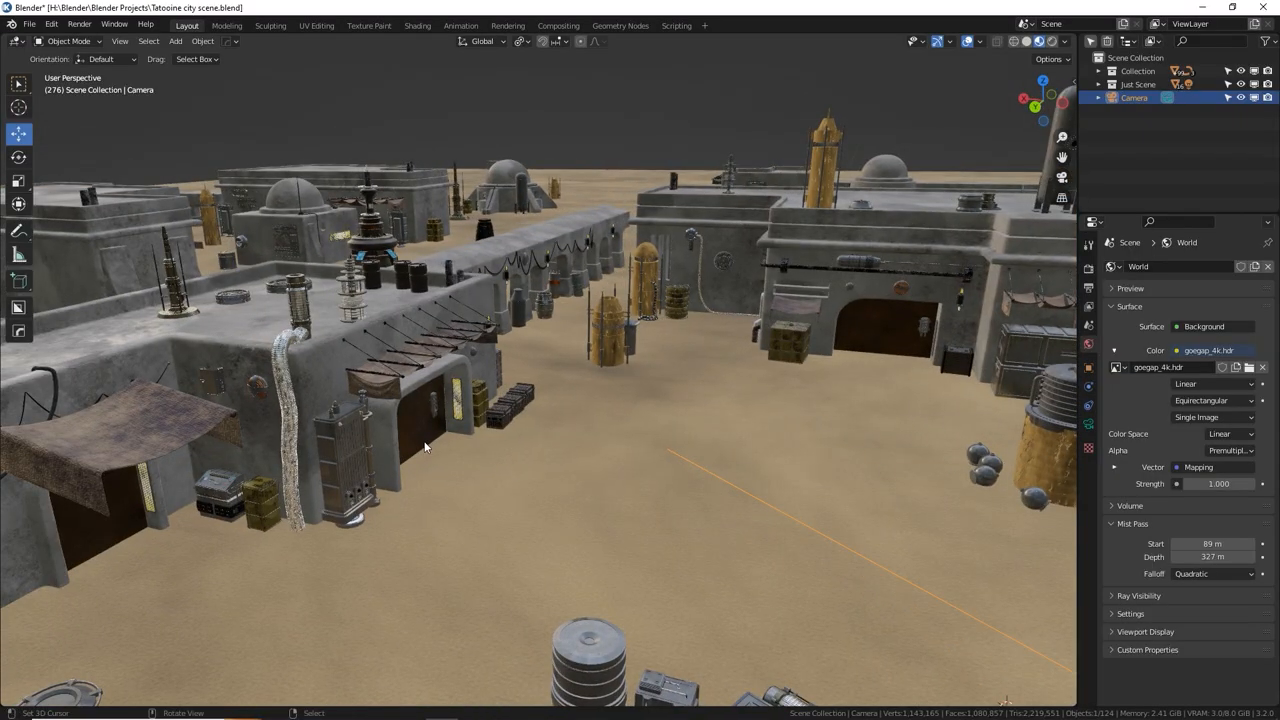
- Look through the scene camera (Numpad 0) and select it in the Outliner
key("KP_0")
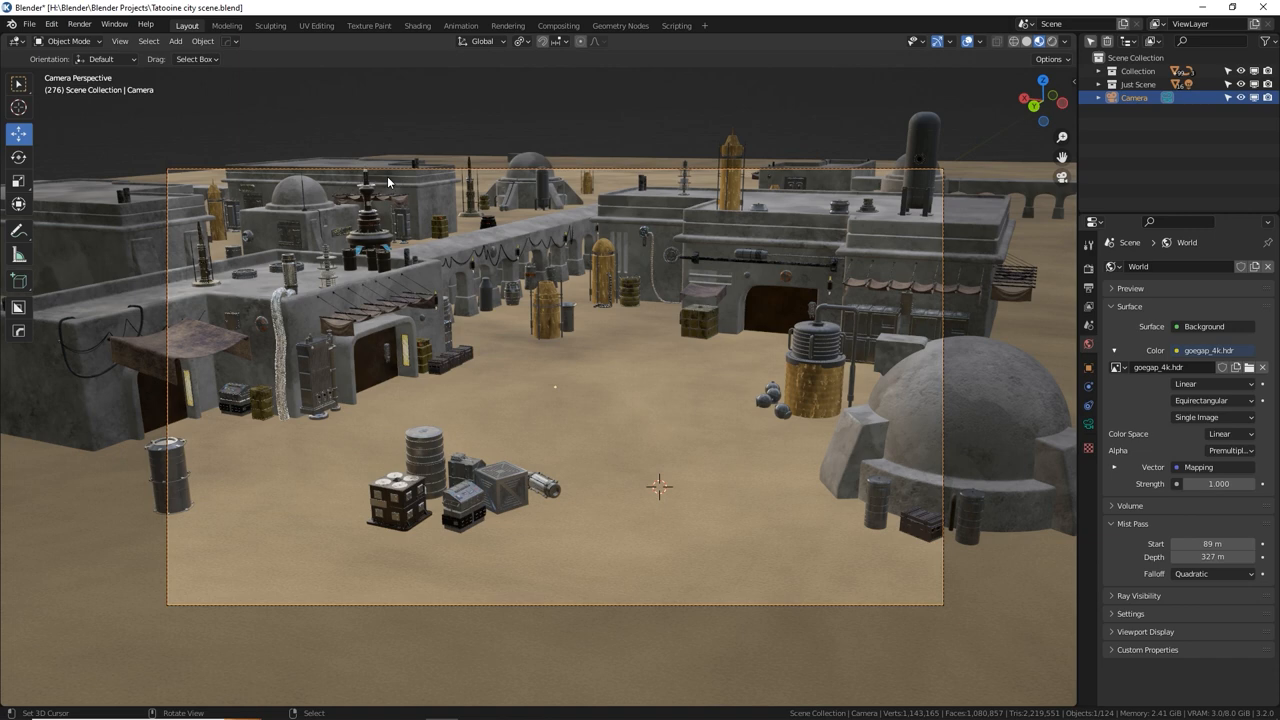
mouse_move(266, 452)
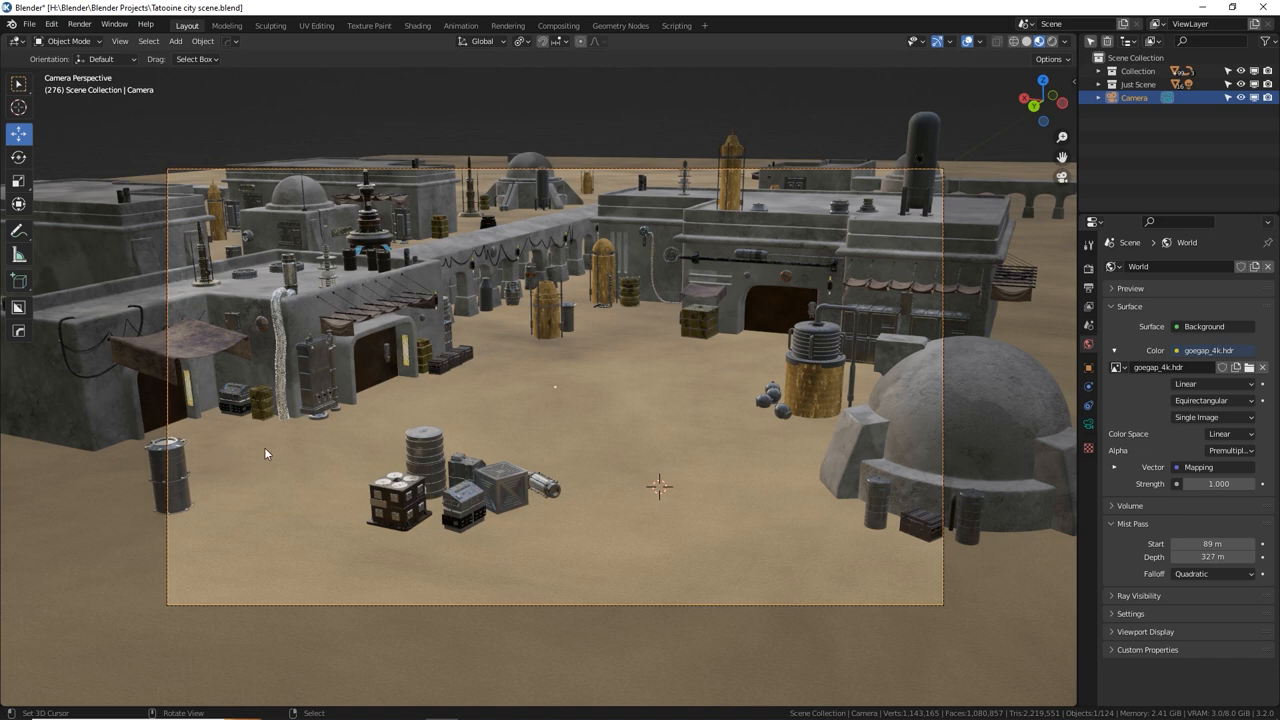
left_click(1136, 96)
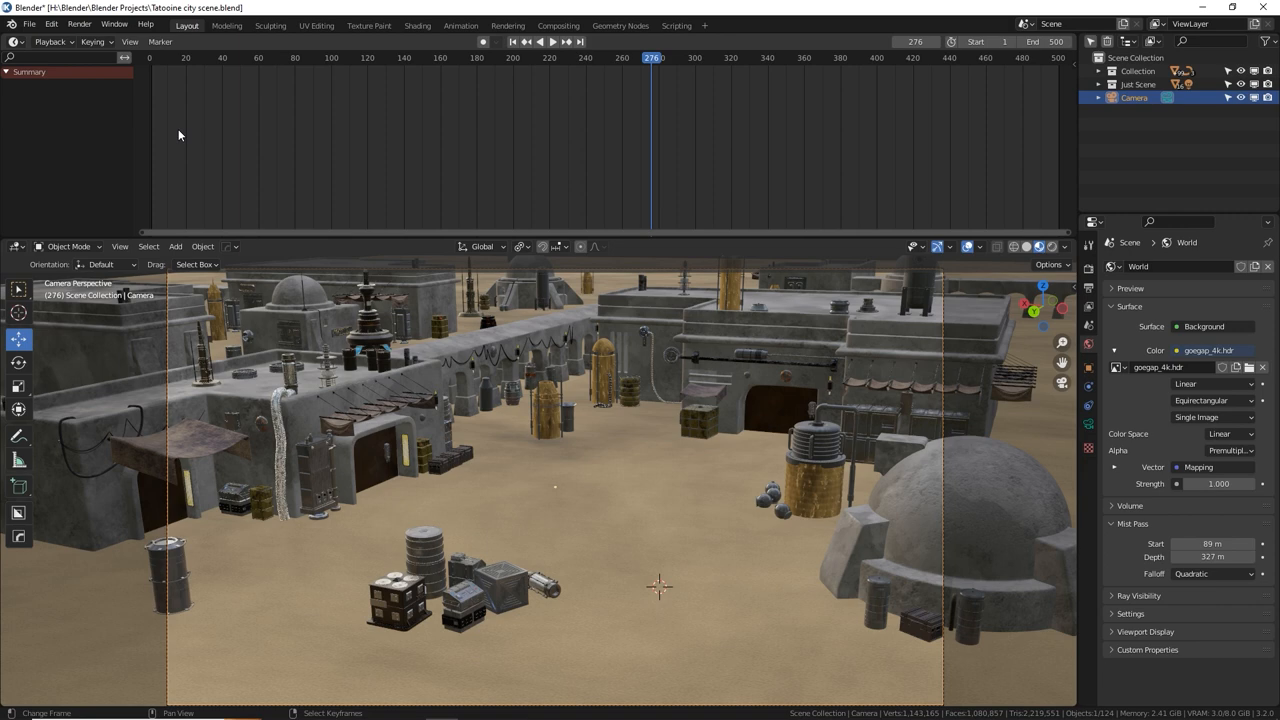
- Move the playhead to the start frame and set Frame End to 7
left_click(156, 56)
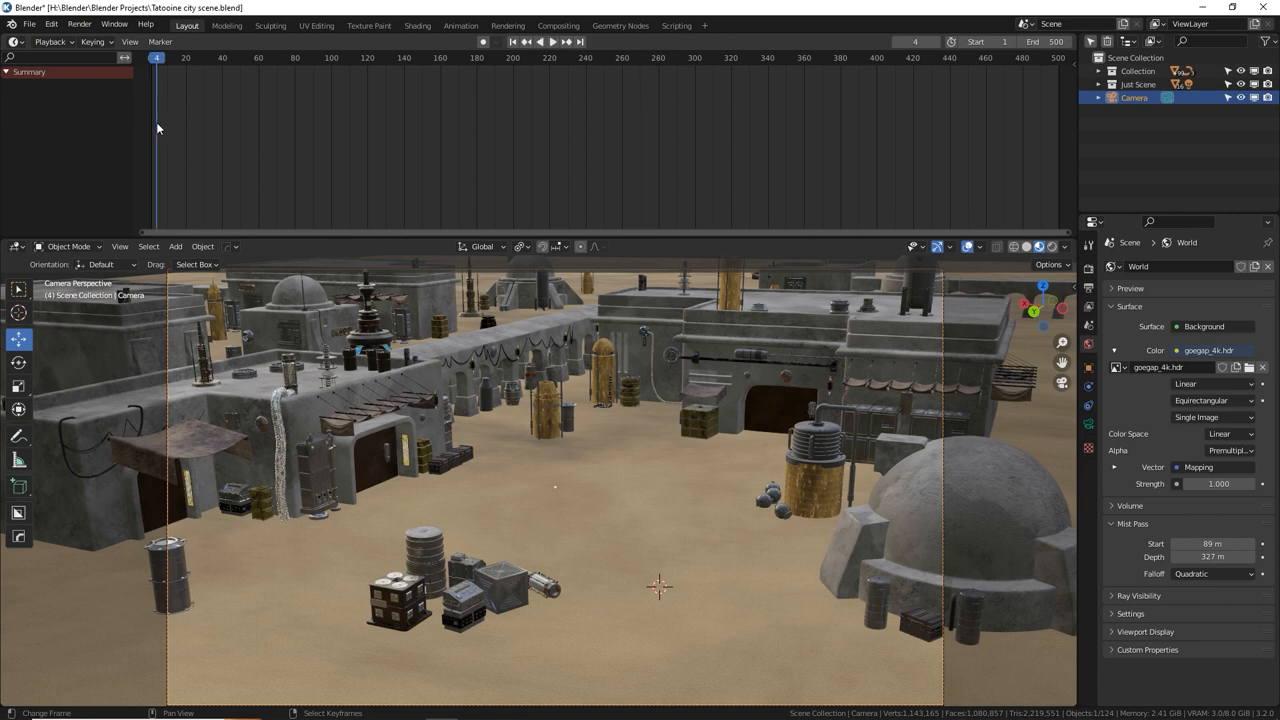
left_click(152, 56)
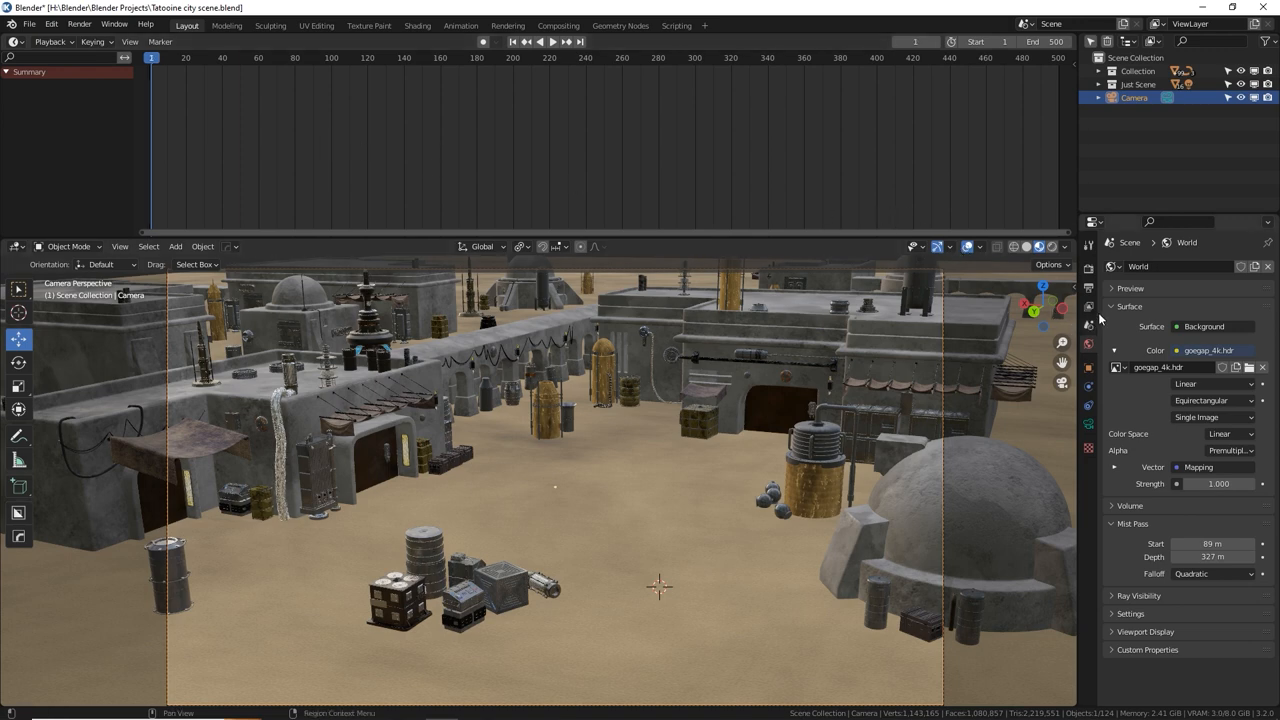
mouse_move(1096, 288)
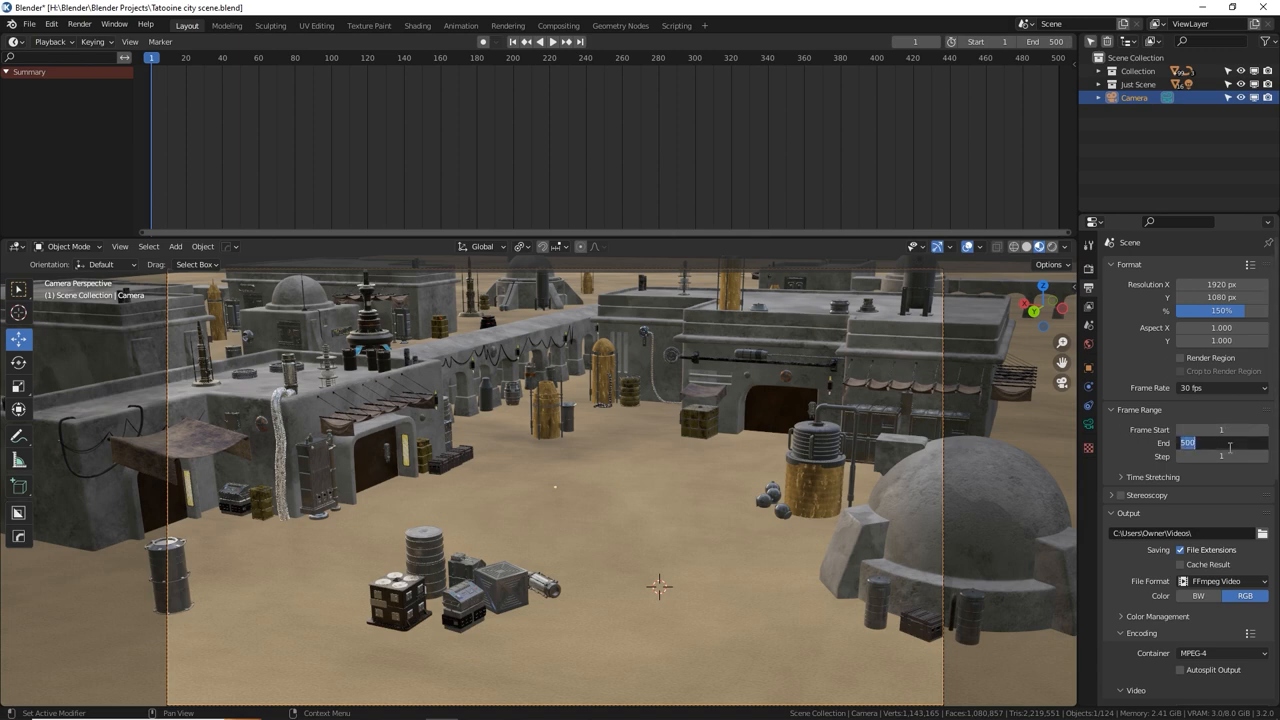
type("7")
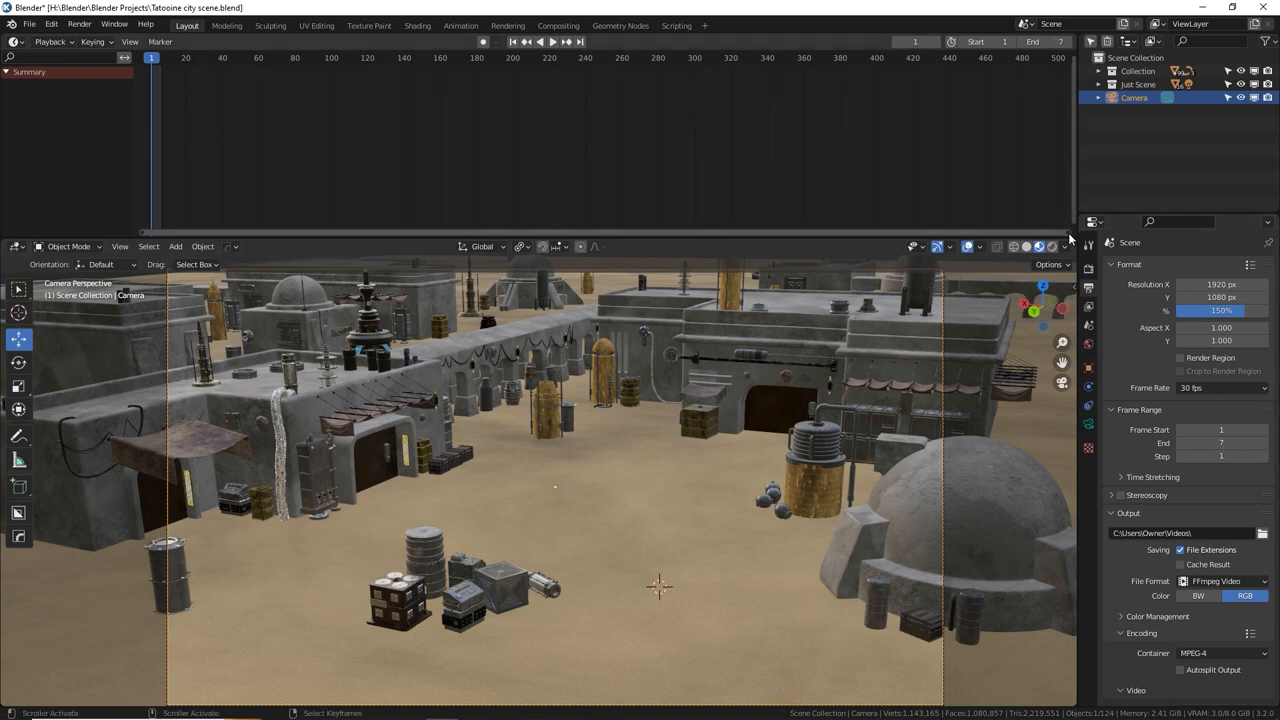
scroll("down", 3)
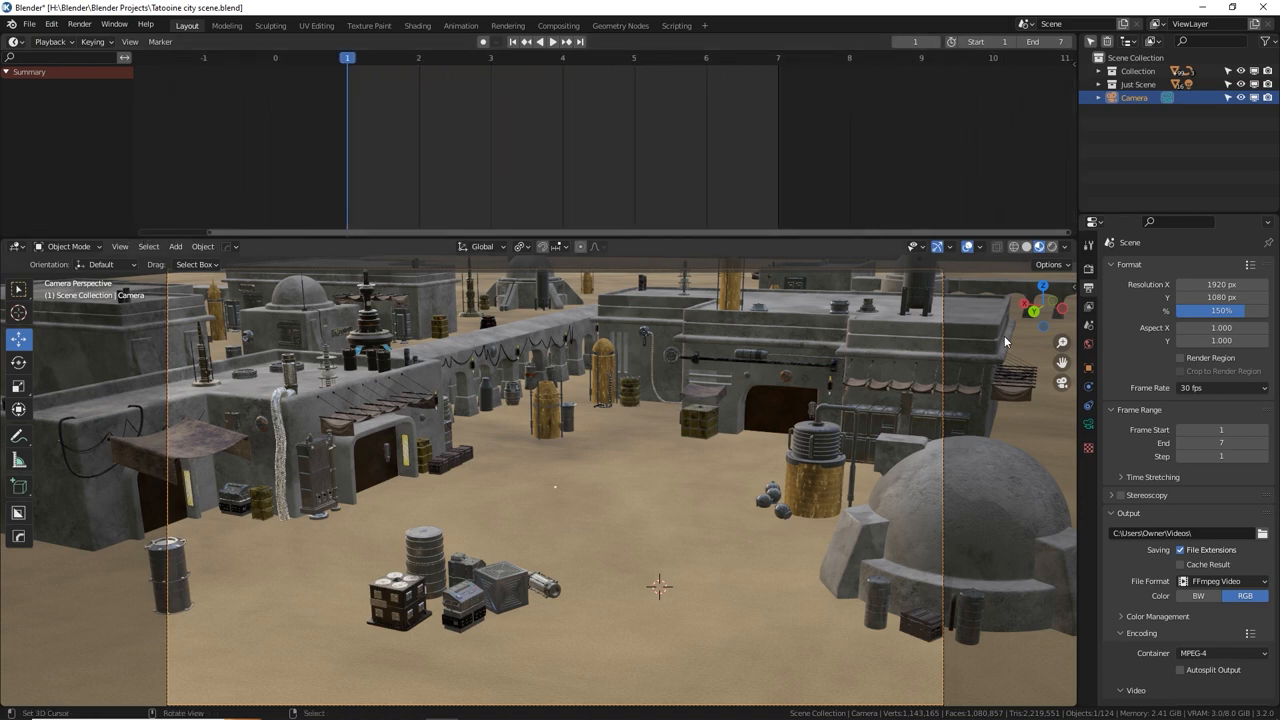
- Bind the selected camera to a timeline marker at the first frame
left_click(1136, 96)
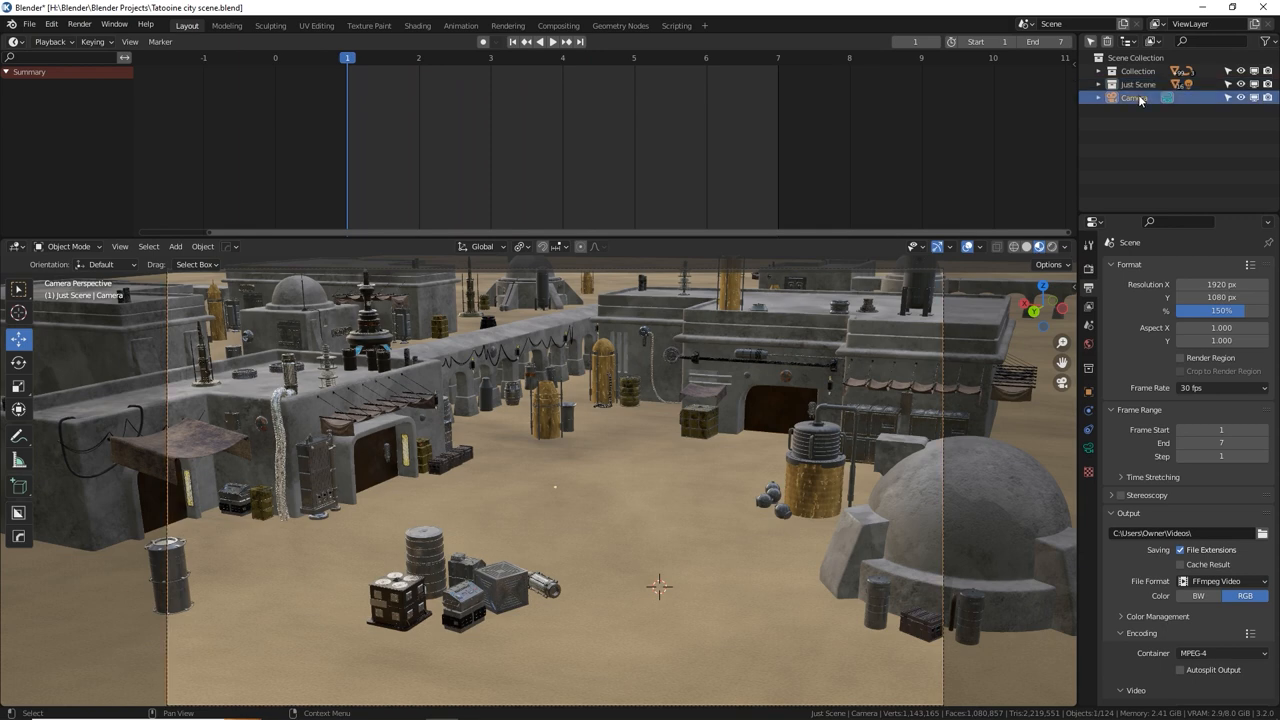
left_click(1136, 98)
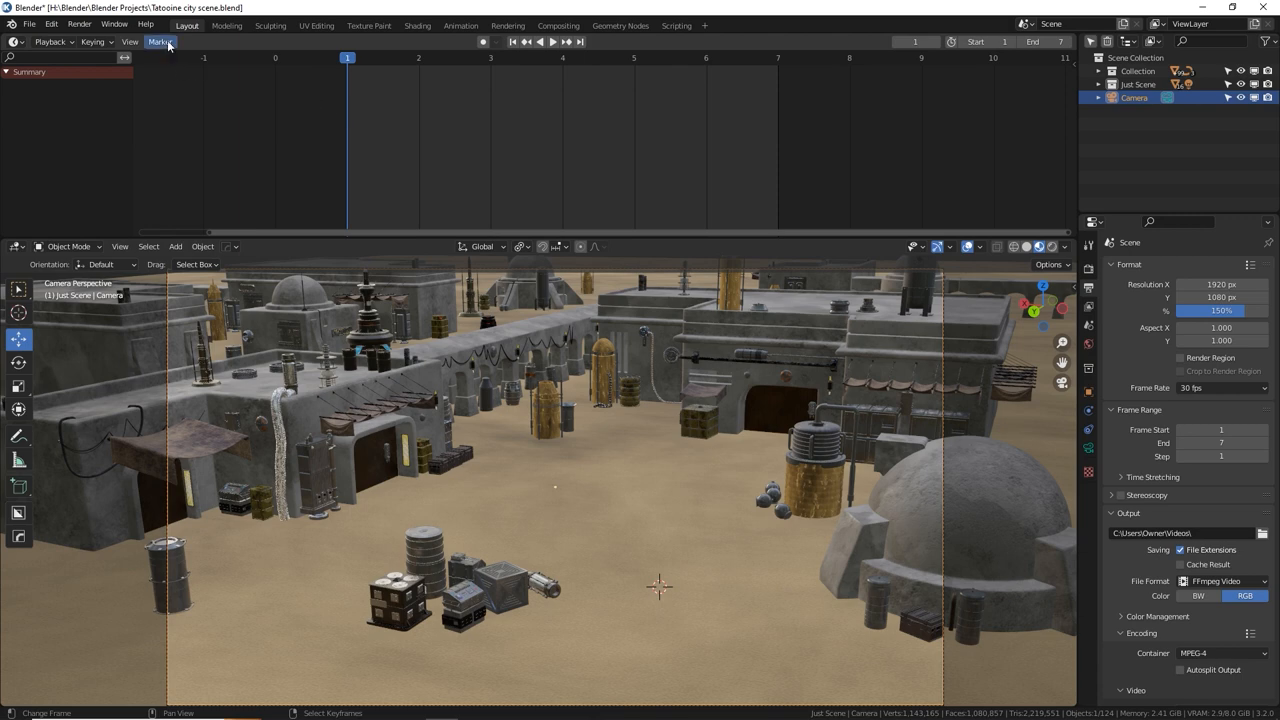
left_click(160, 42)
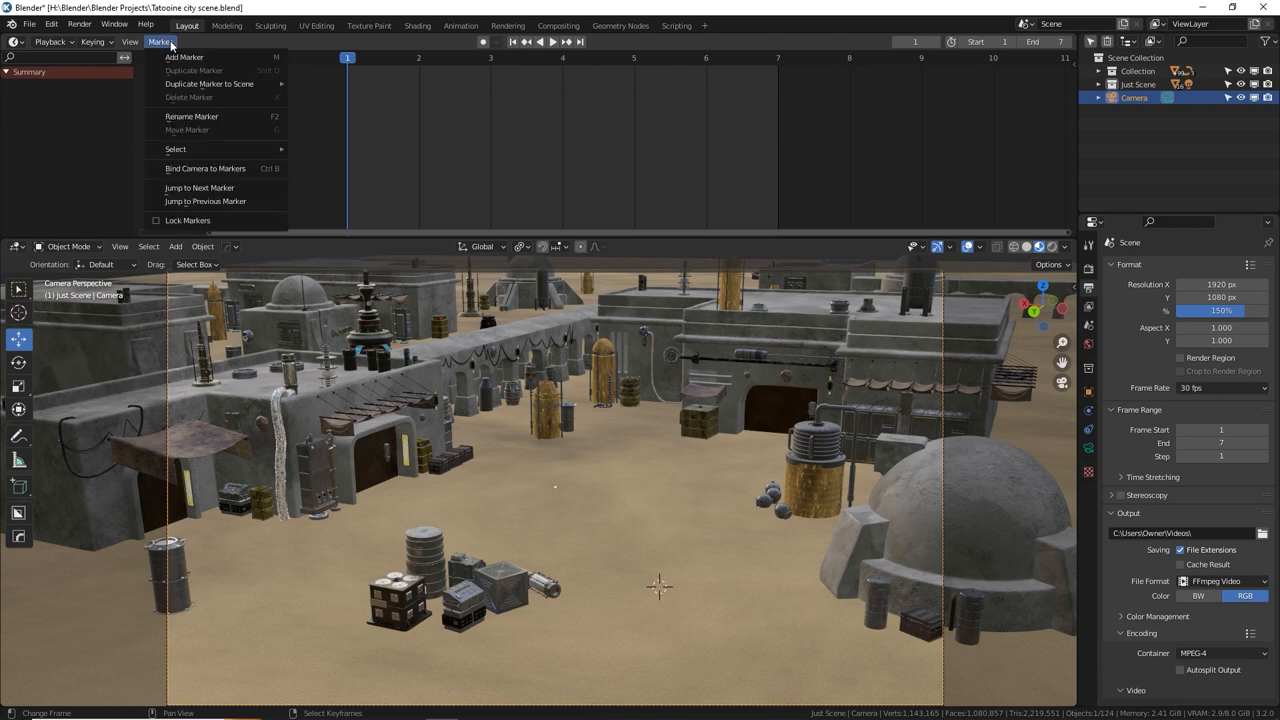
left_click(184, 56)
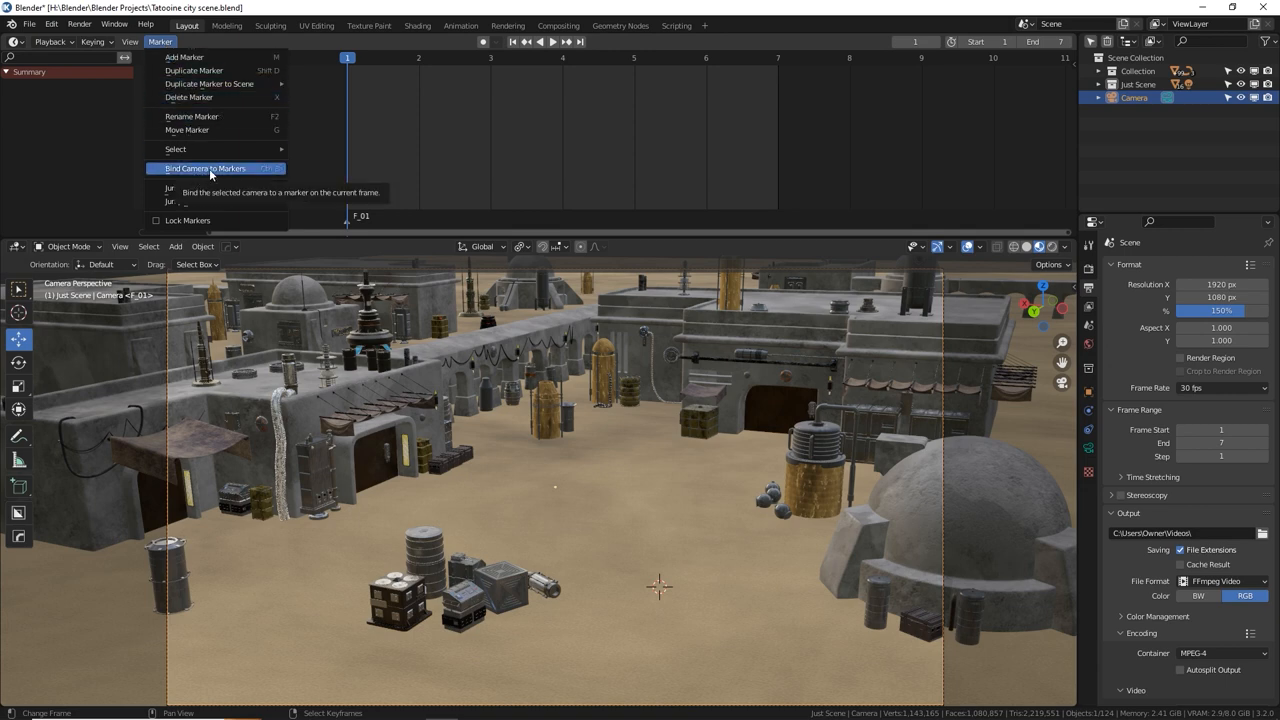
left_click(204, 168)
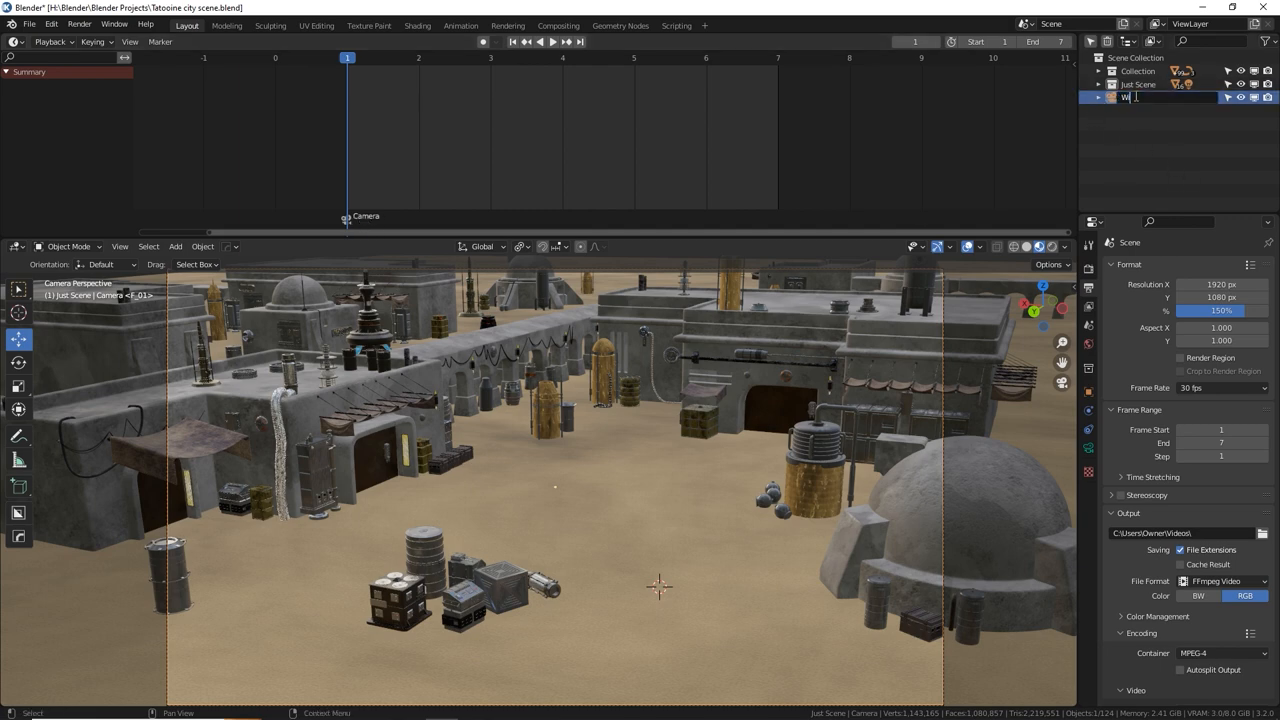
- Rename the camera to 'Wide view' in the Outliner
type("Wide view")
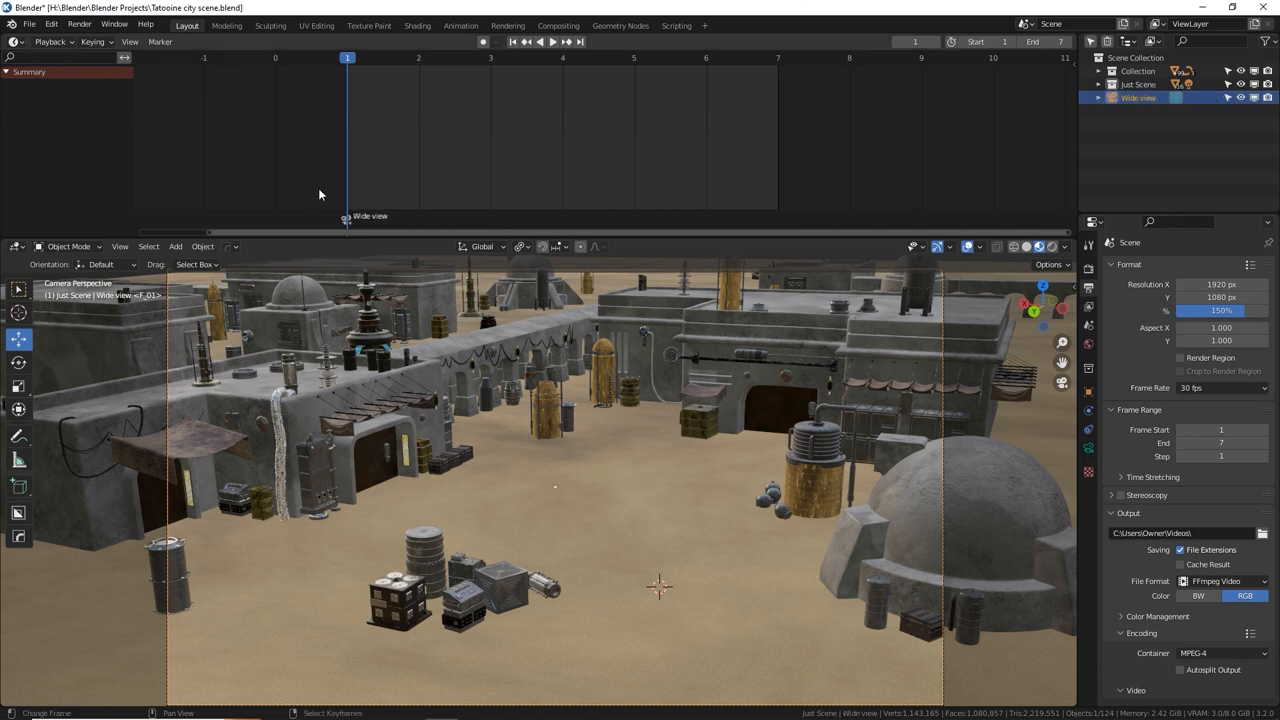
mouse_move(352, 212)
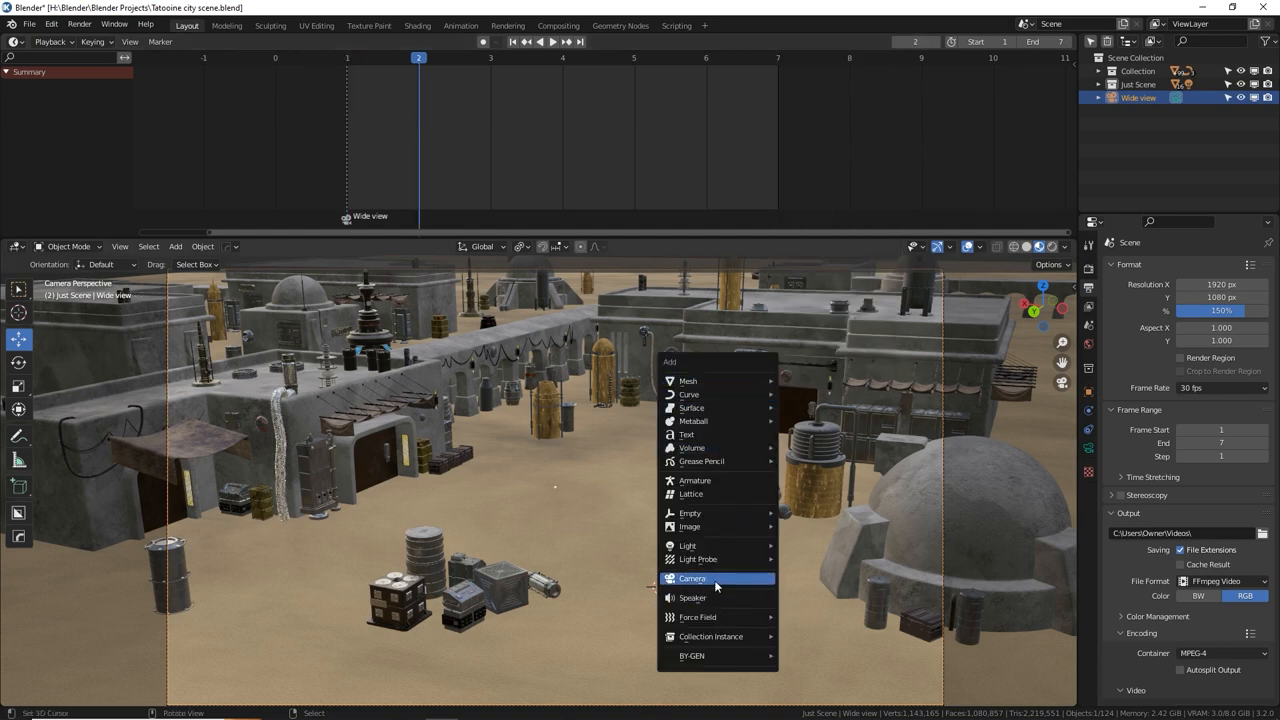
- Add a second camera, move it into the Scene Collection and name it Crates
left_click(692, 578)
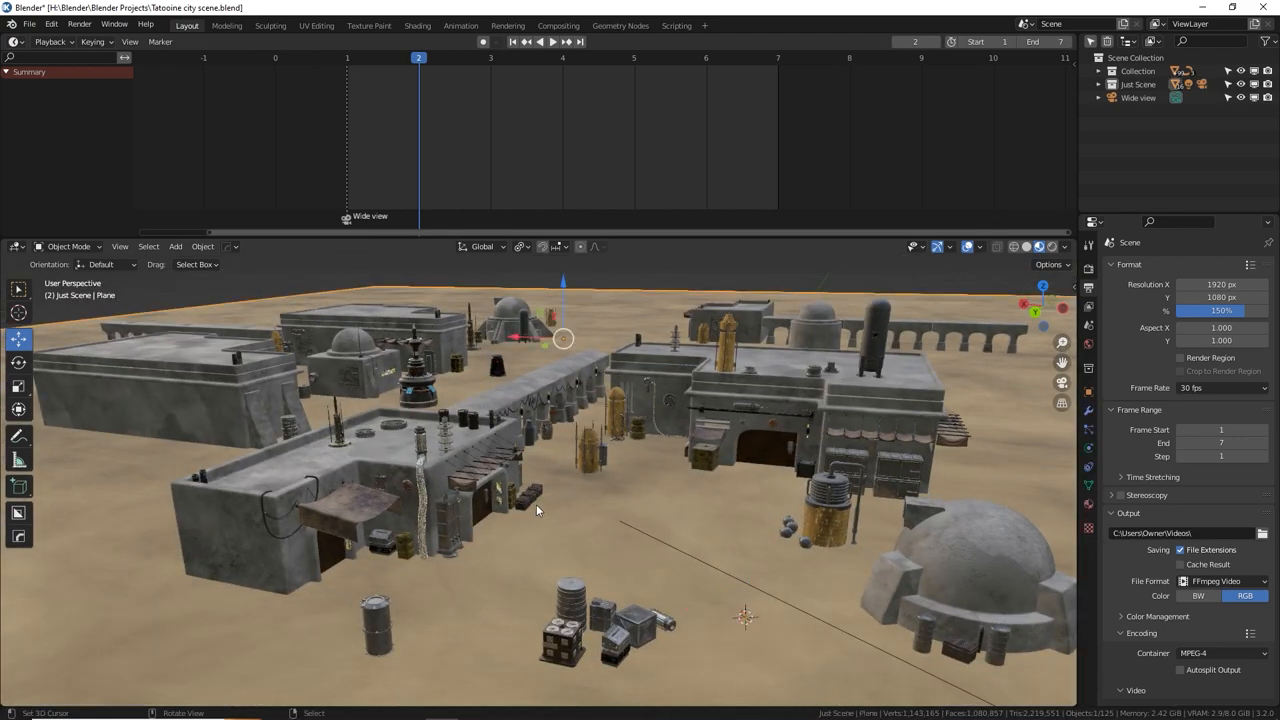
left_click(616, 624)
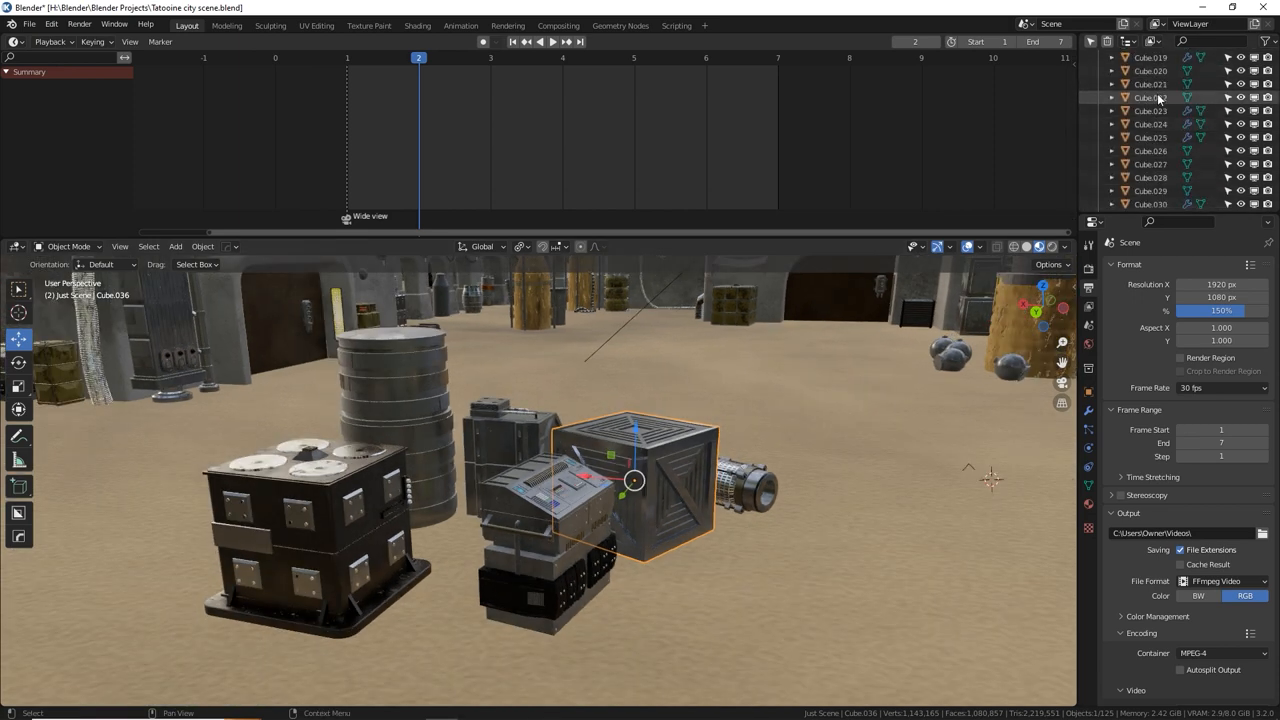
left_click(1148, 160)
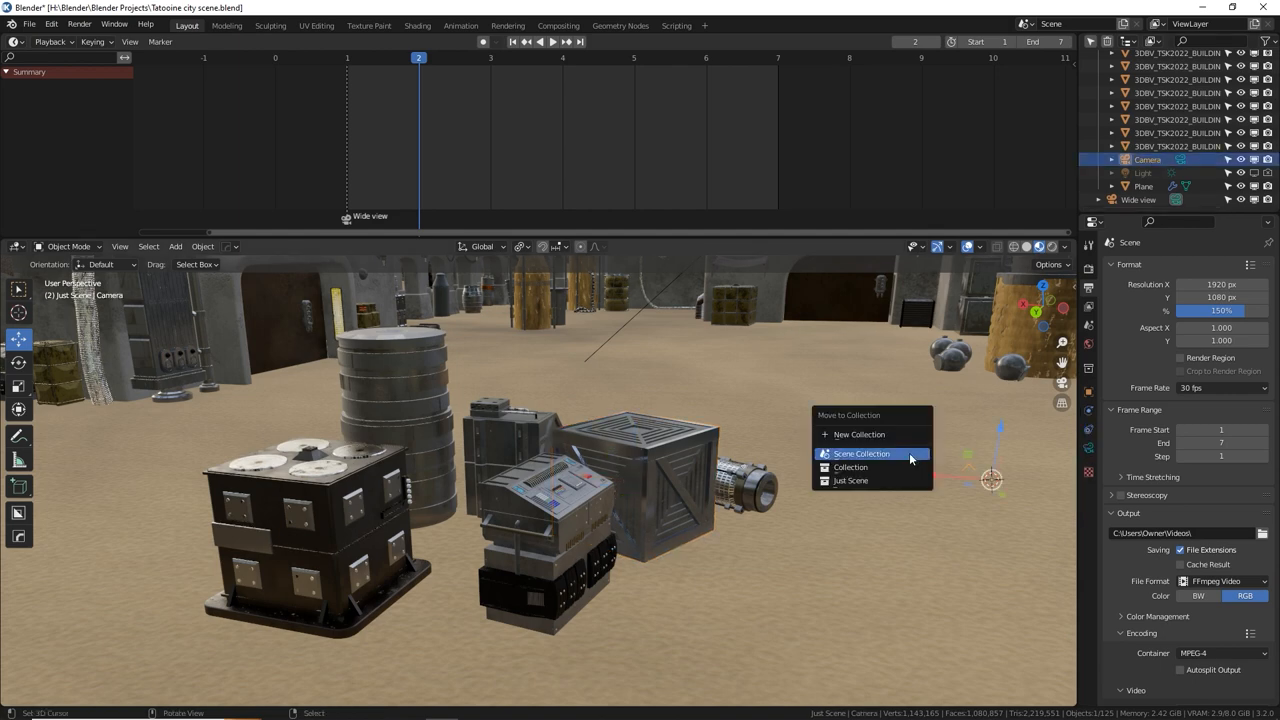
left_click(862, 452)
type("Crates")
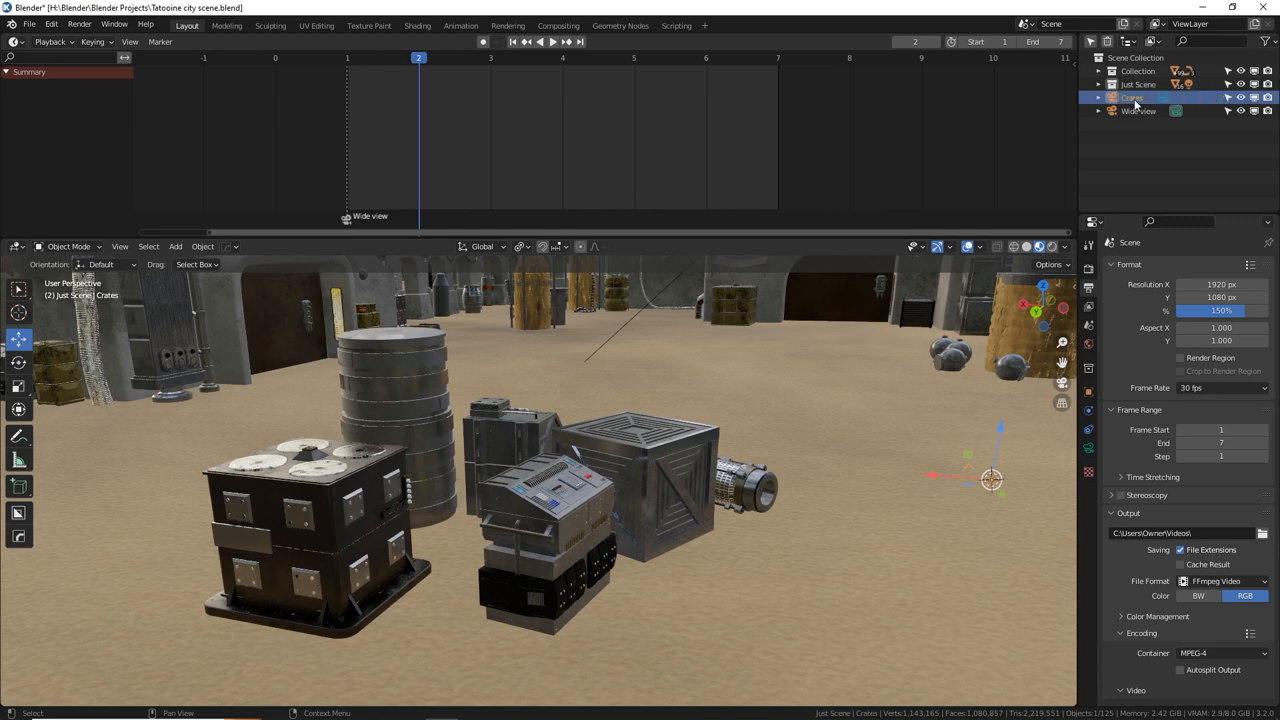
left_click(1136, 98)
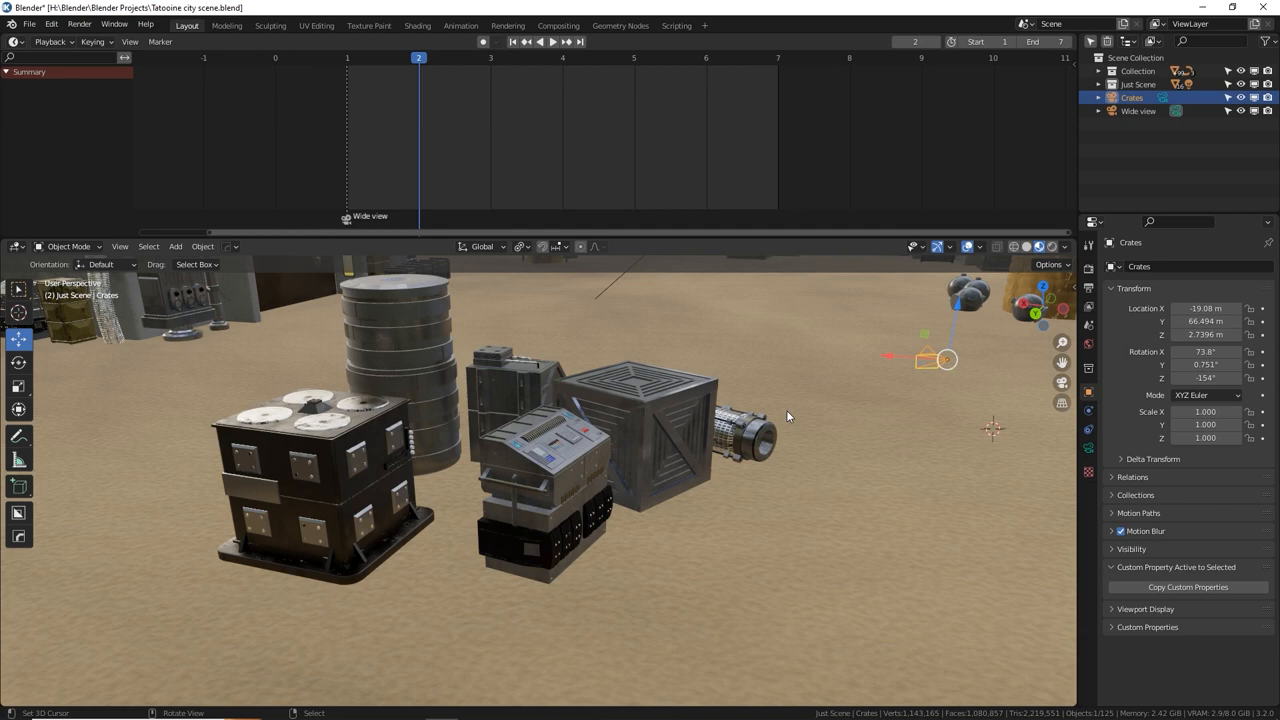
- Make Crates the active camera and align it to the current view of the crates
key("ctrl+0")
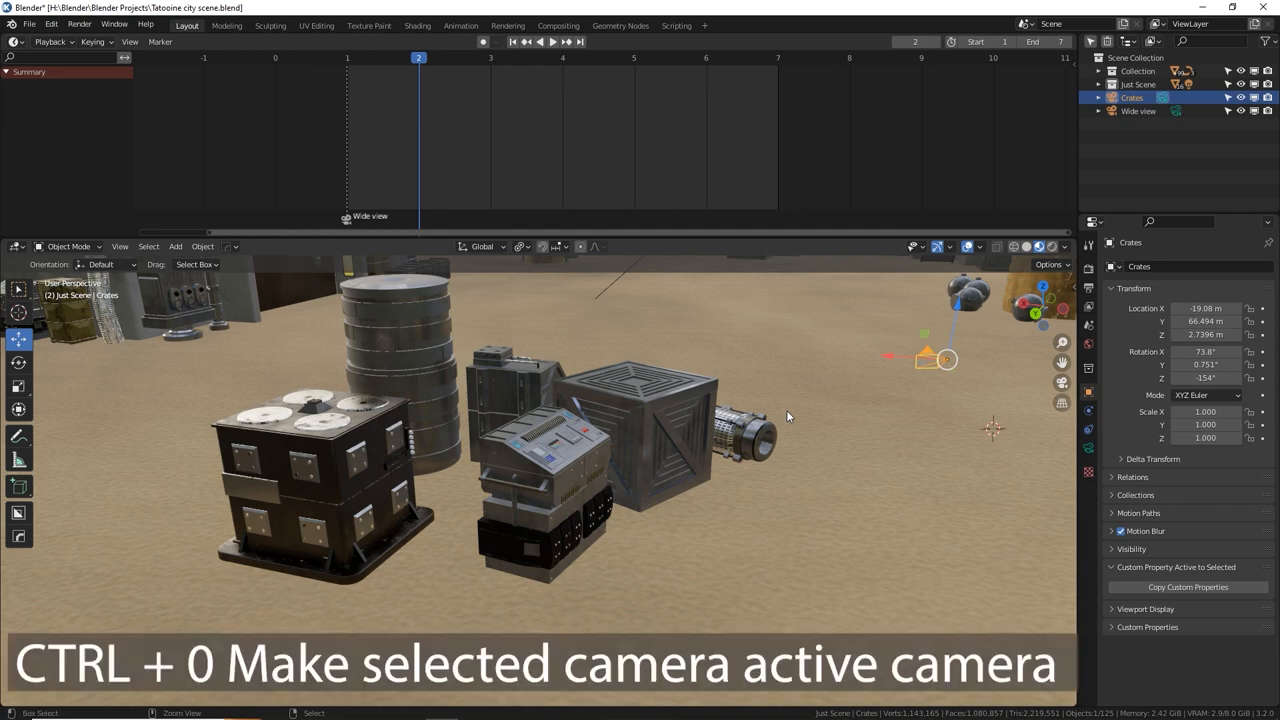
key("ctrl+0")
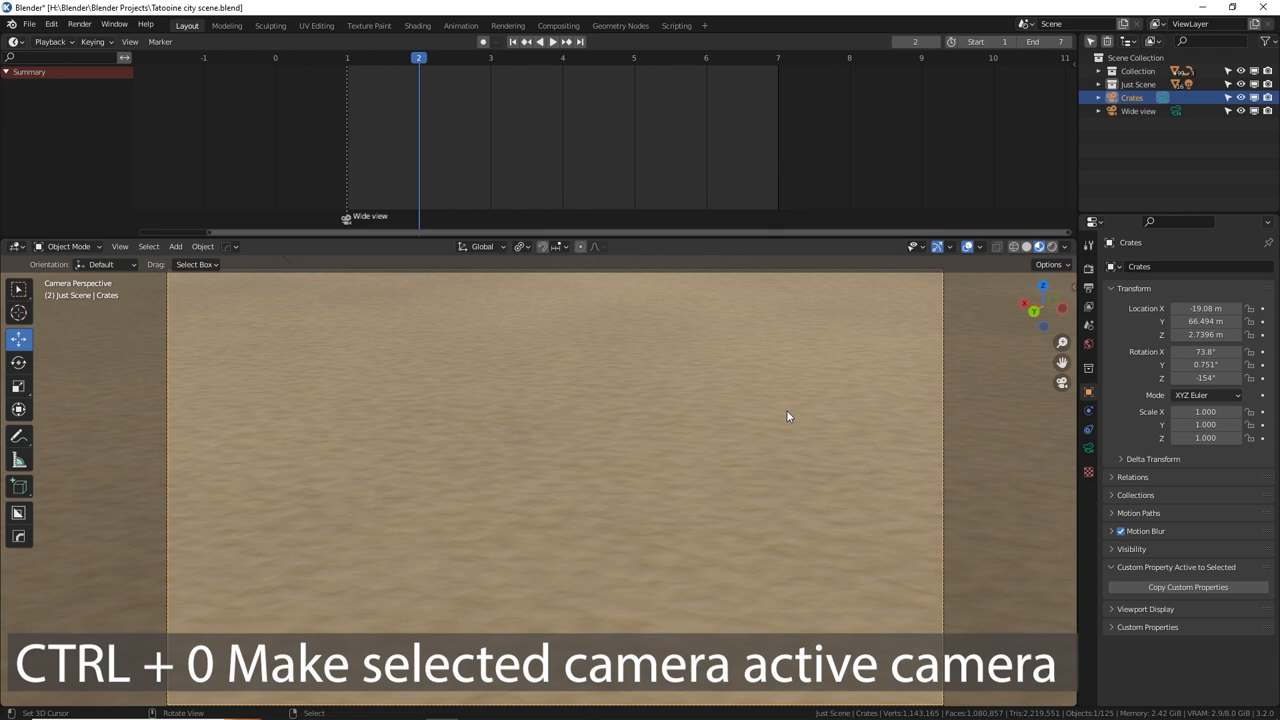
key("KP_0")
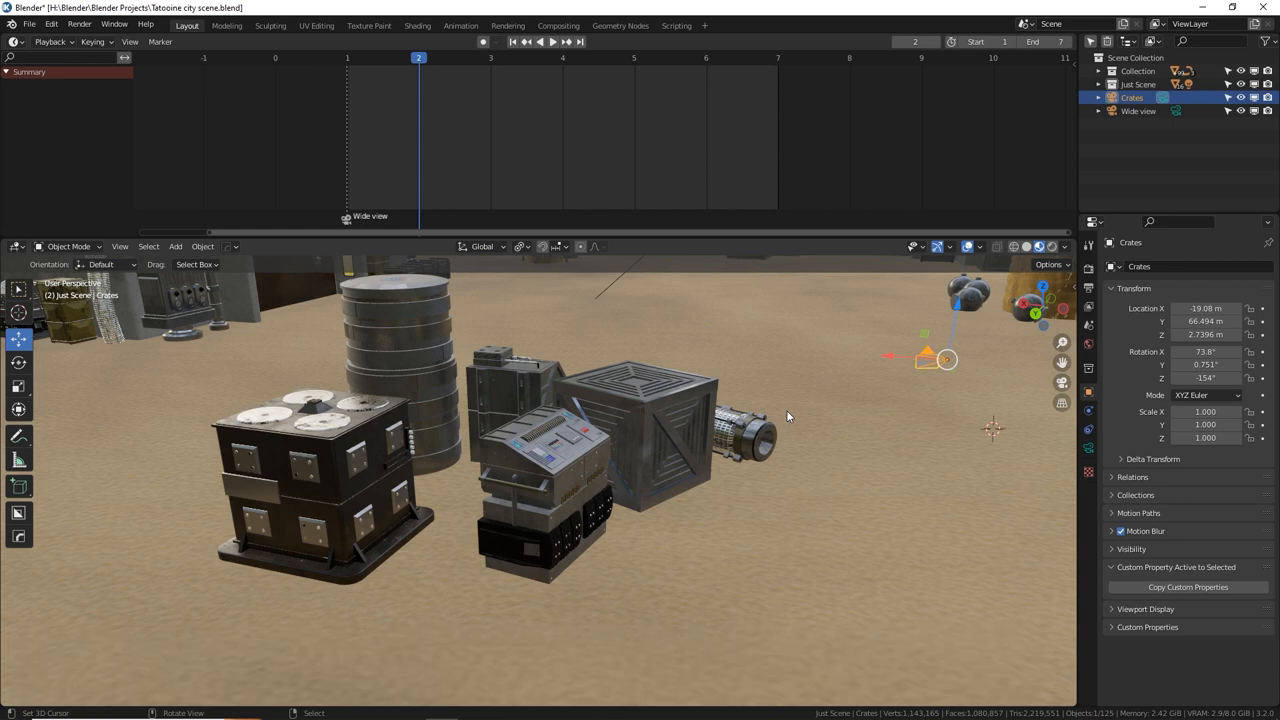
key("ctrl+alt+0")
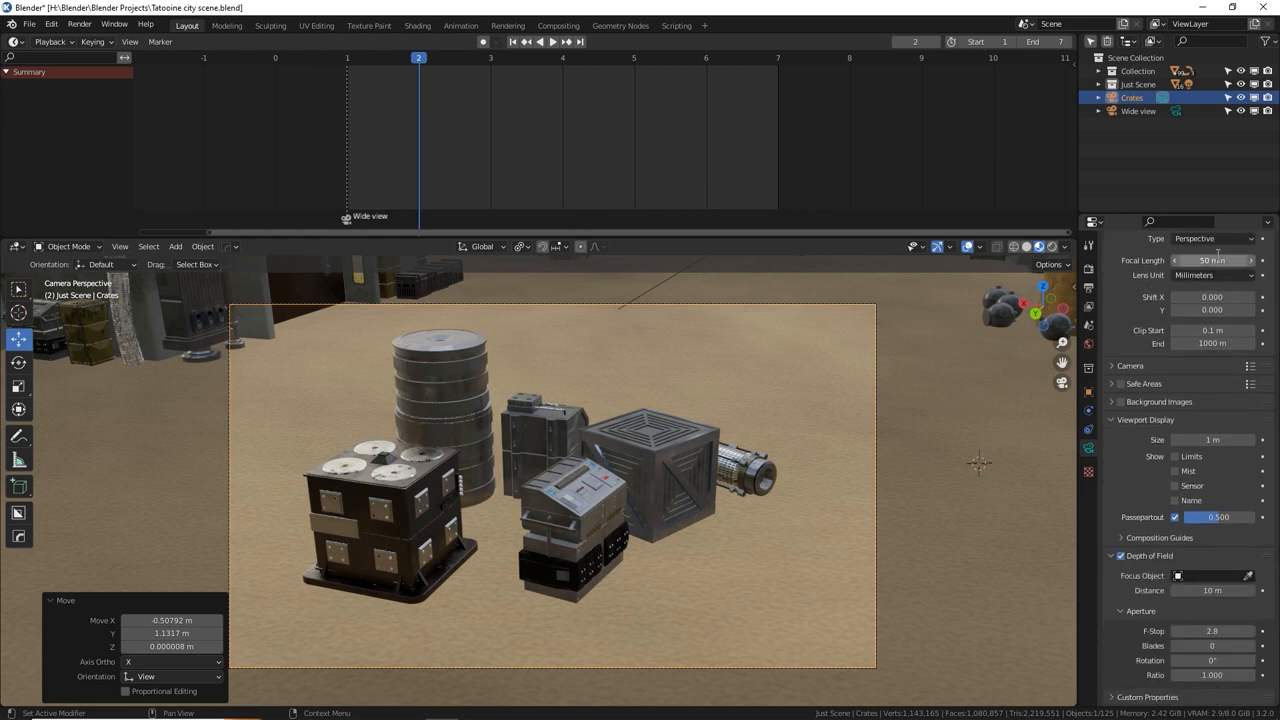
- Enable depth of field with value 85 and set a crate as the Focus Object
type("85")
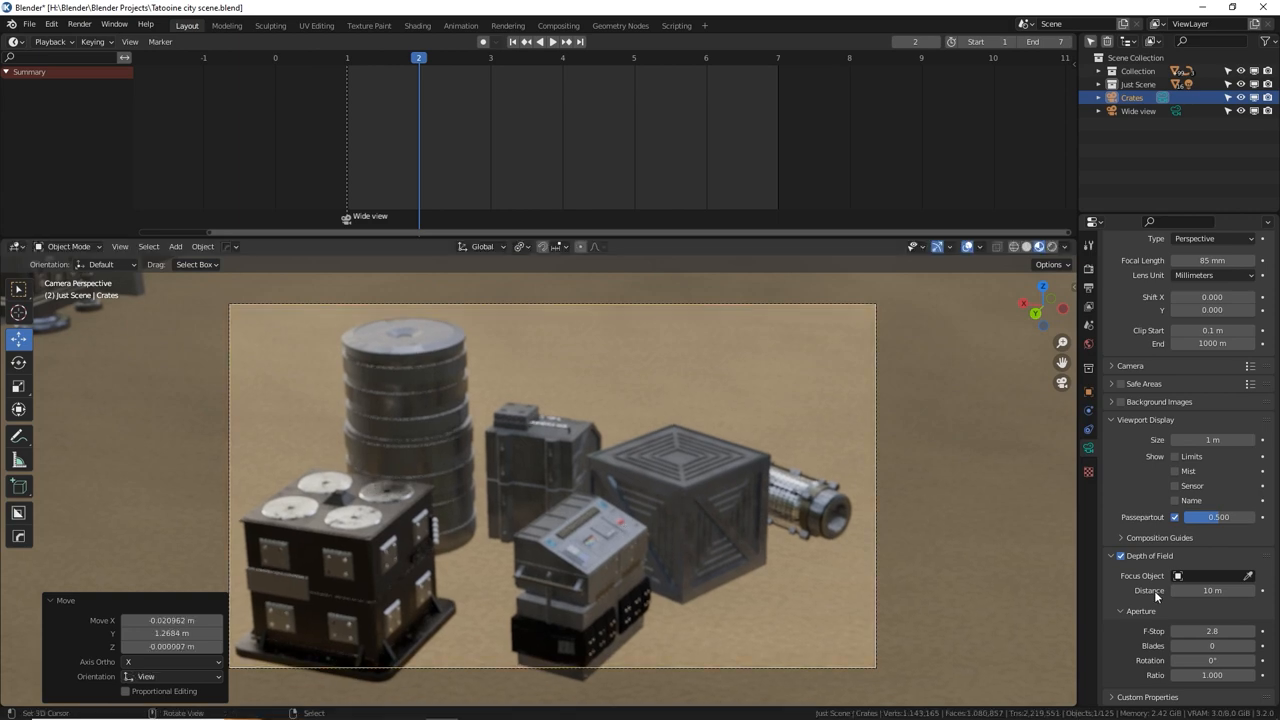
left_click(1176, 456)
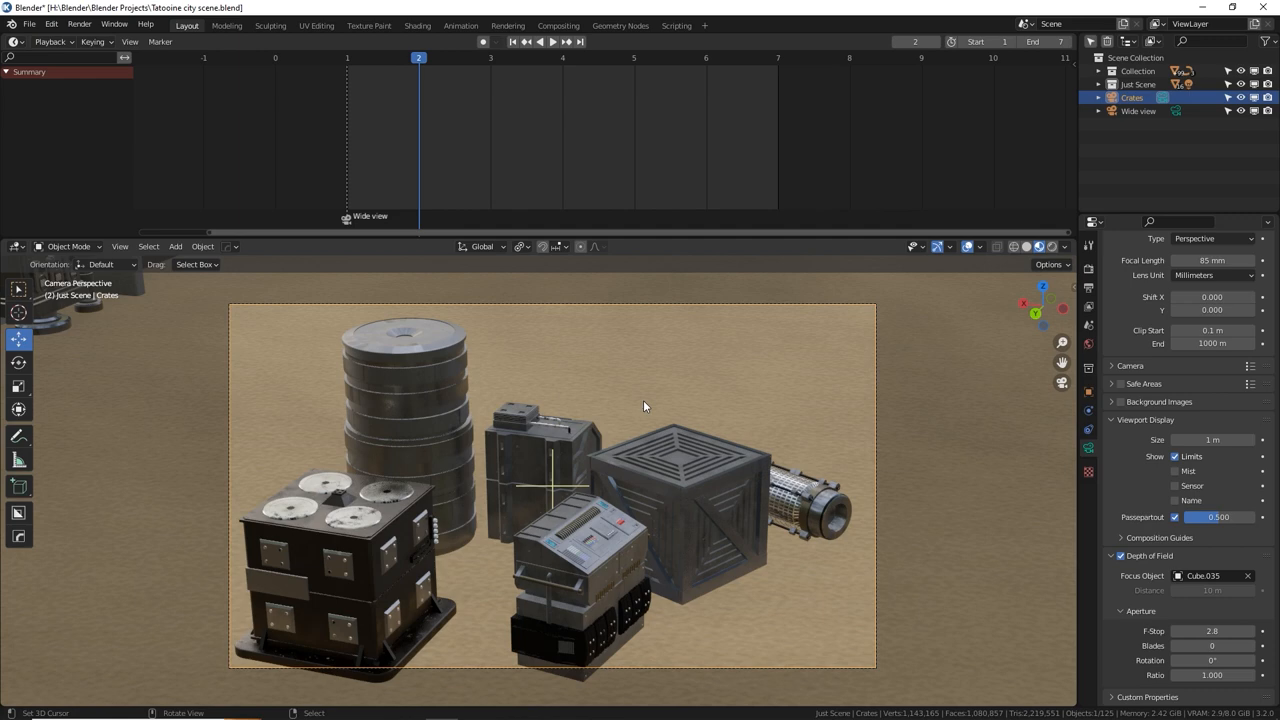
- Bind the Crates camera to a timeline marker at frame 2
left_click(160, 40)
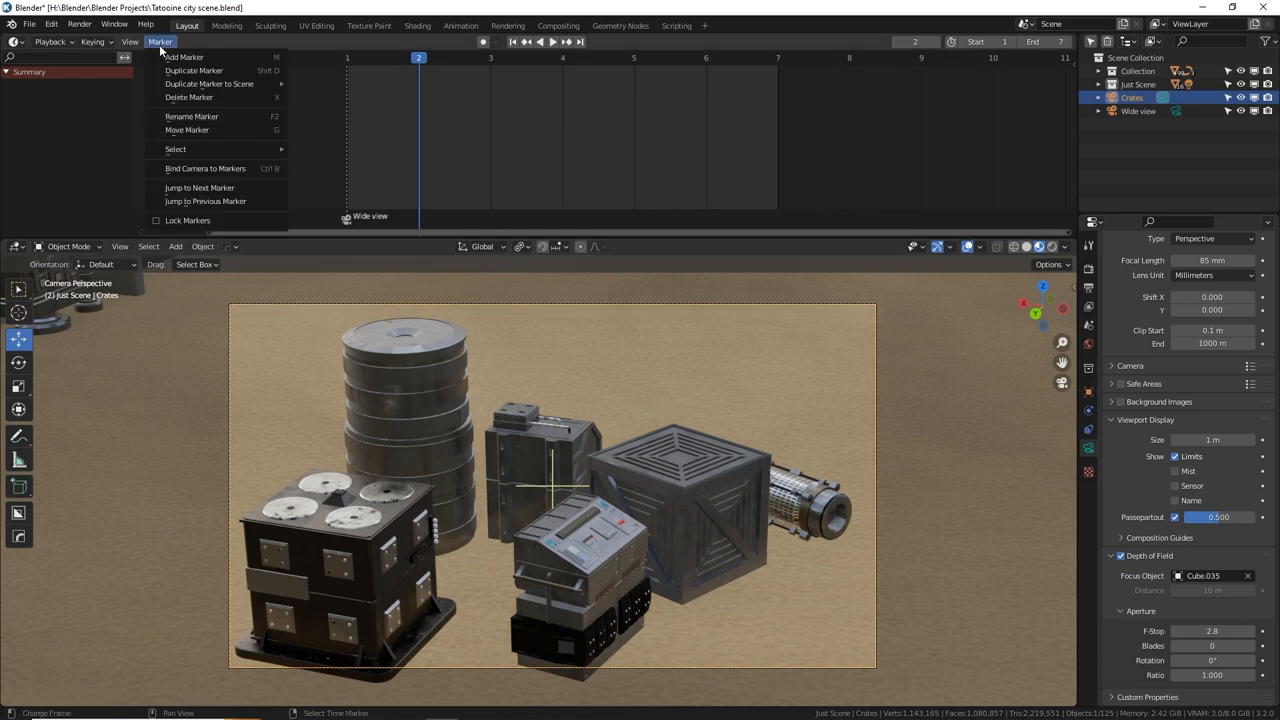
left_click(184, 56)
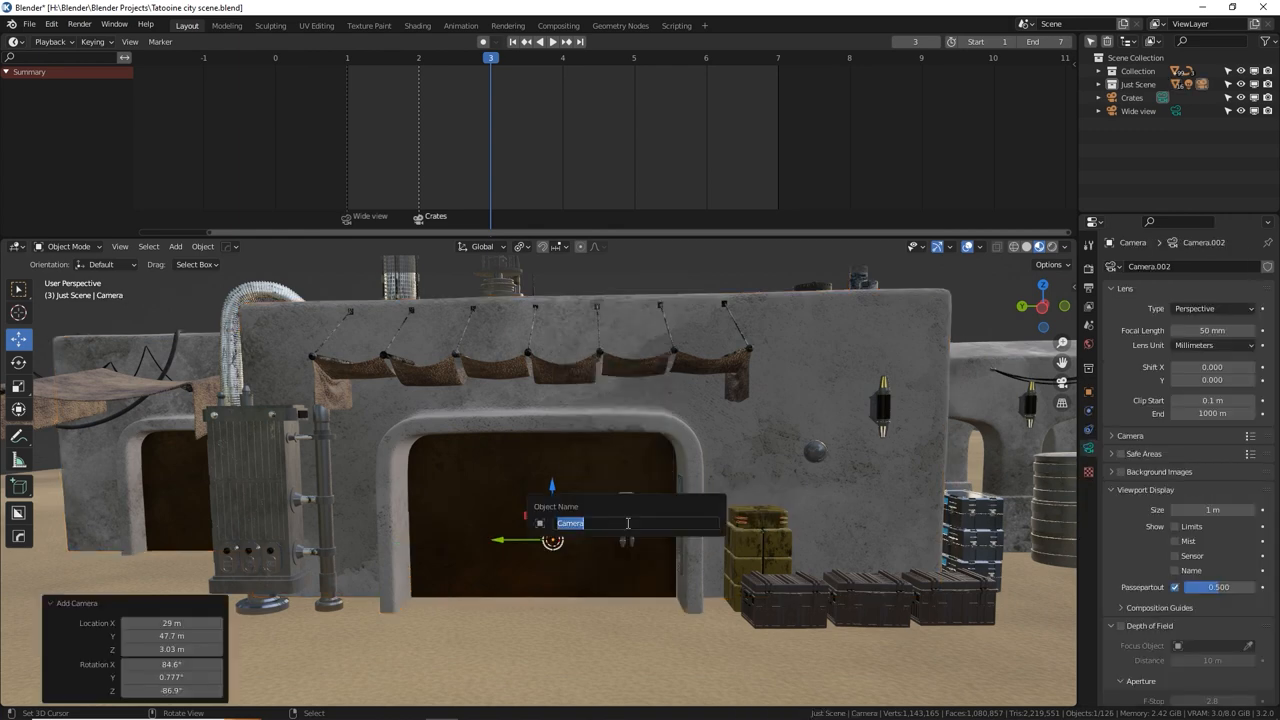
- Name the new camera 'Store front', move it to the Scene Collection, and advance to the next frame
type("Store fron")
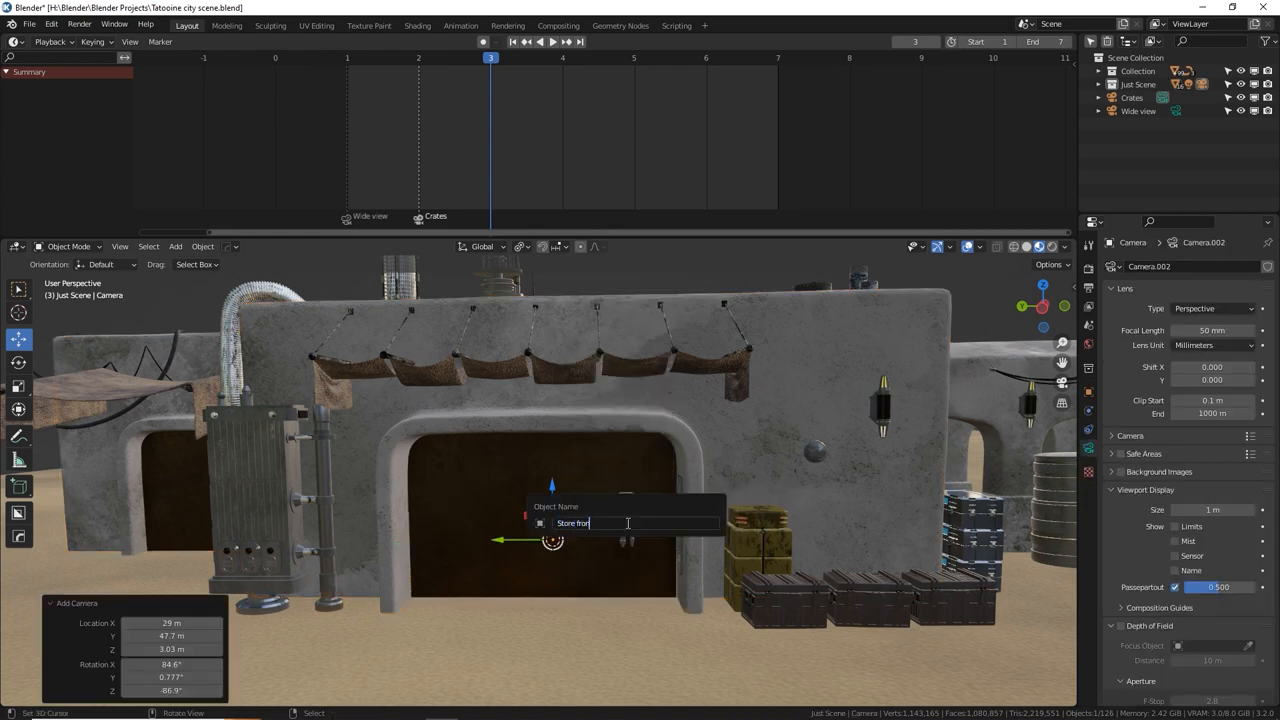
key("Return")
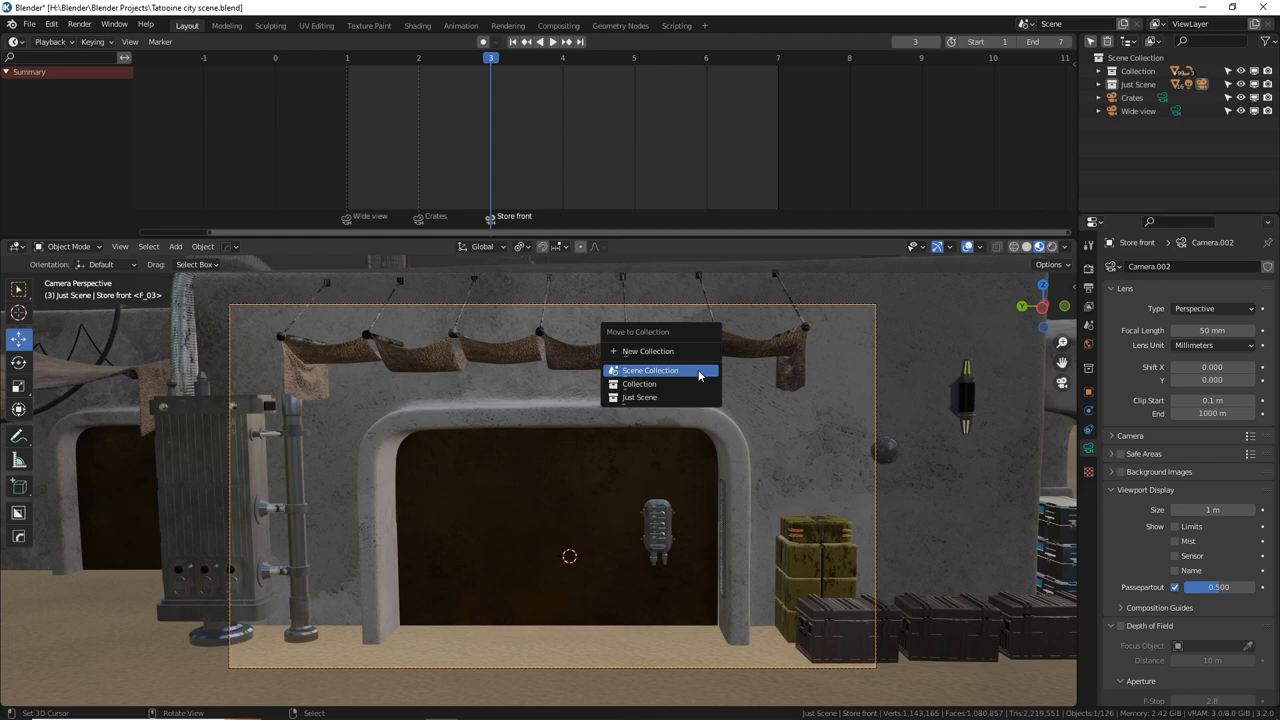
mouse_move(668, 370)
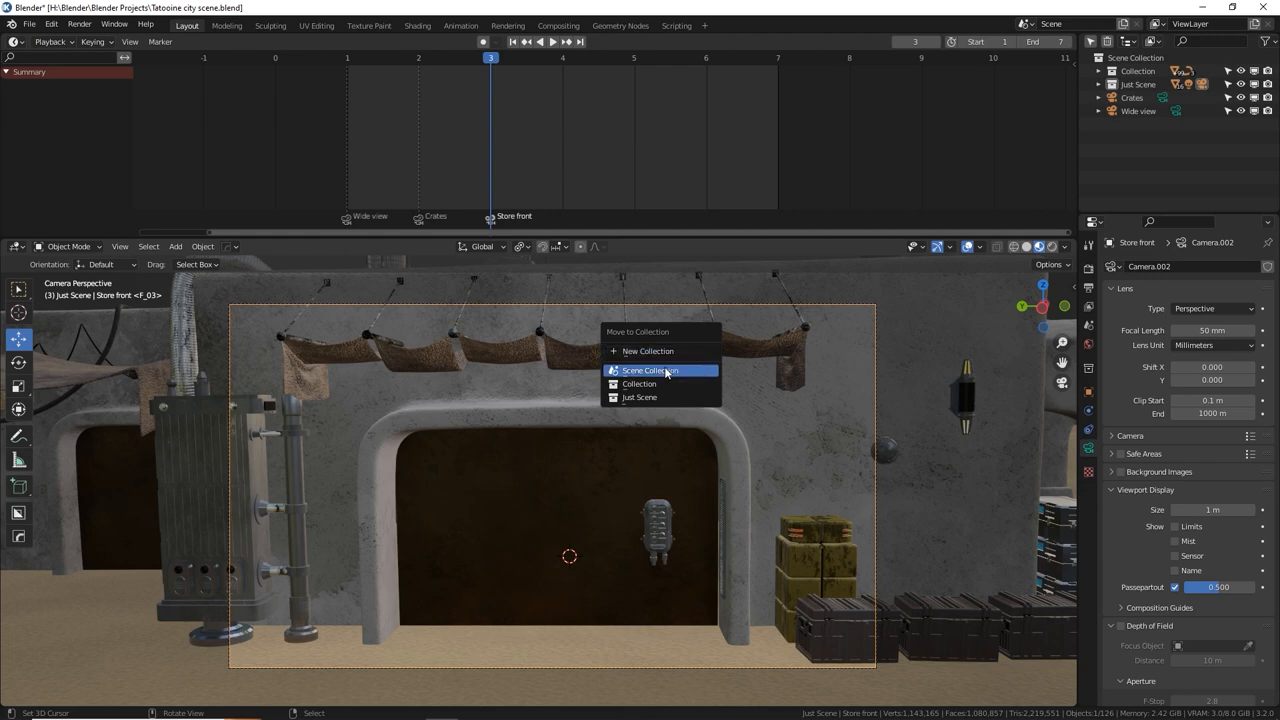
left_click(650, 370)
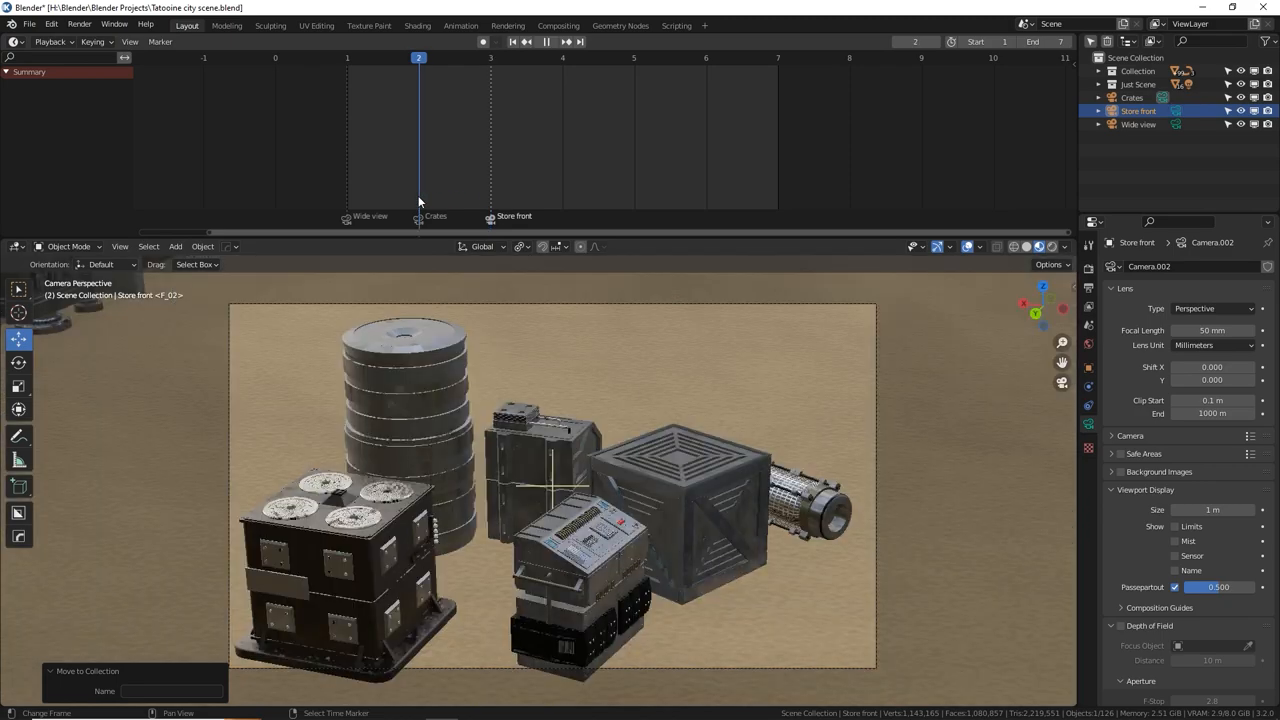
left_click(490, 56)
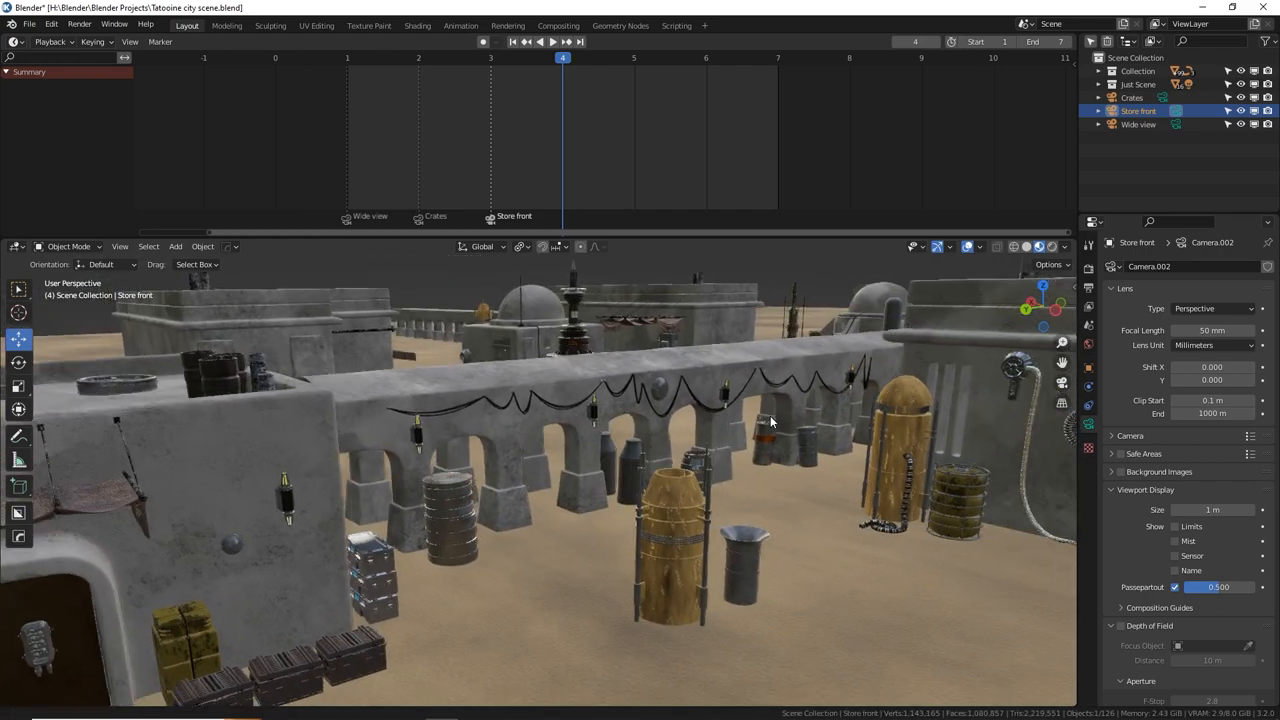
- Orbit to look down the arched alley and name the new camera 'alley'
left_click_drag(770, 420, 732, 548)
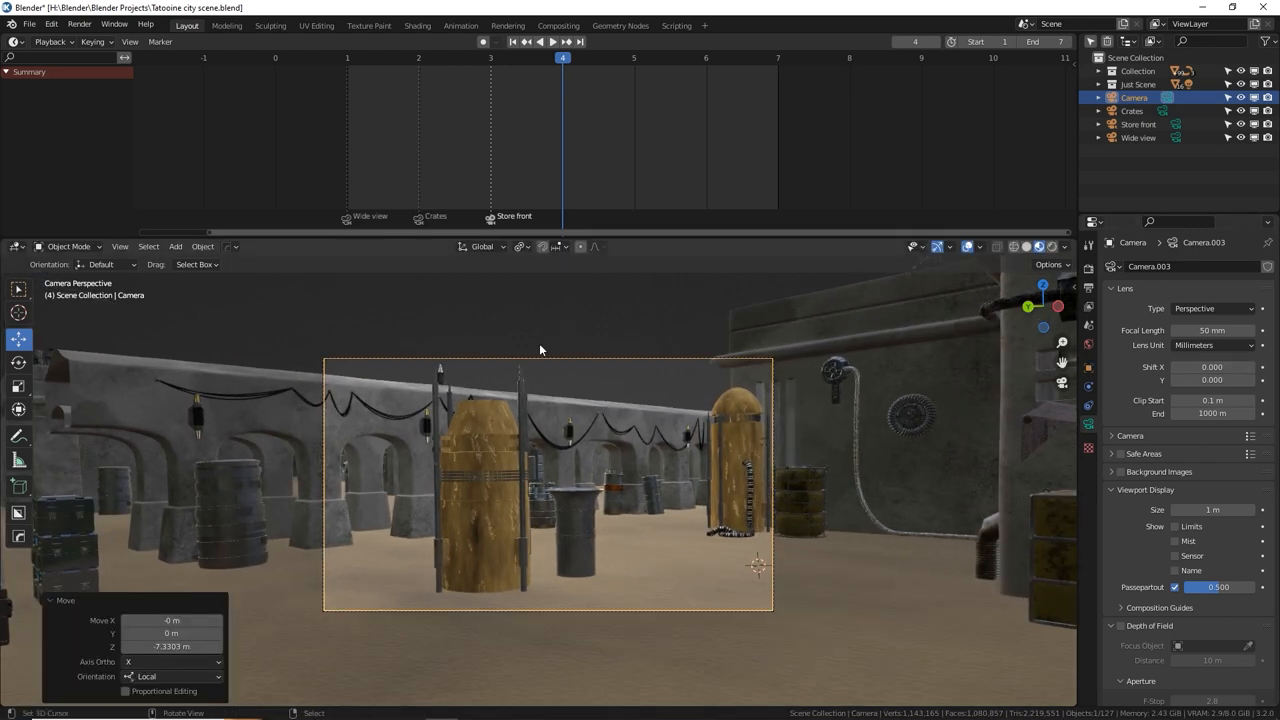
mouse_move(1088, 364)
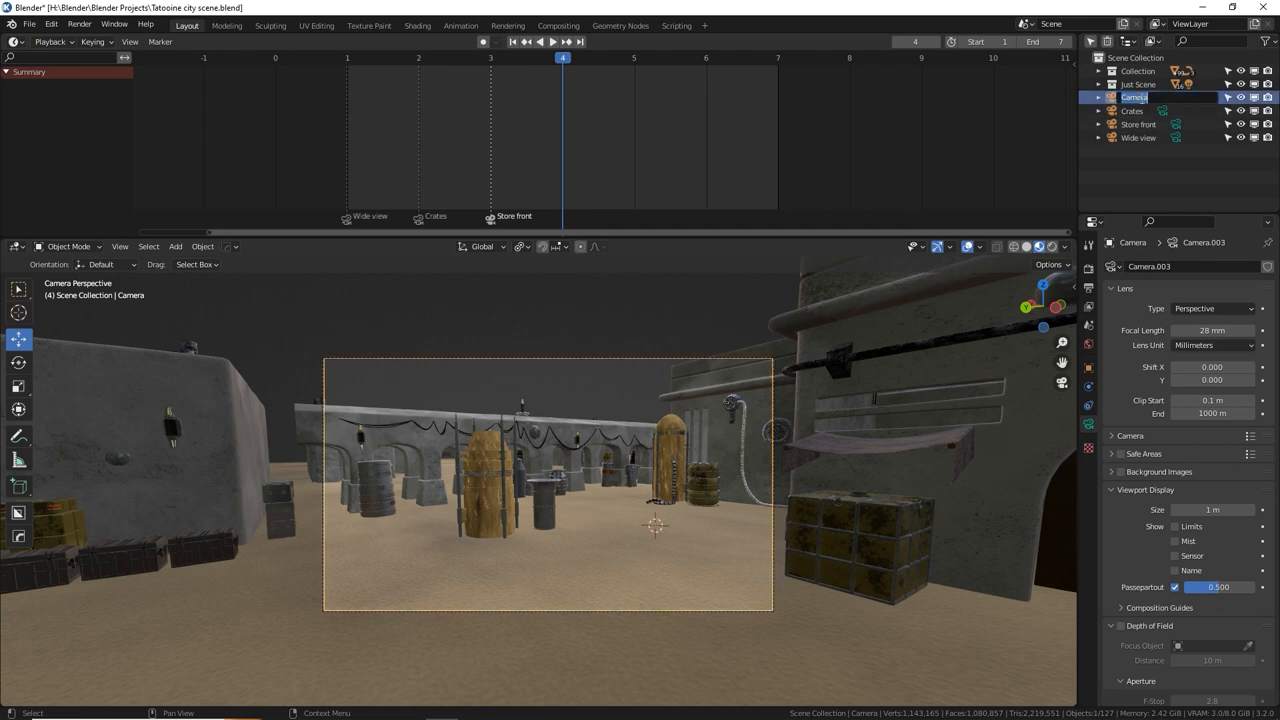
type("alley")
type("store front 2")
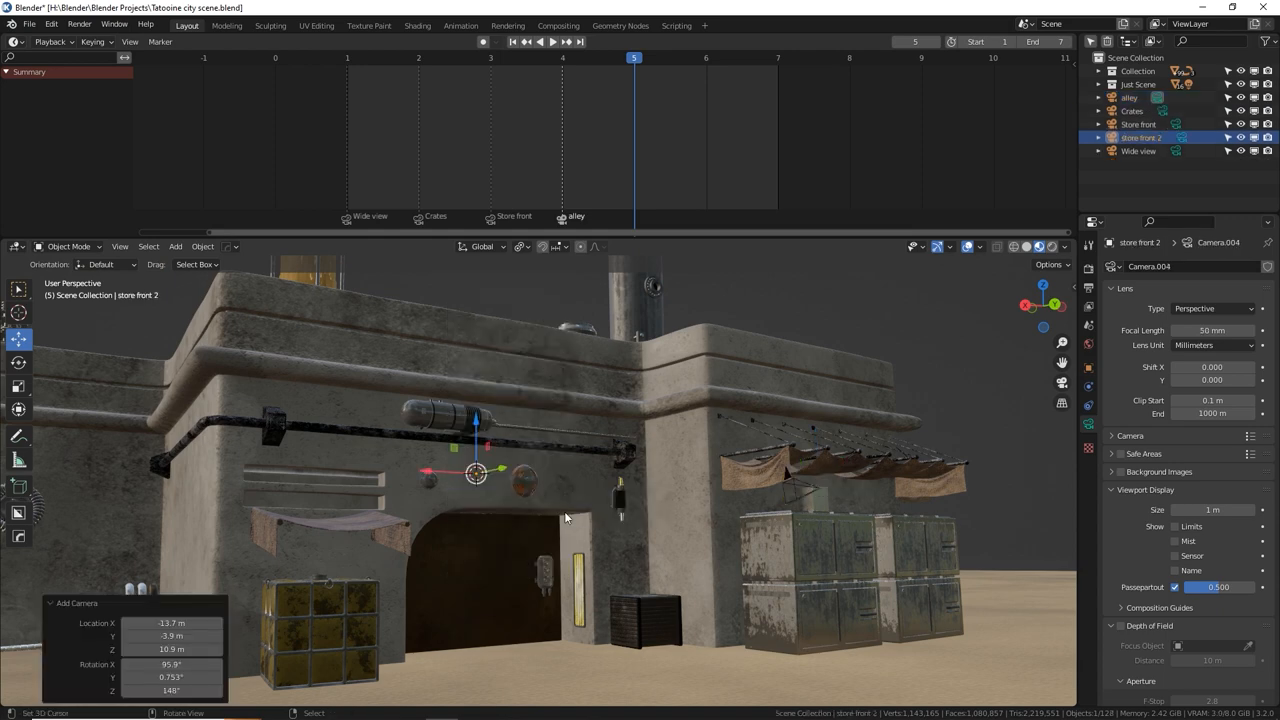
- Look through the store front 2 camera and confirm its framing of the arched doorway
key("KP_0")
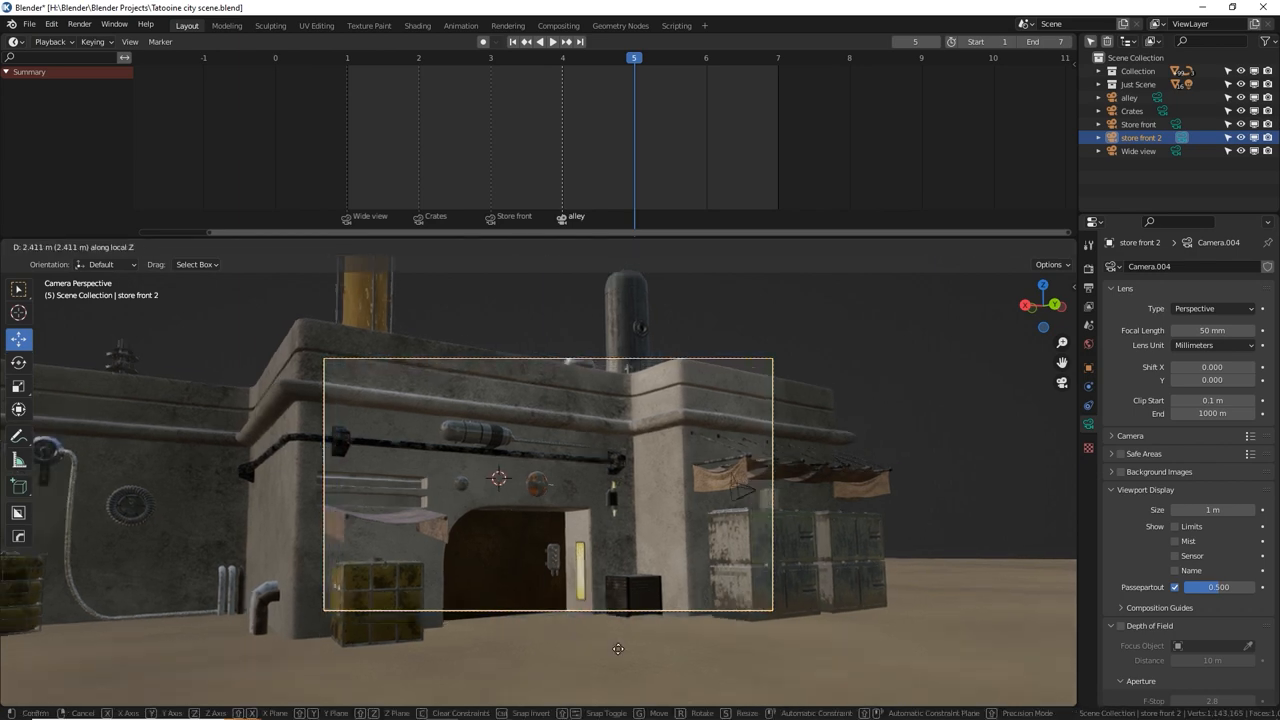
left_click(618, 648)
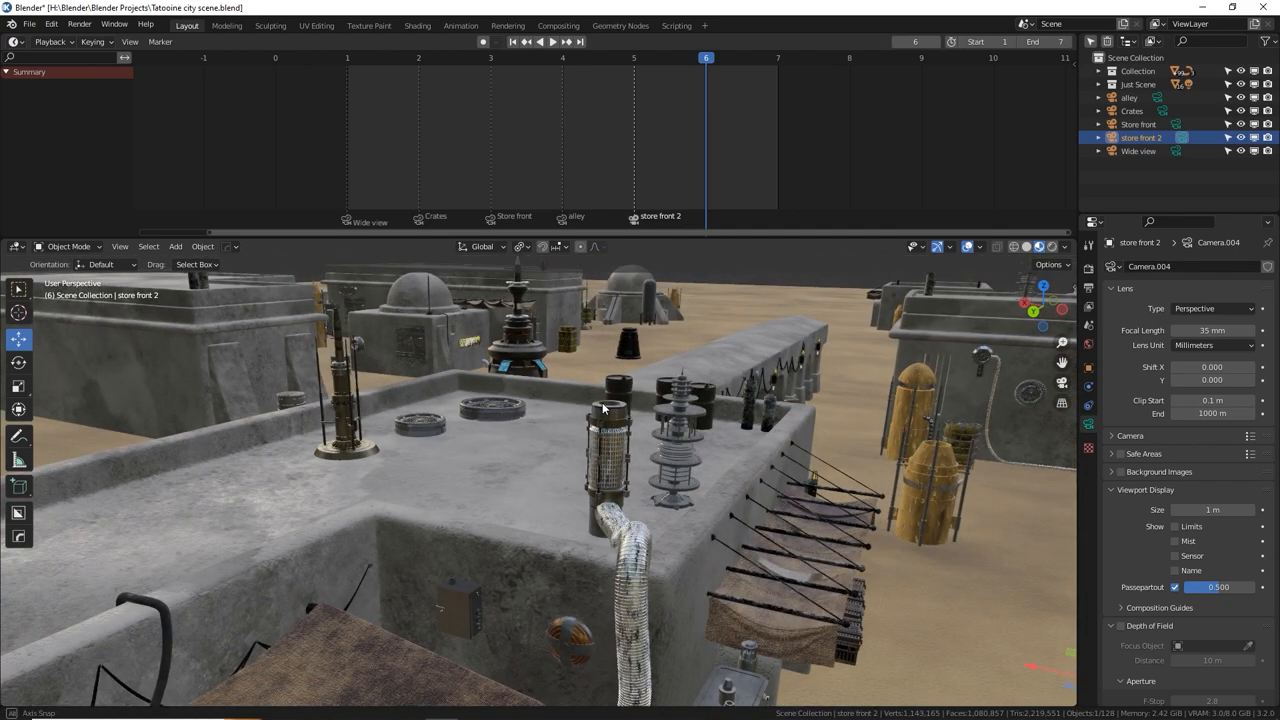
- Add a new camera from the Add menu and move it back to frame the rooftop tower
left_click(176, 246)
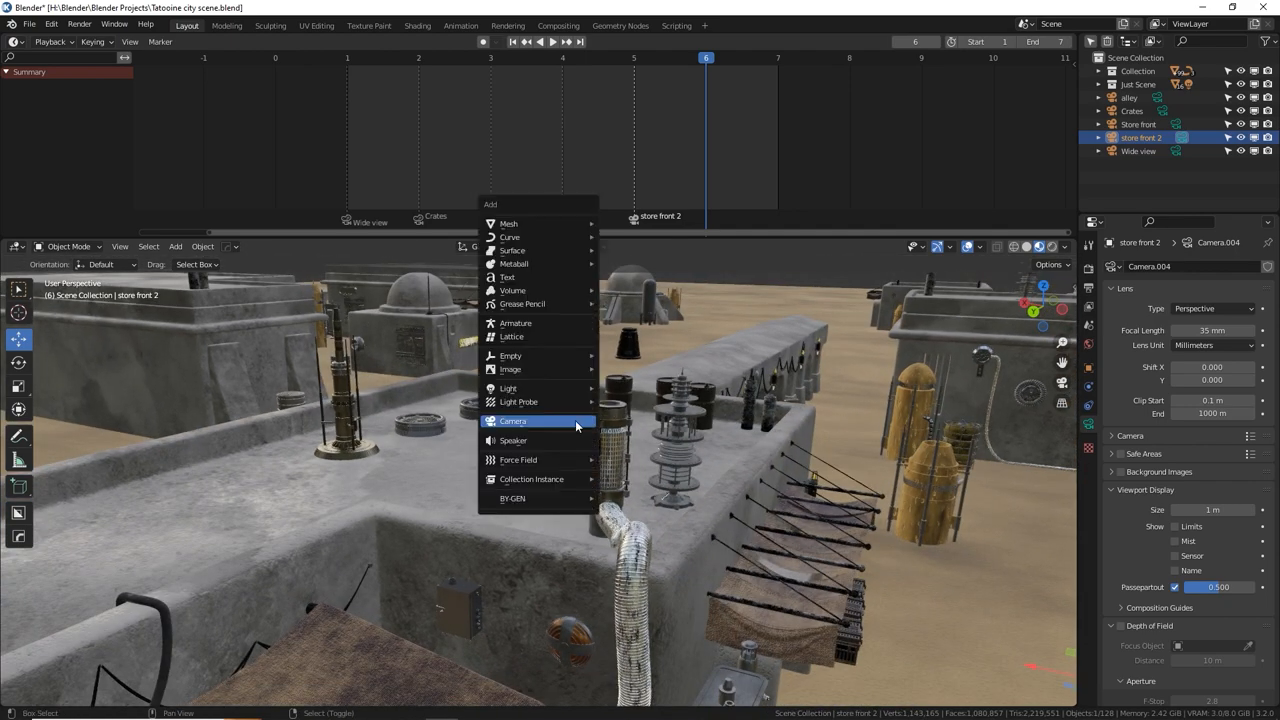
left_click(512, 420)
type("roof")
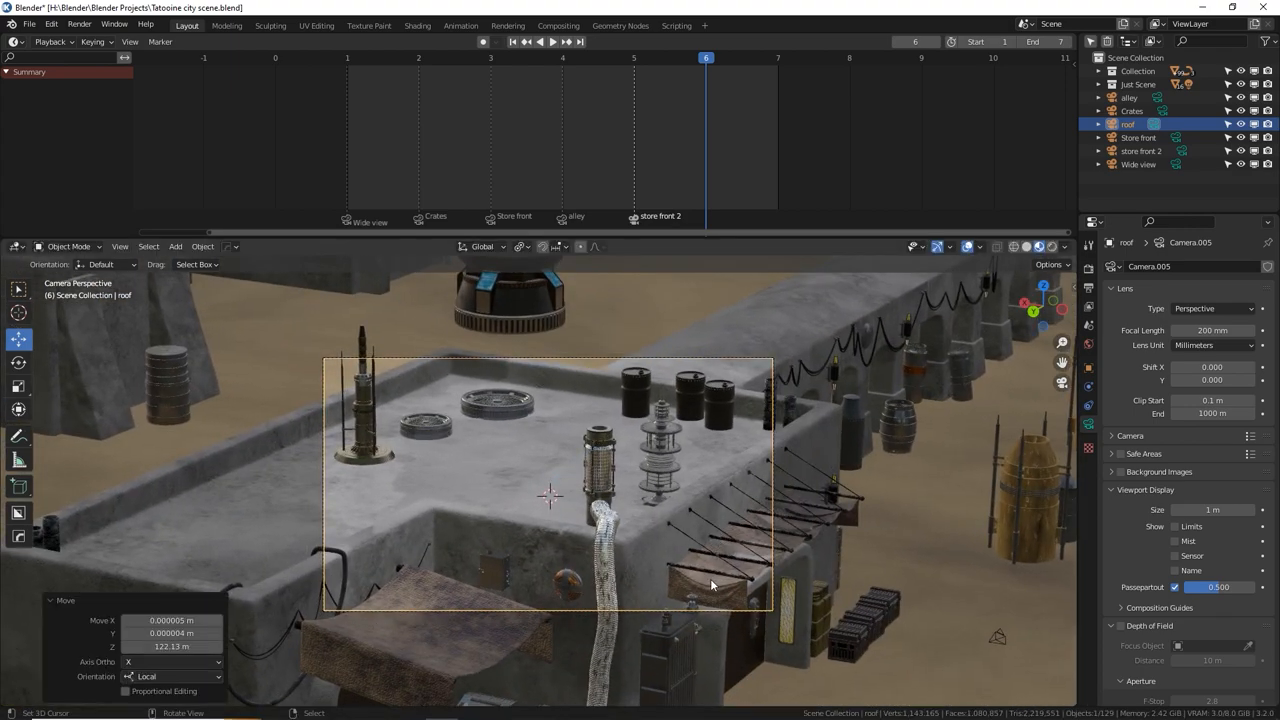
left_click(522, 246)
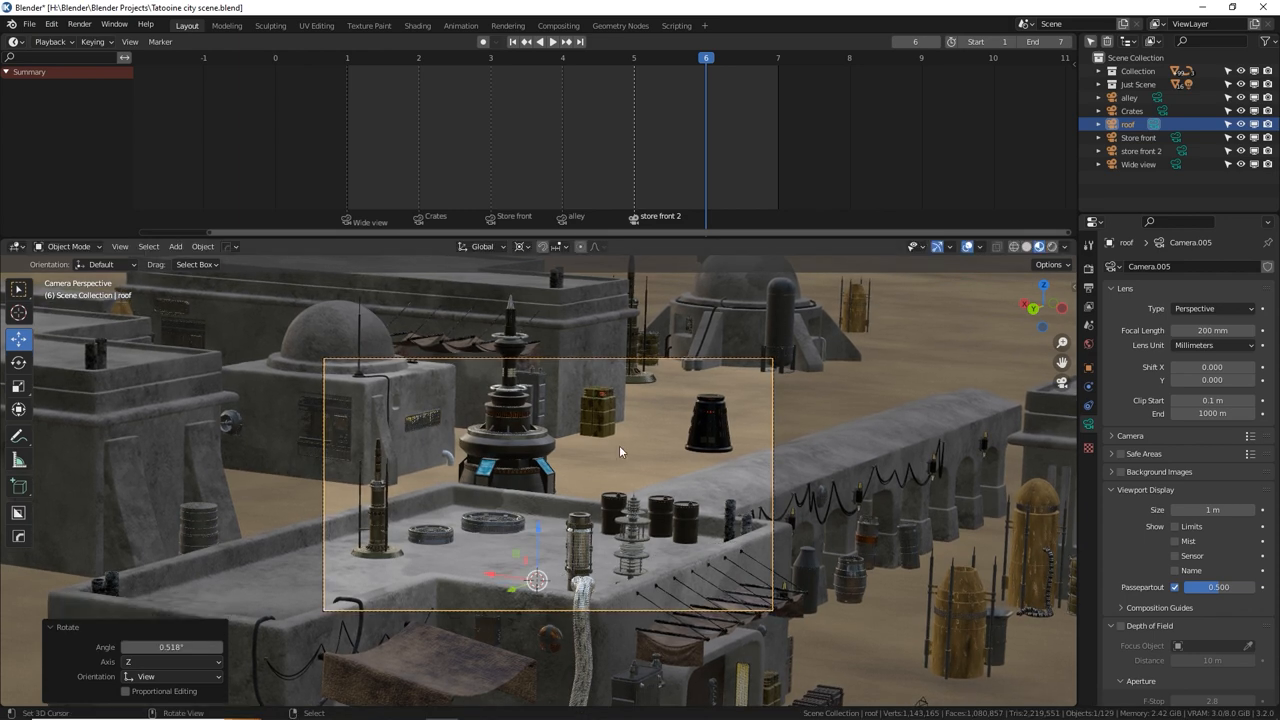
mouse_move(520, 422)
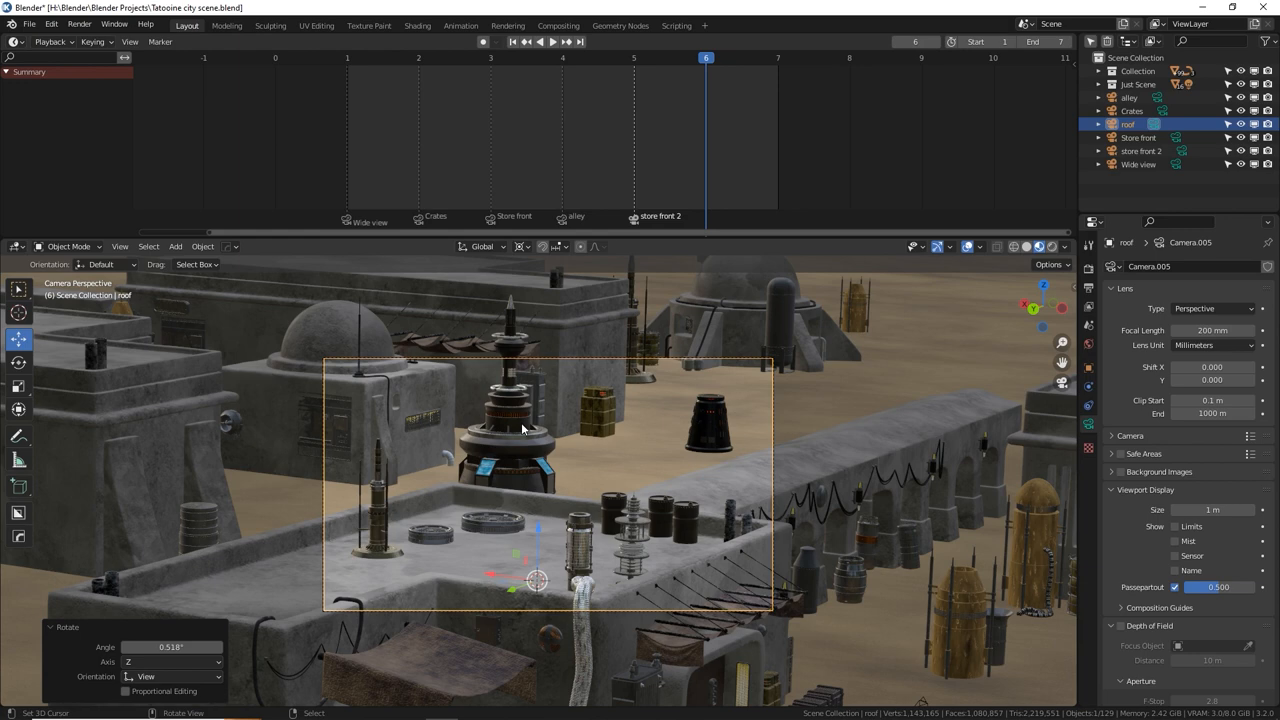
mouse_move(596, 502)
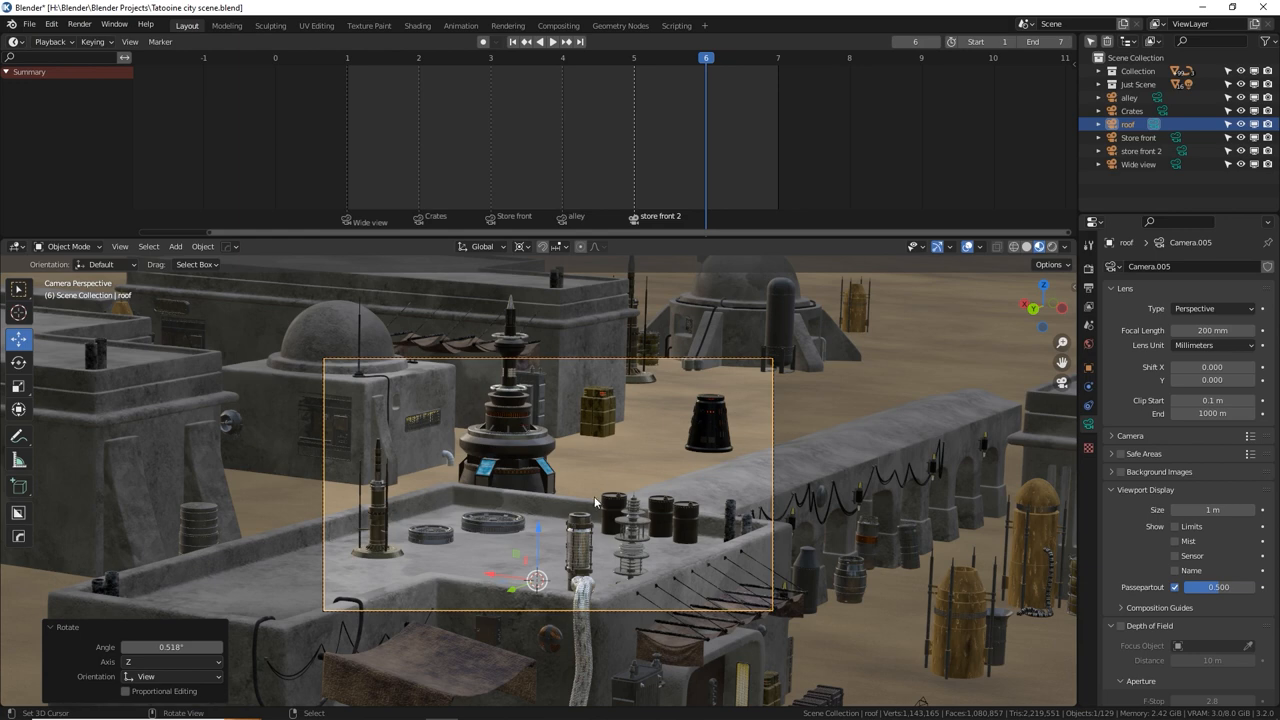
mouse_move(1212, 330)
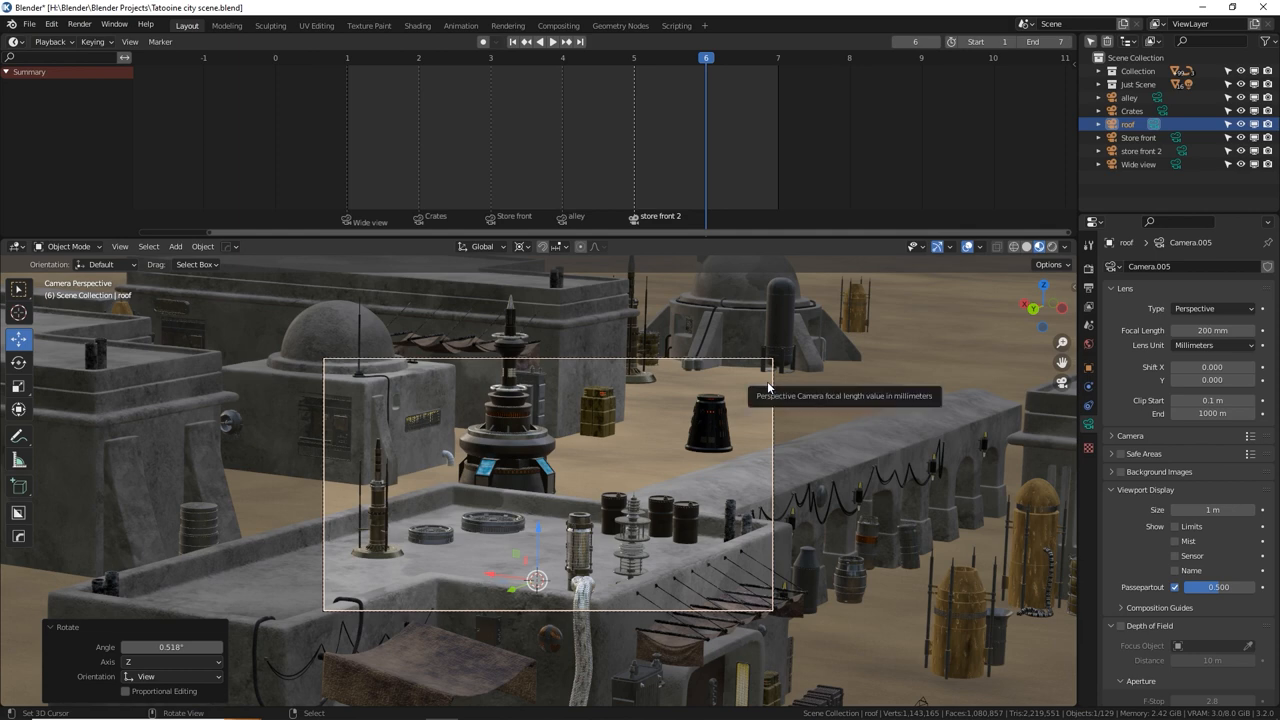
mouse_move(528, 132)
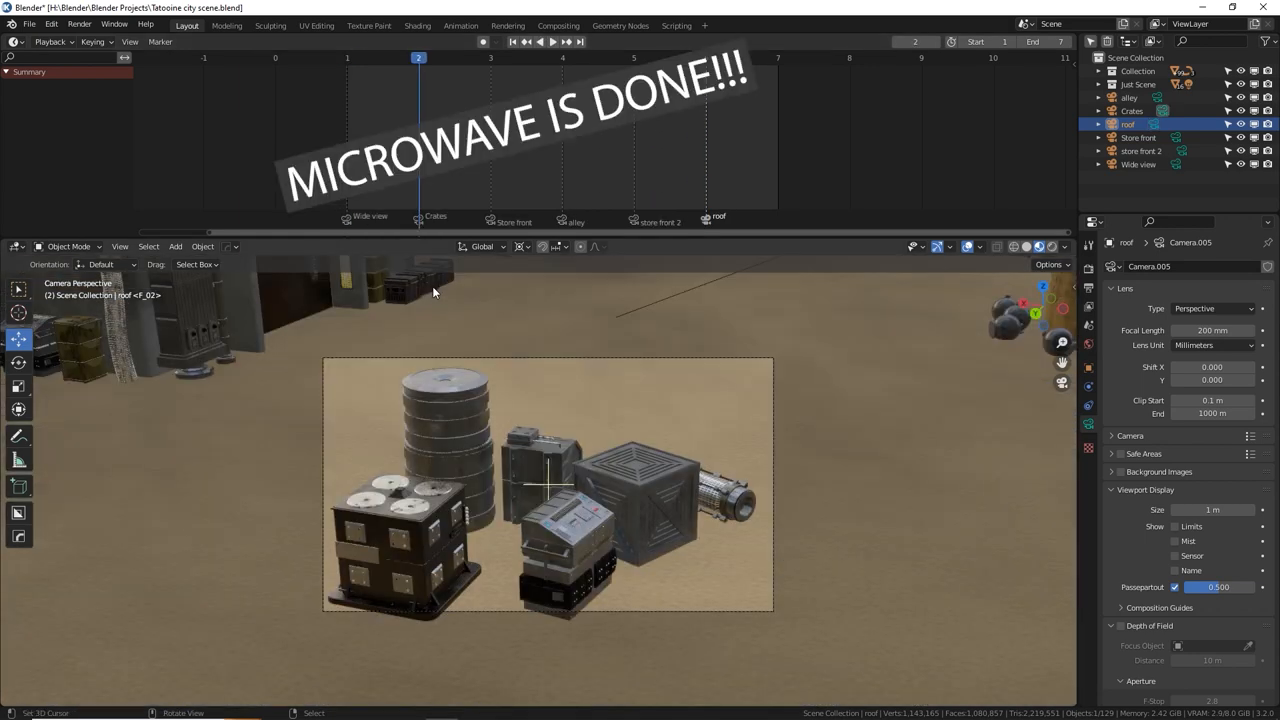
- Play the timeline to preview the camera switches, then stop playback
left_click(564, 56)
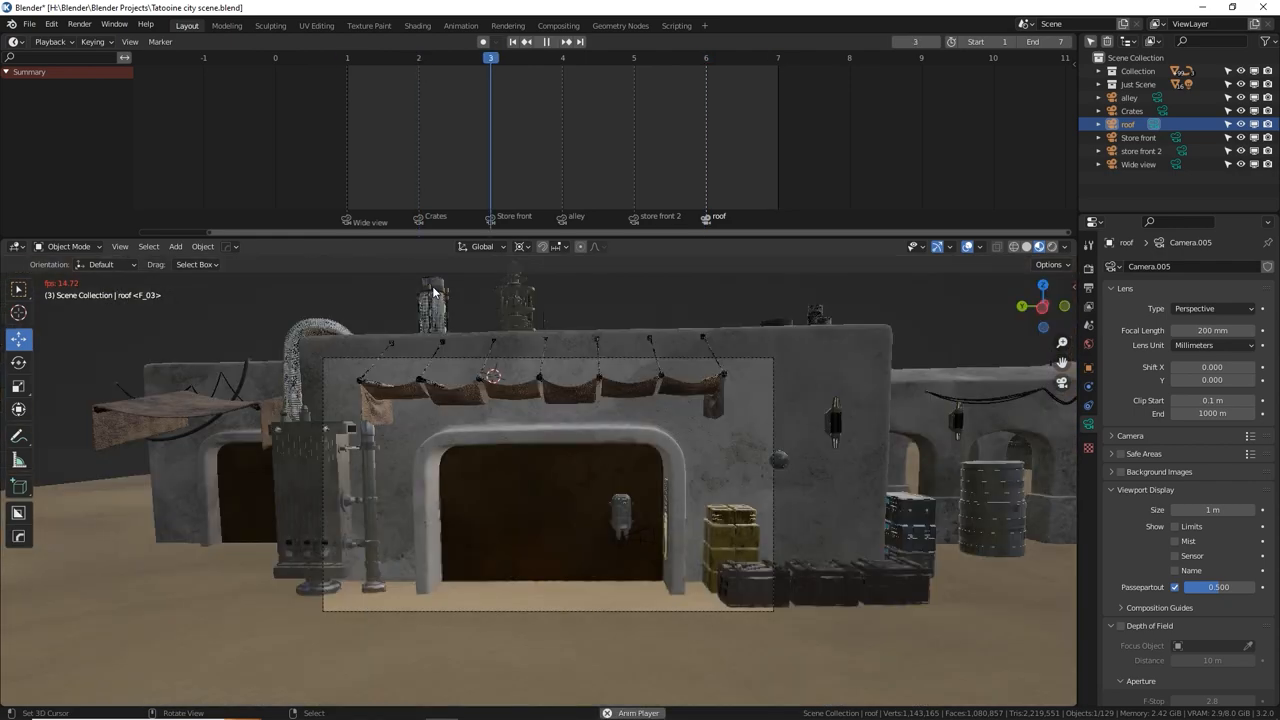
left_click(554, 40)
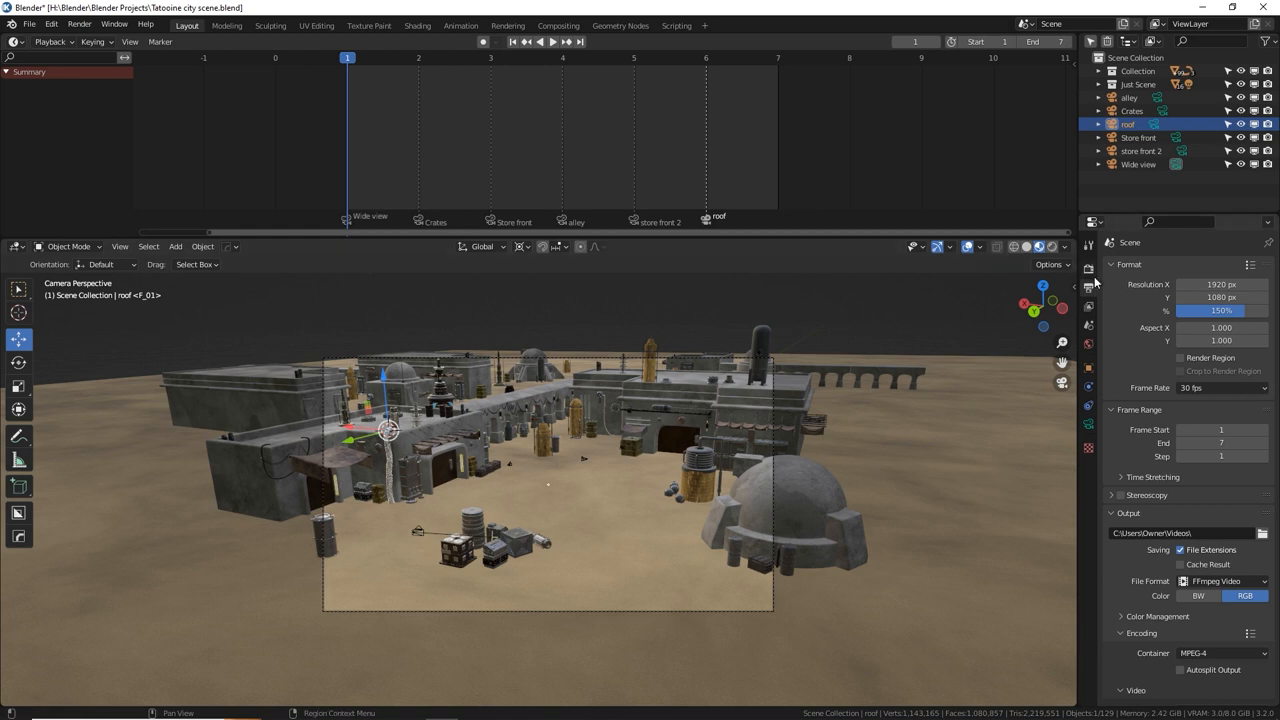
mouse_move(1088, 284)
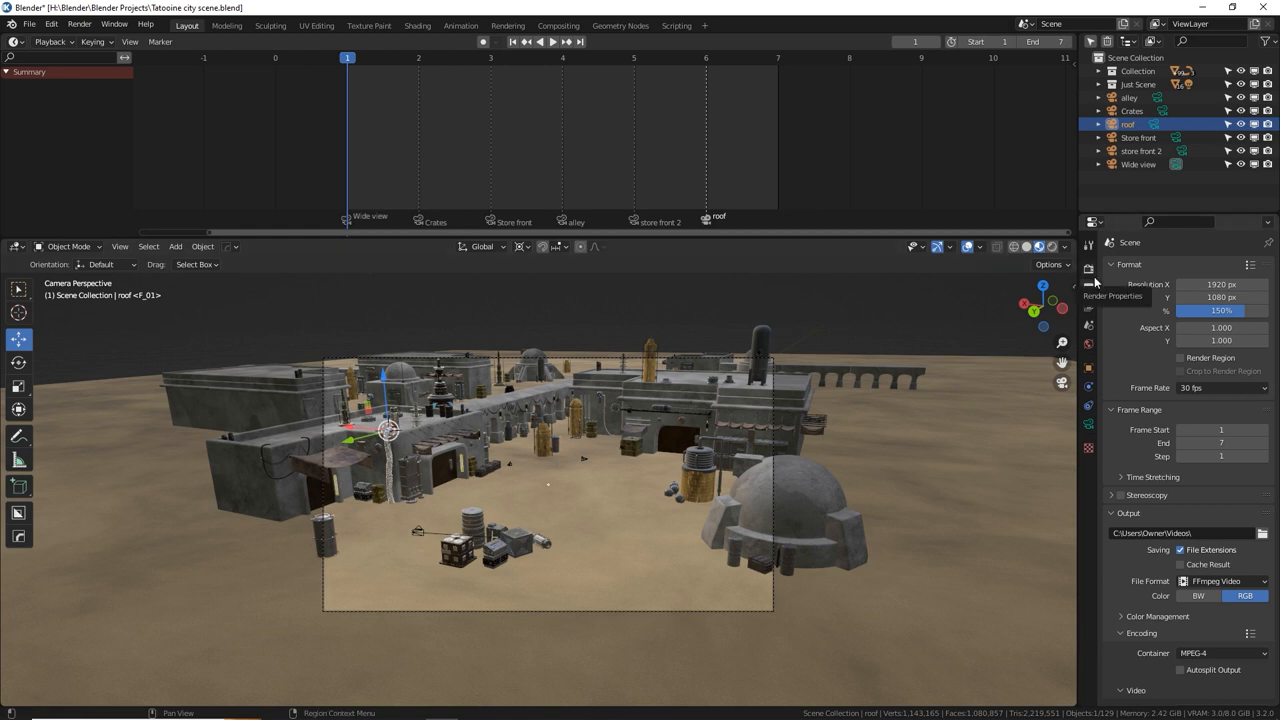
mouse_move(1088, 282)
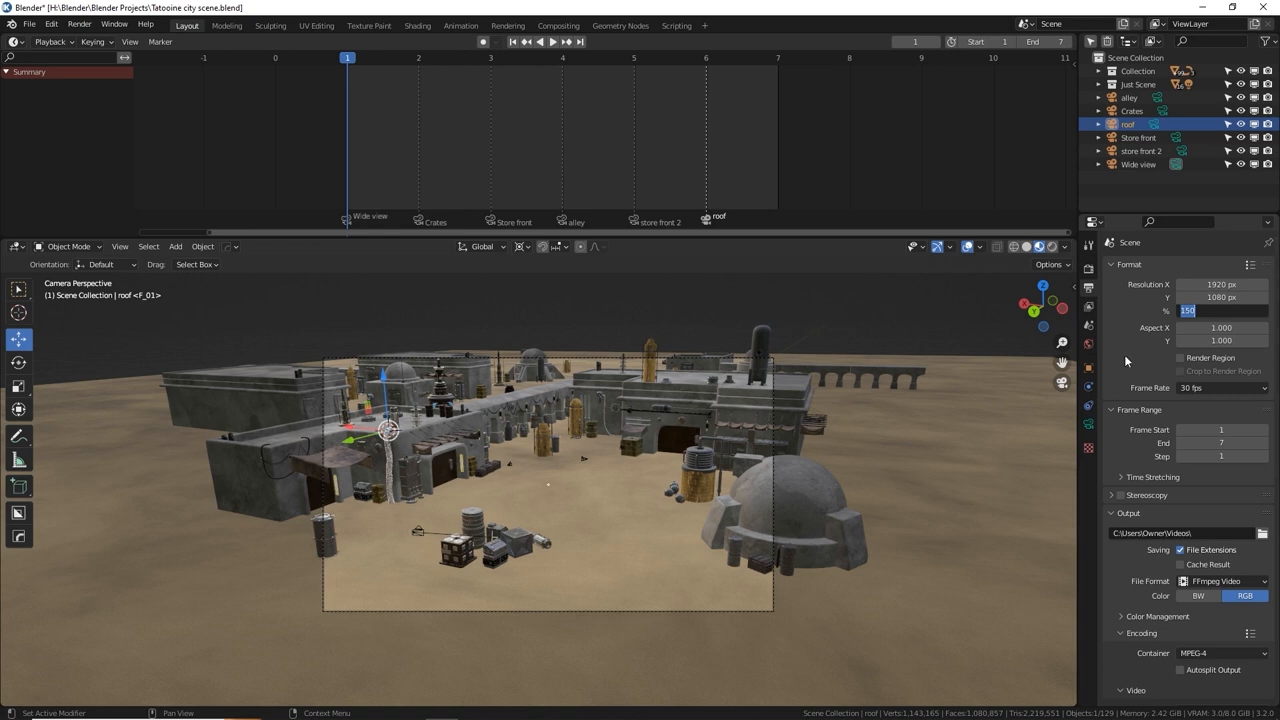
- Show the Output properties and scroll to the Output panel (1920×1080, frames 1–7, FFmpeg)
left_click(1088, 268)
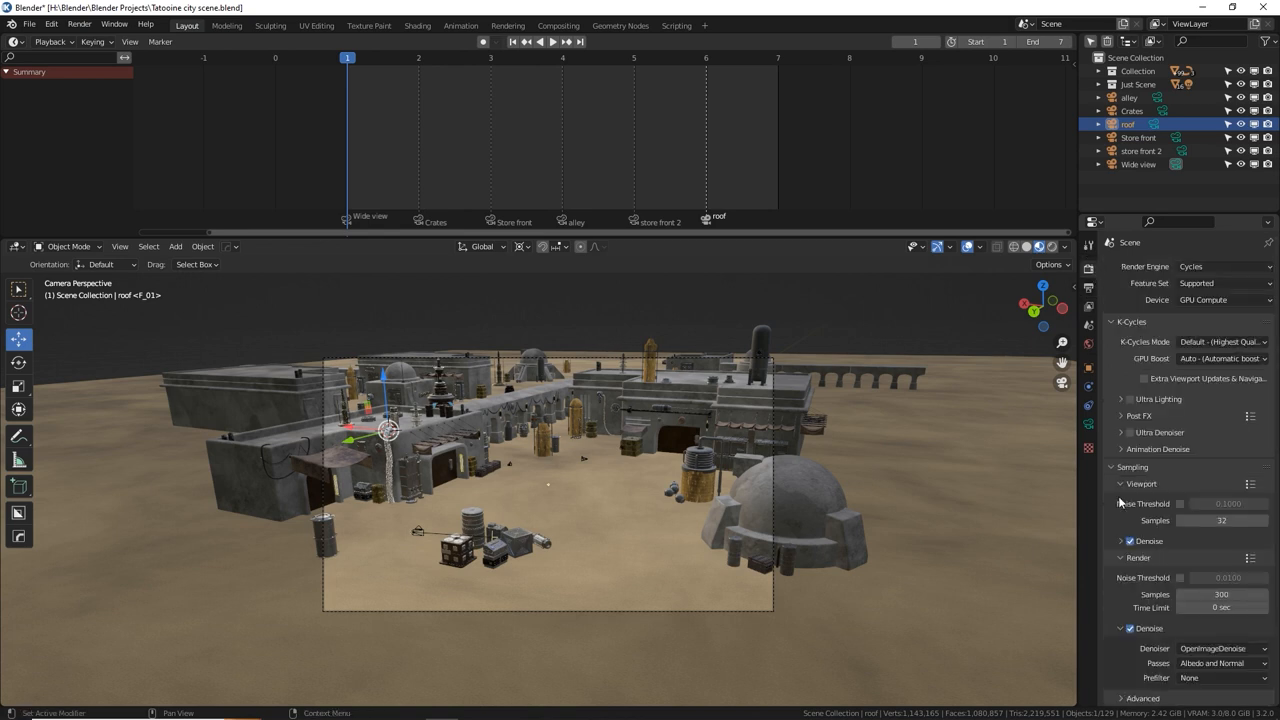
left_click(1220, 532)
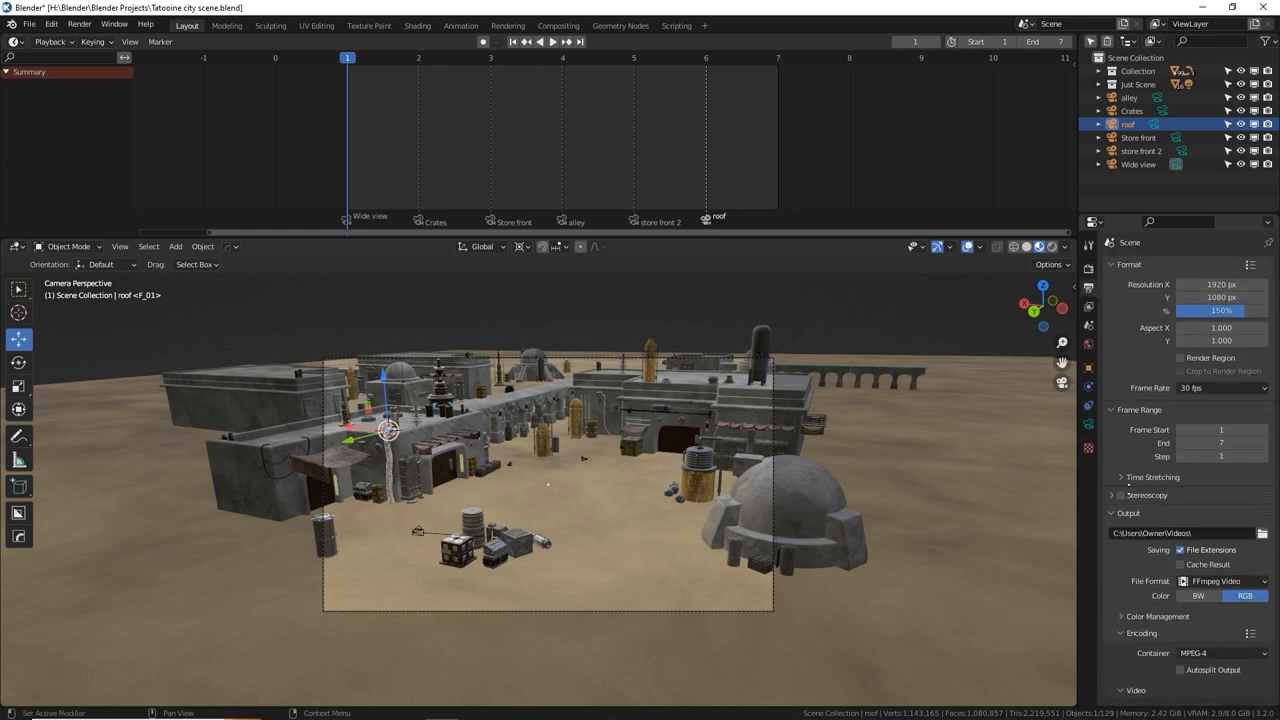
scroll("down", 3)
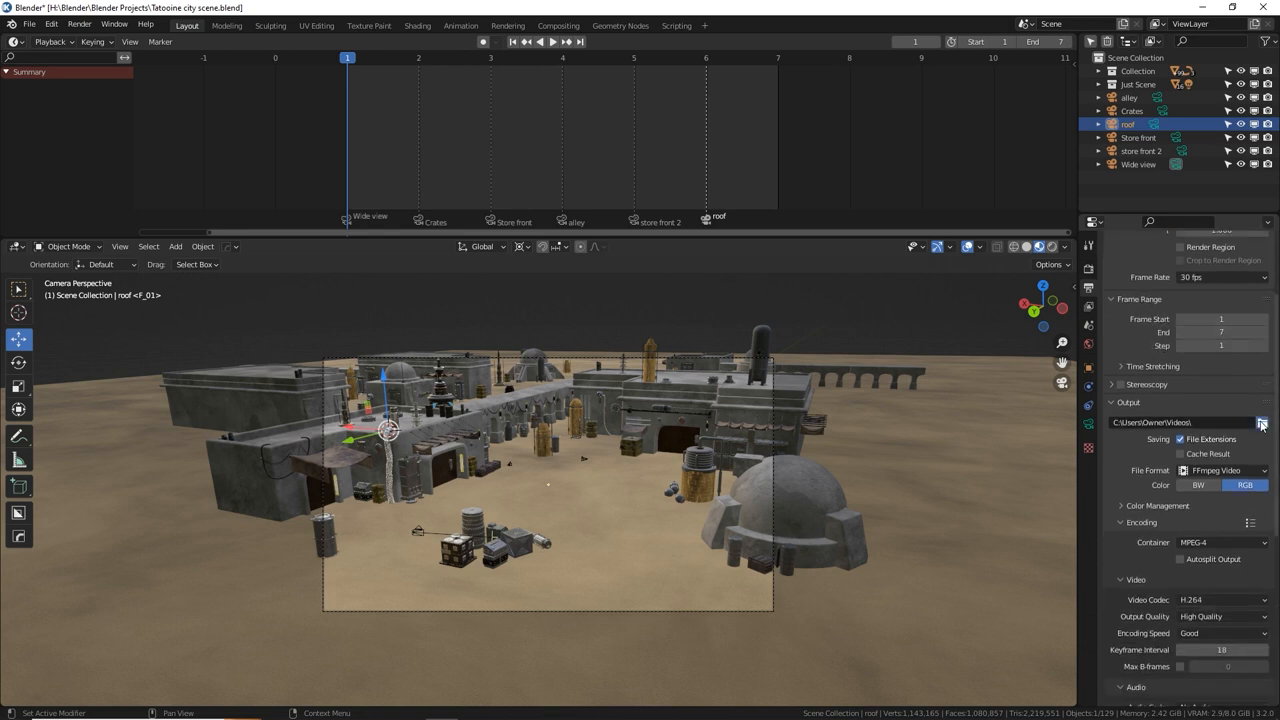
- Point the render output to a 'City scene camera' file in the Blender Renders folder
left_click(1260, 422)
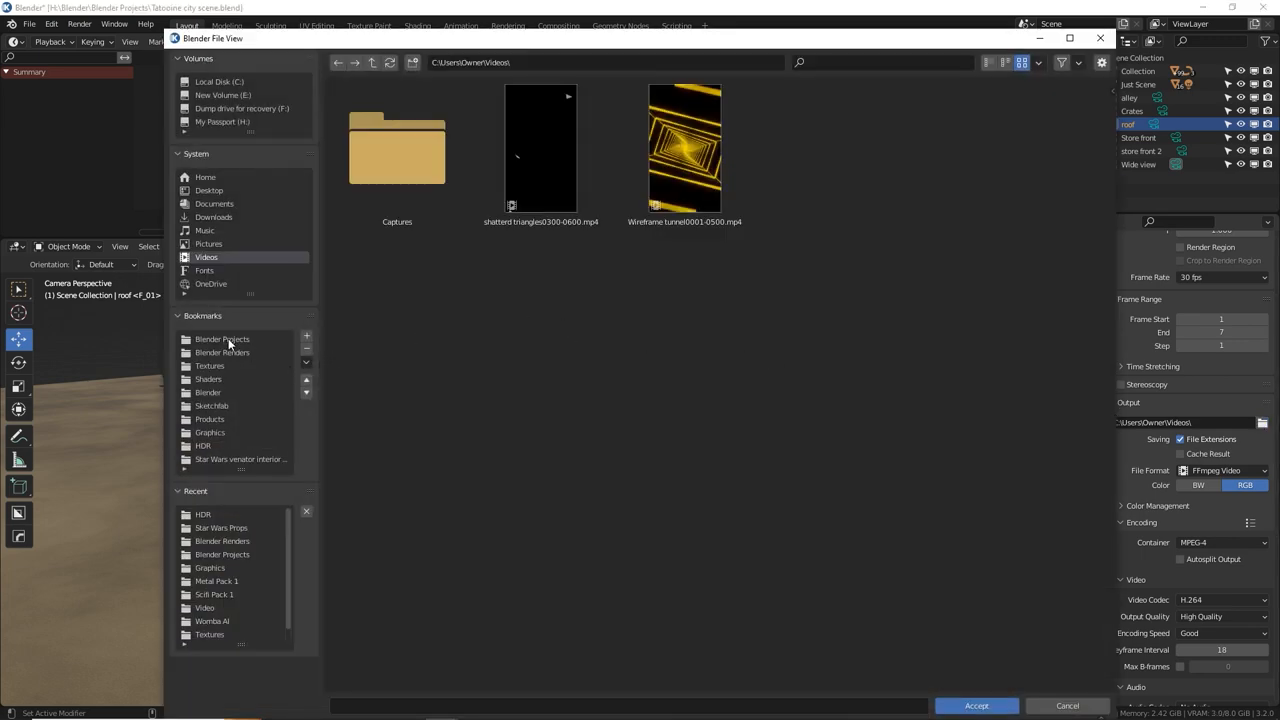
mouse_move(222, 340)
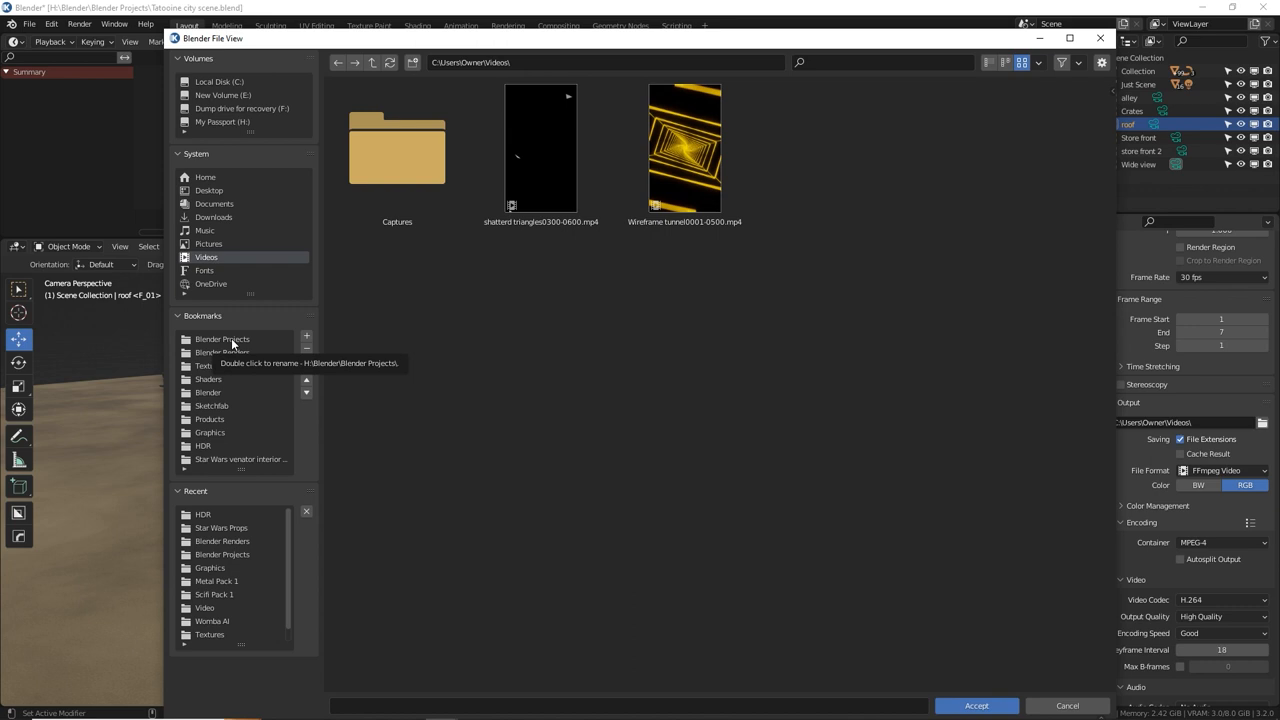
left_click(222, 352)
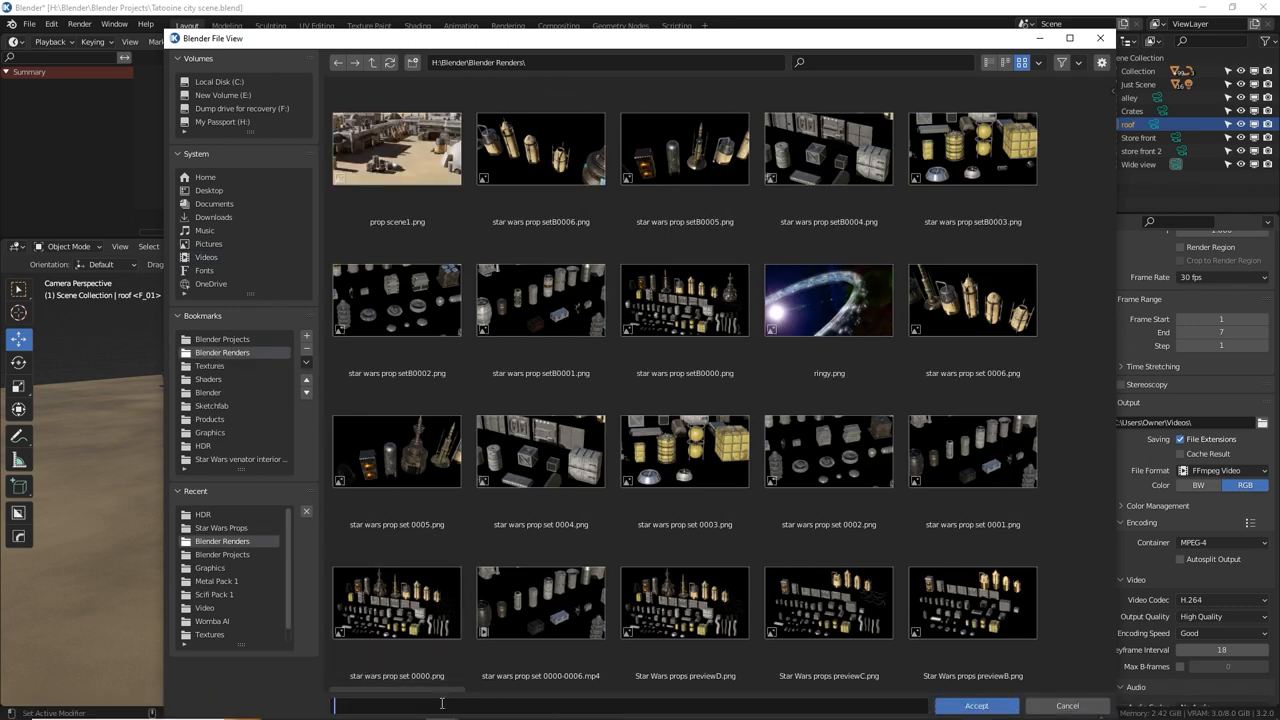
type("City scene")
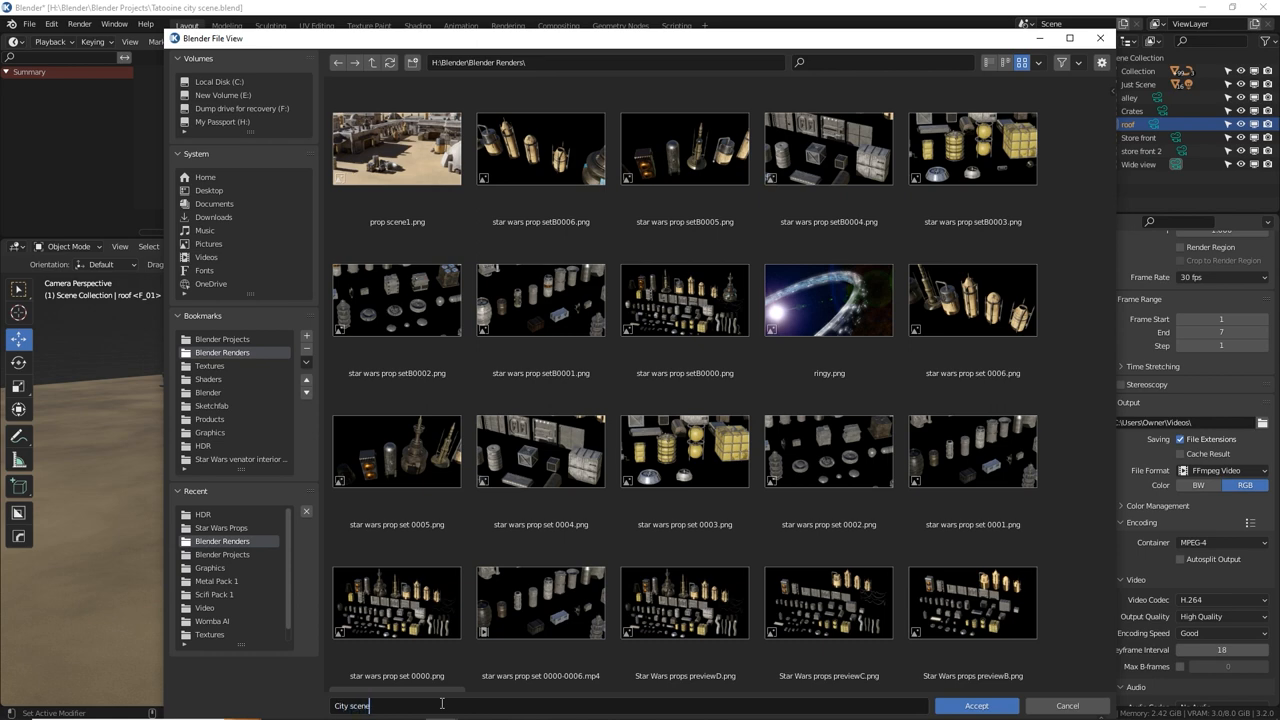
type("camera")
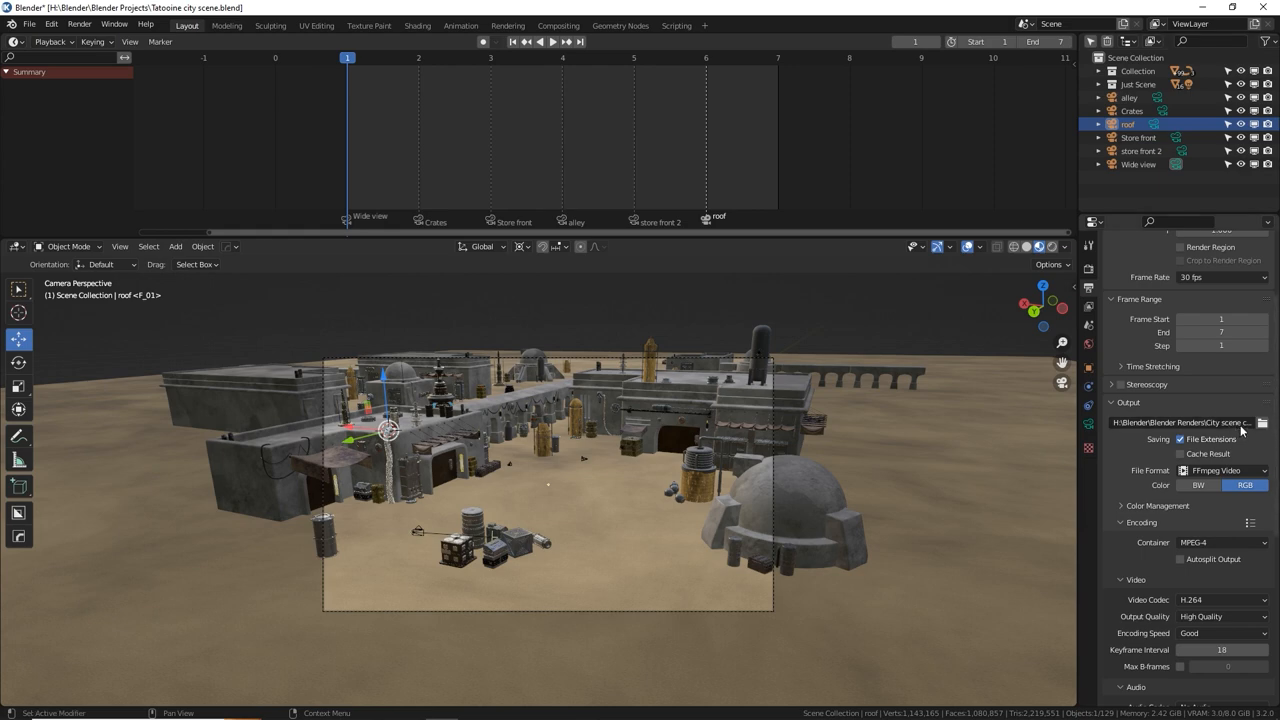
mouse_move(1216, 470)
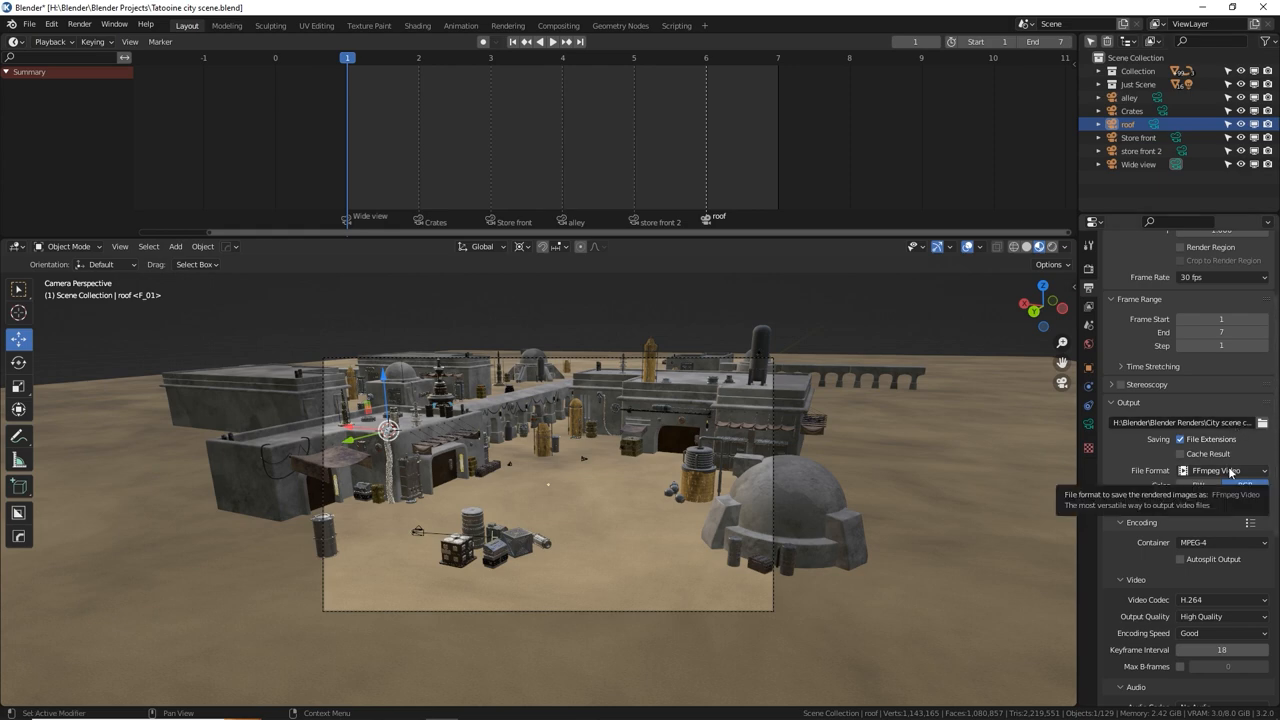
- Change the output file format from FFmpeg video to PNG images
left_click(1220, 470)
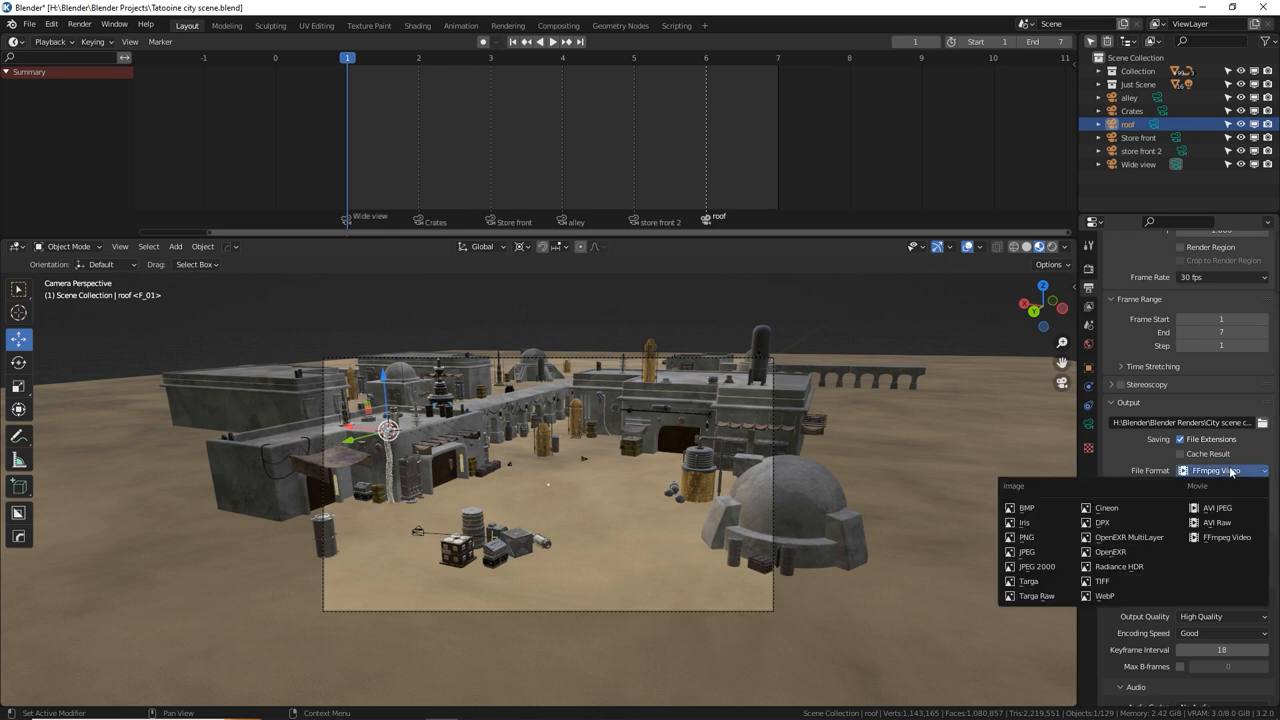
left_click(1026, 536)
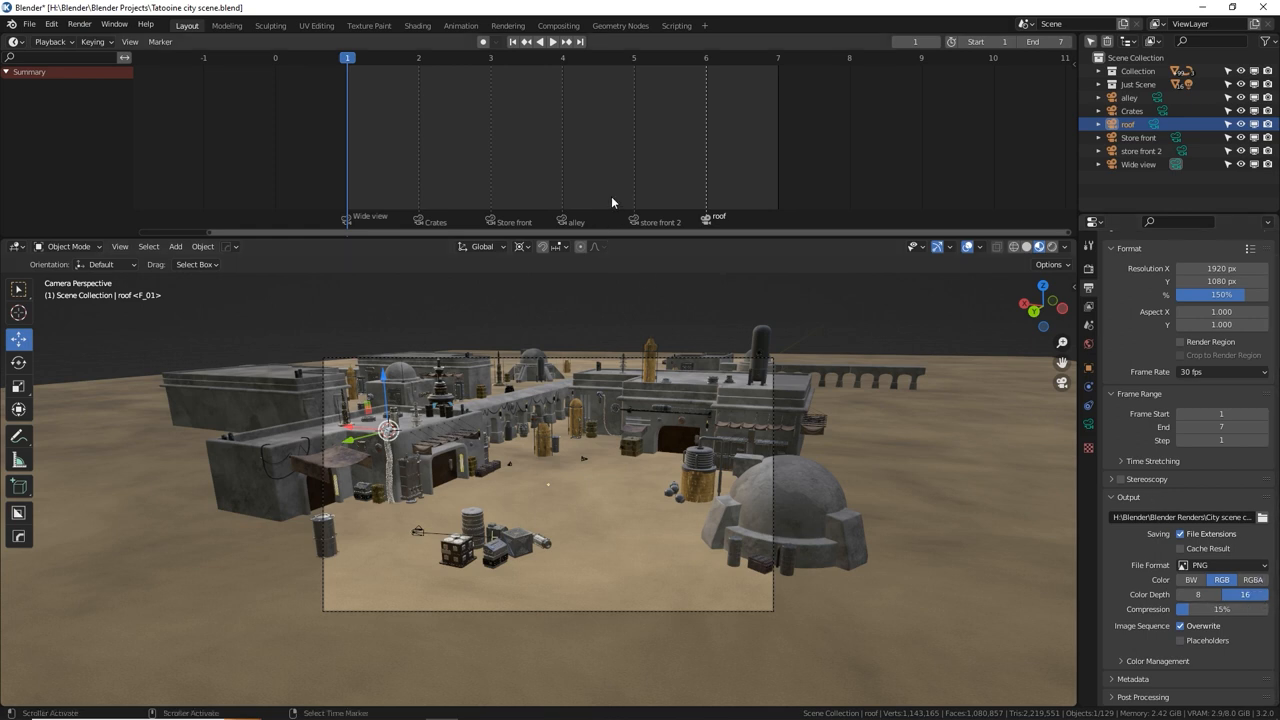
- Preview the store front 2 shot in Rendered shading lit by the scene's lights and world
left_click(634, 56)
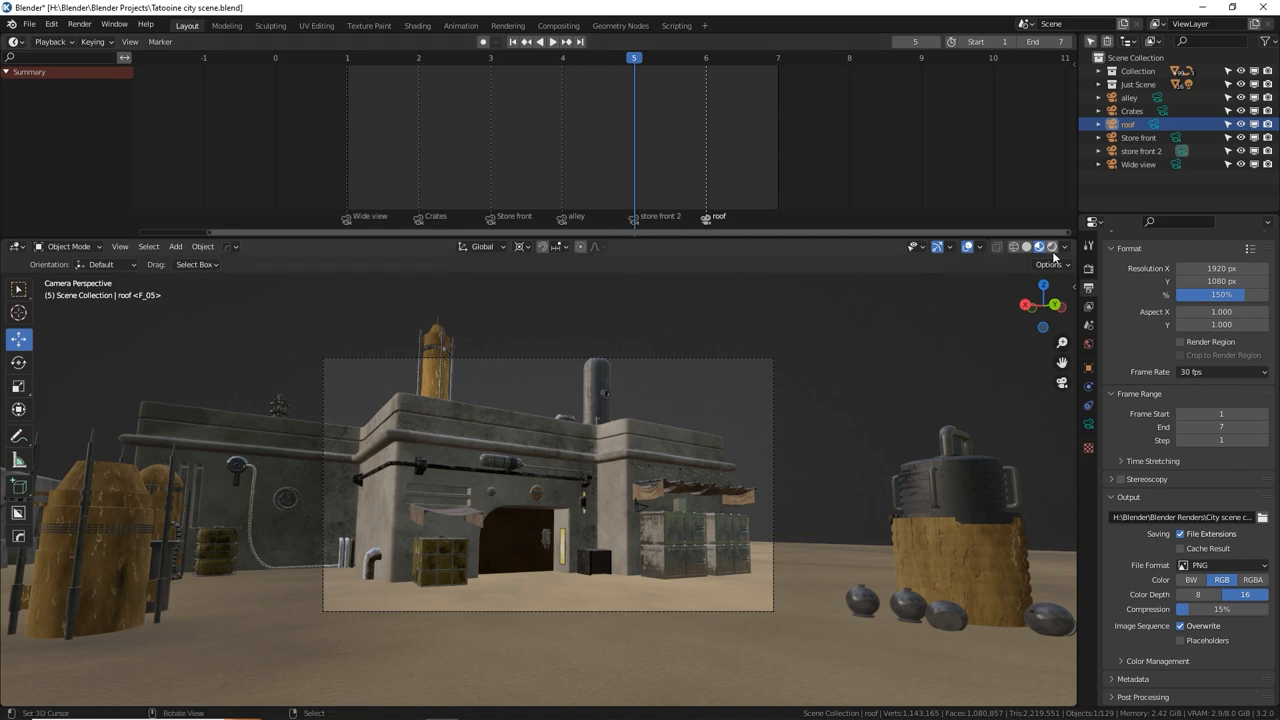
left_click(1052, 246)
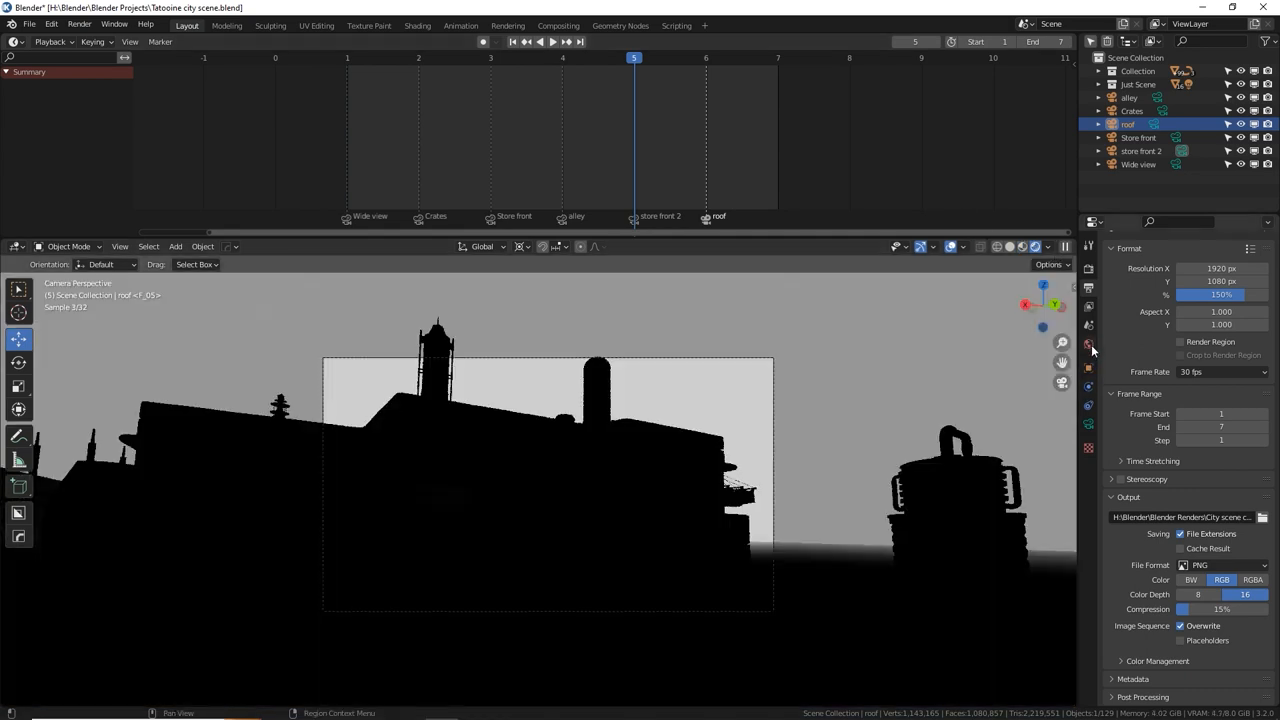
left_click(1048, 248)
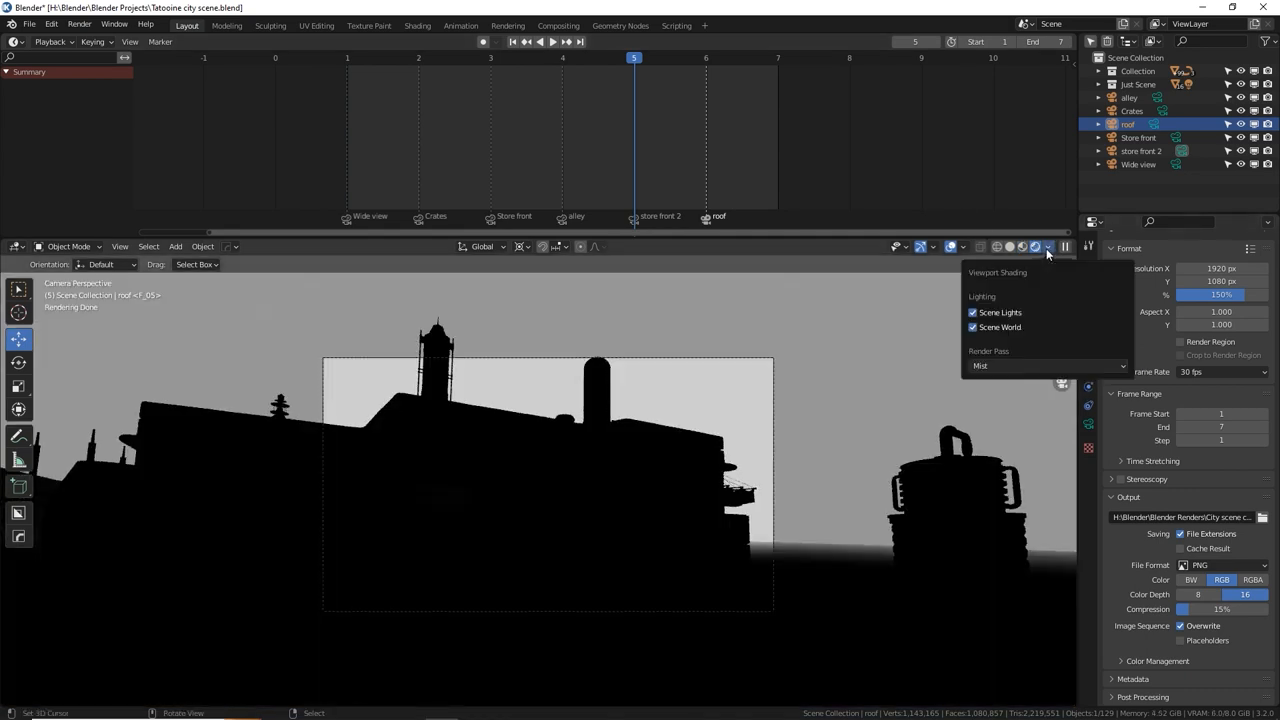
left_click(1044, 364)
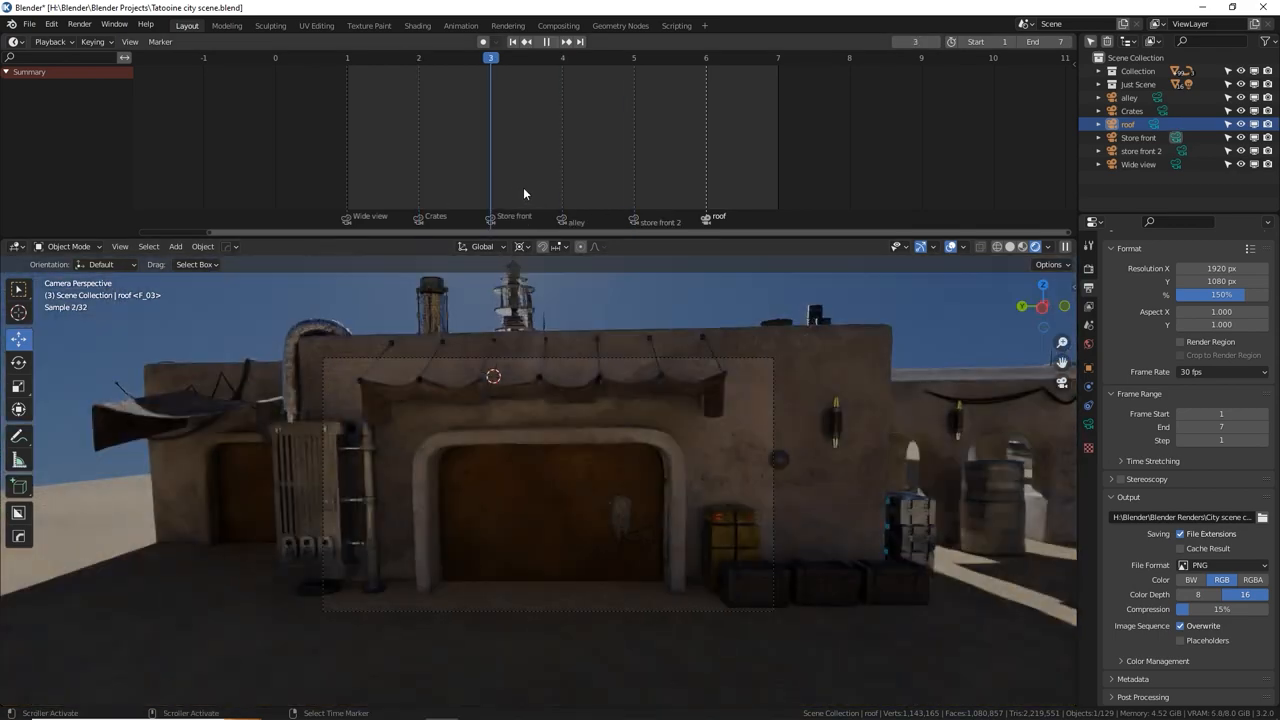
- Scrub the timeline markers to preview the store front 2, wide view and other camera shots
left_click(634, 56)
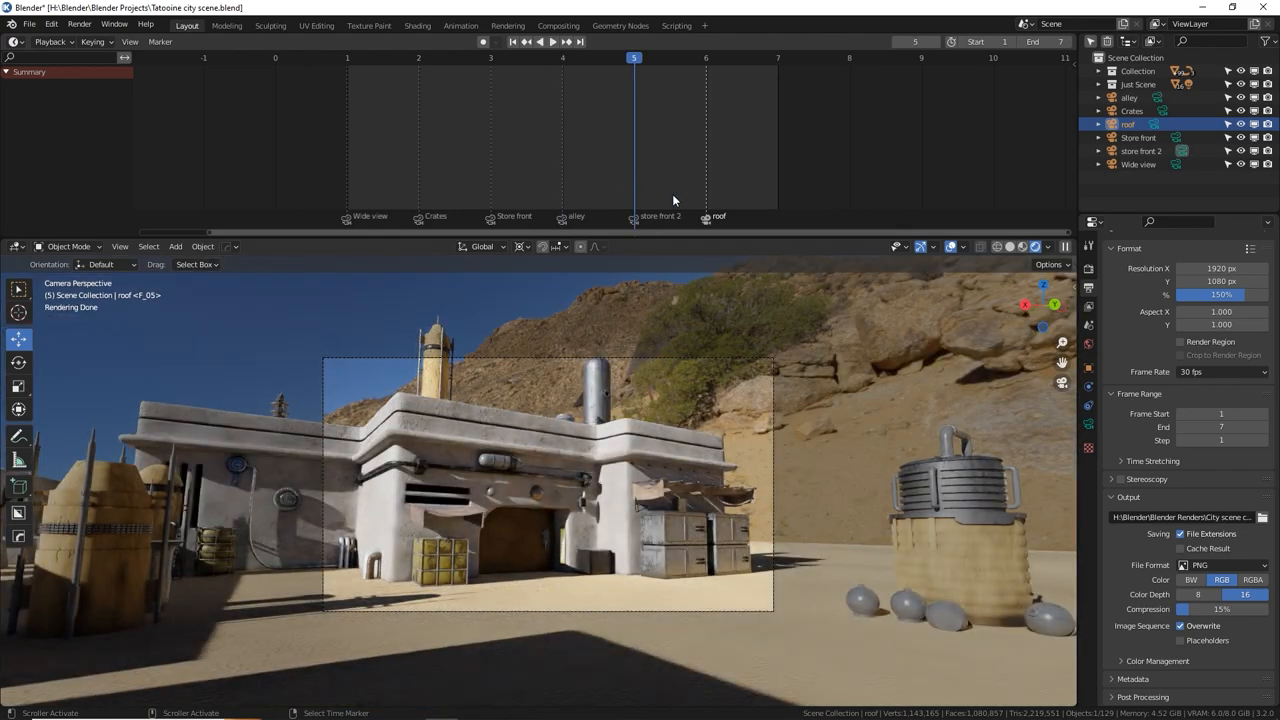
left_click(348, 56)
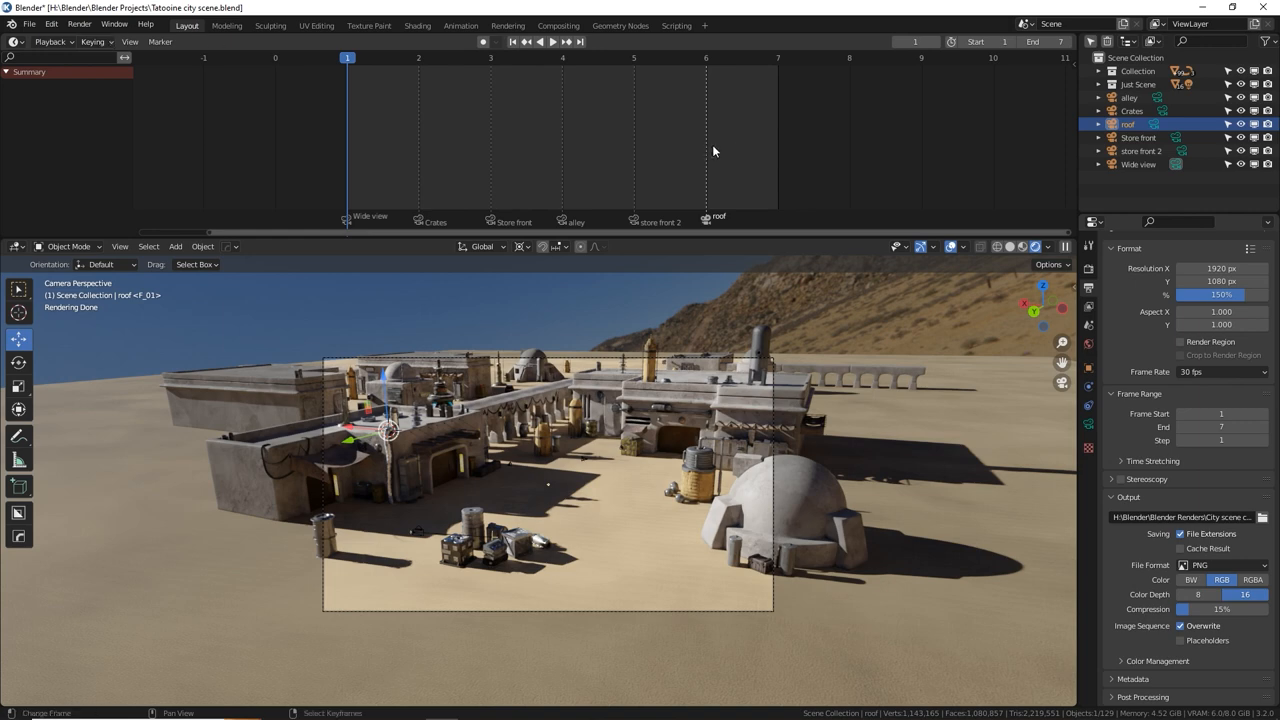
left_click(778, 56)
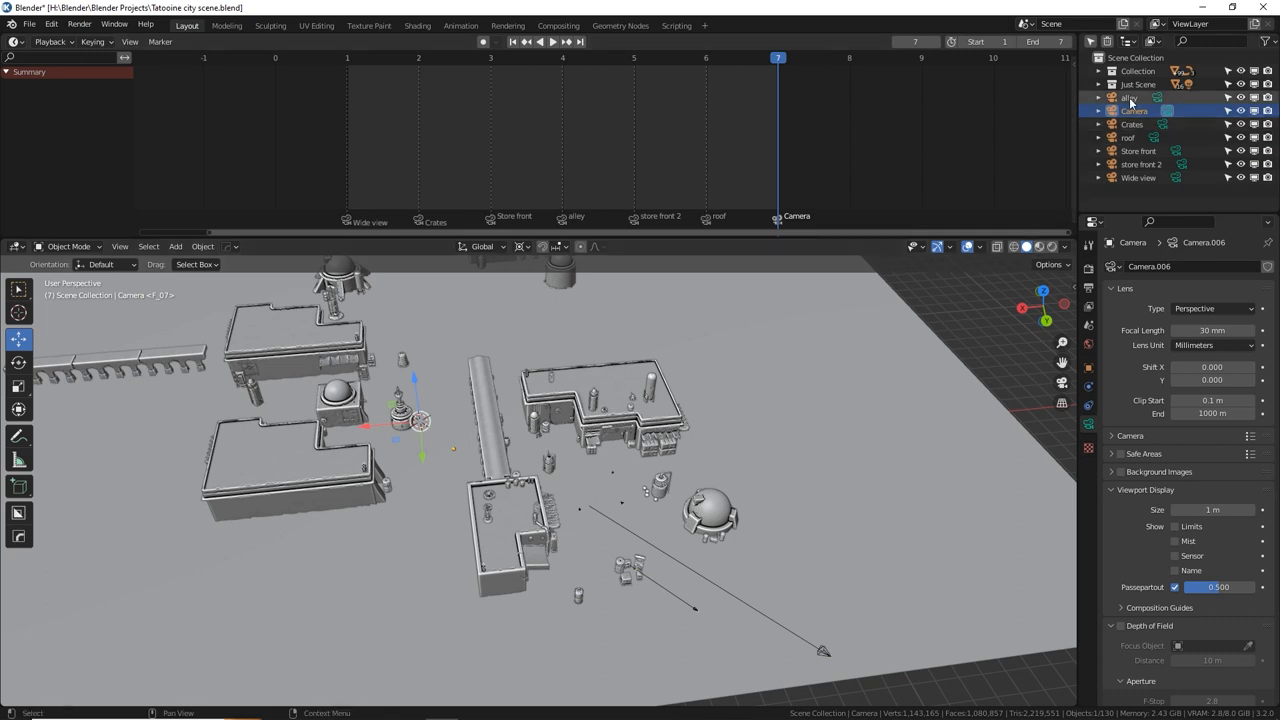
- Select all cameras from alley to Wide view, scale them up, then select only Wide view
left_click(1130, 96)
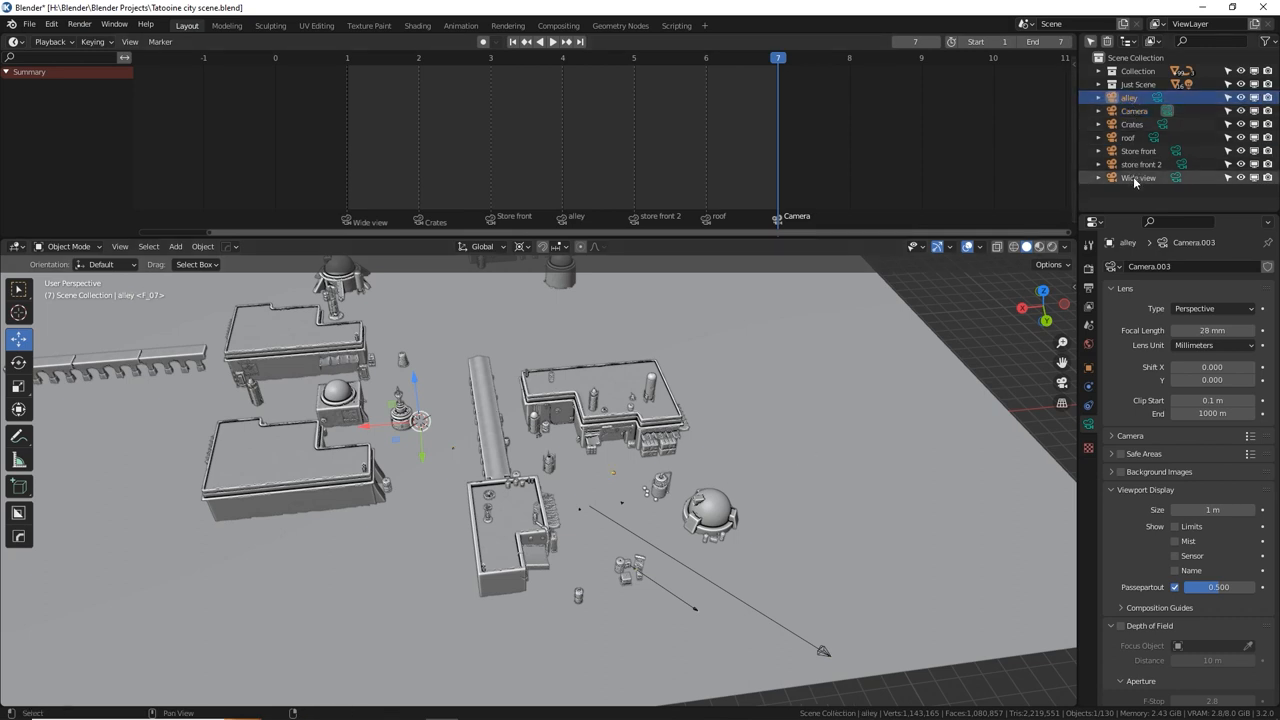
left_click(1138, 176)
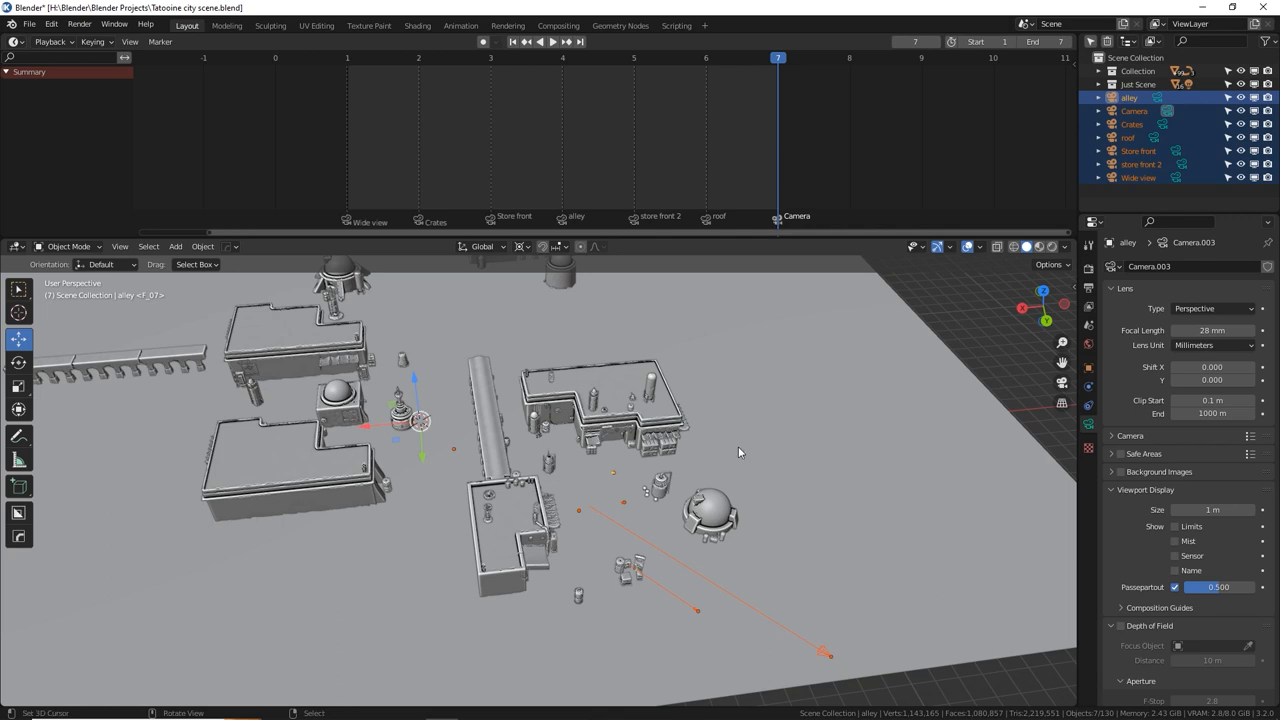
left_click(520, 246)
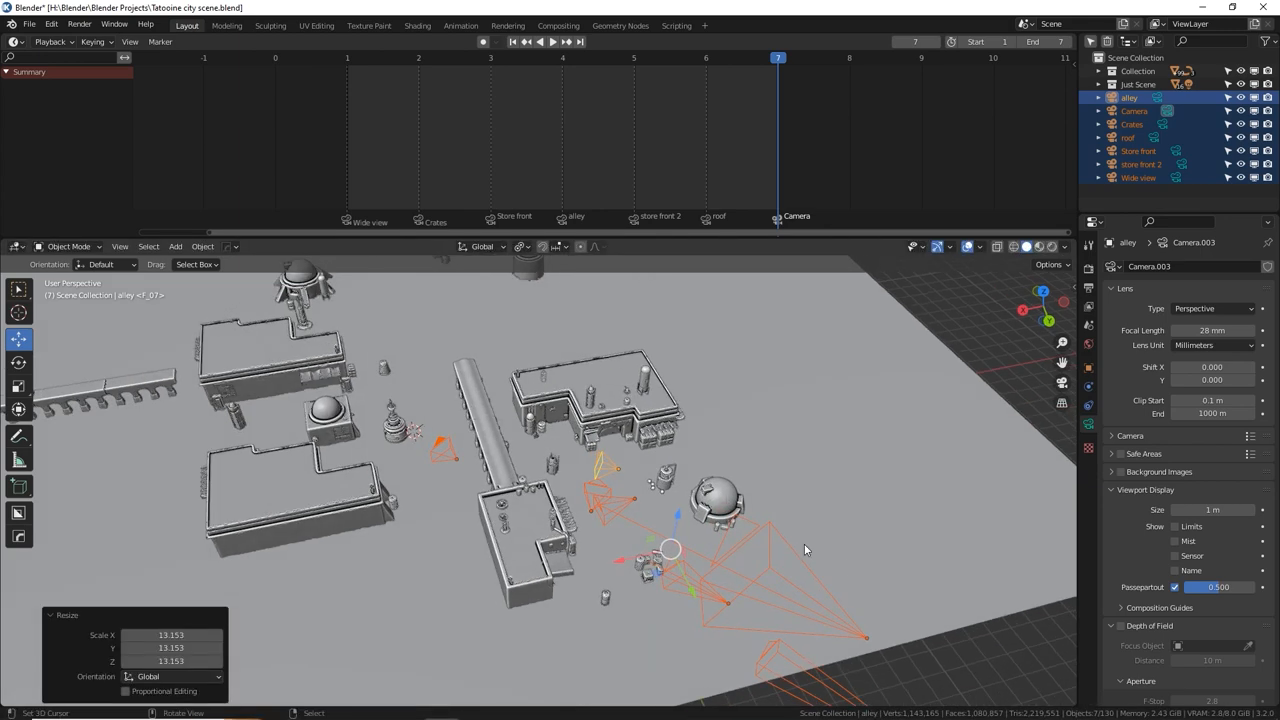
left_click(1140, 176)
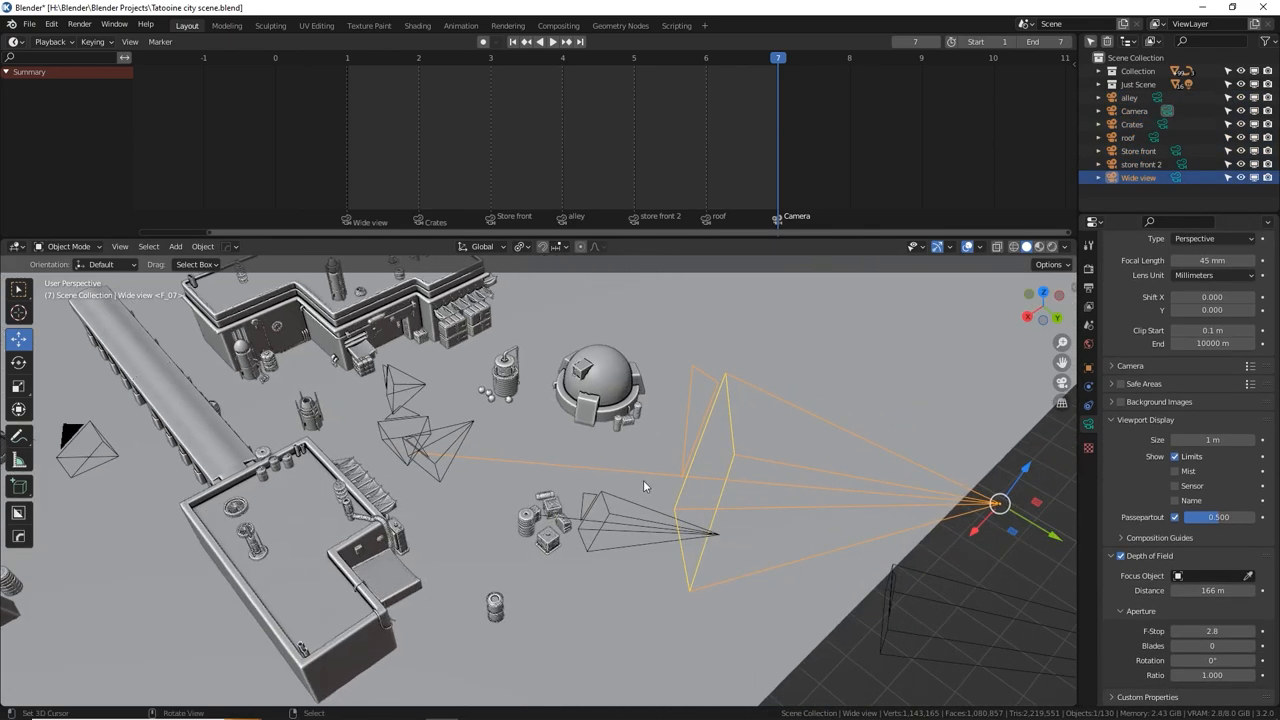
- Orbit toward the cameras and select the roof camera to give it depth of field
left_click_drag(644, 486, 490, 478)
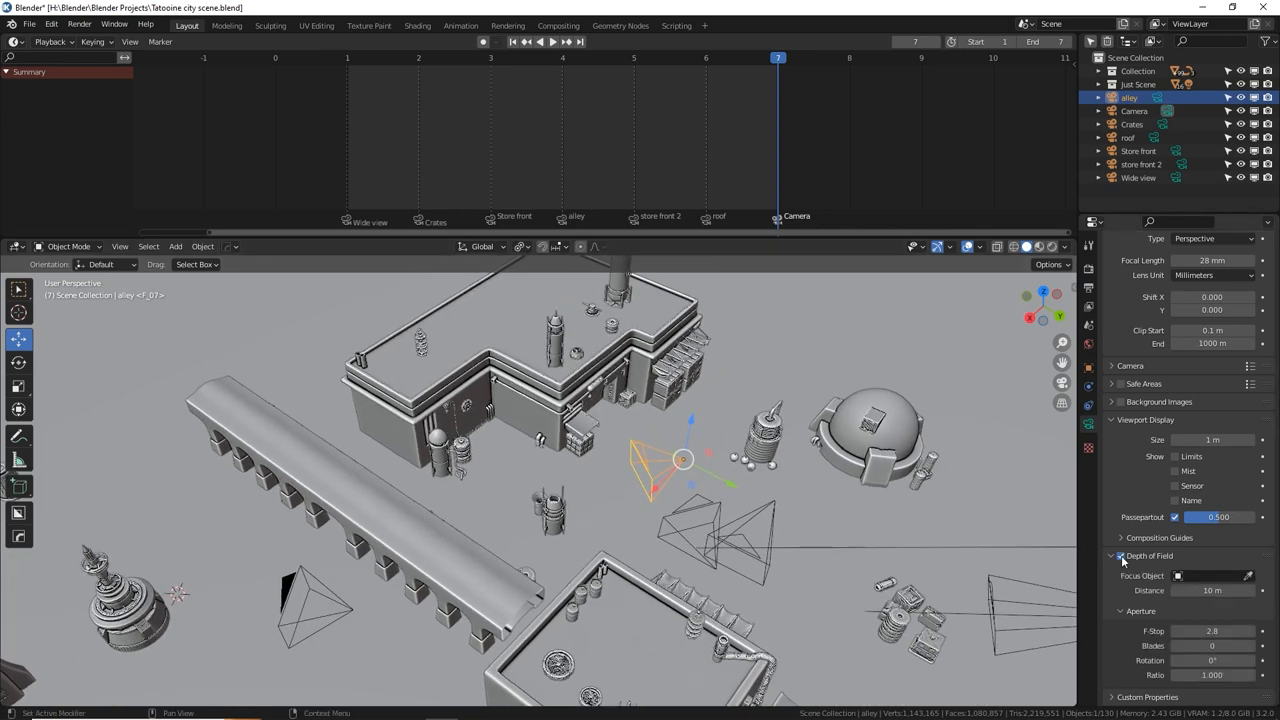
mouse_move(538, 504)
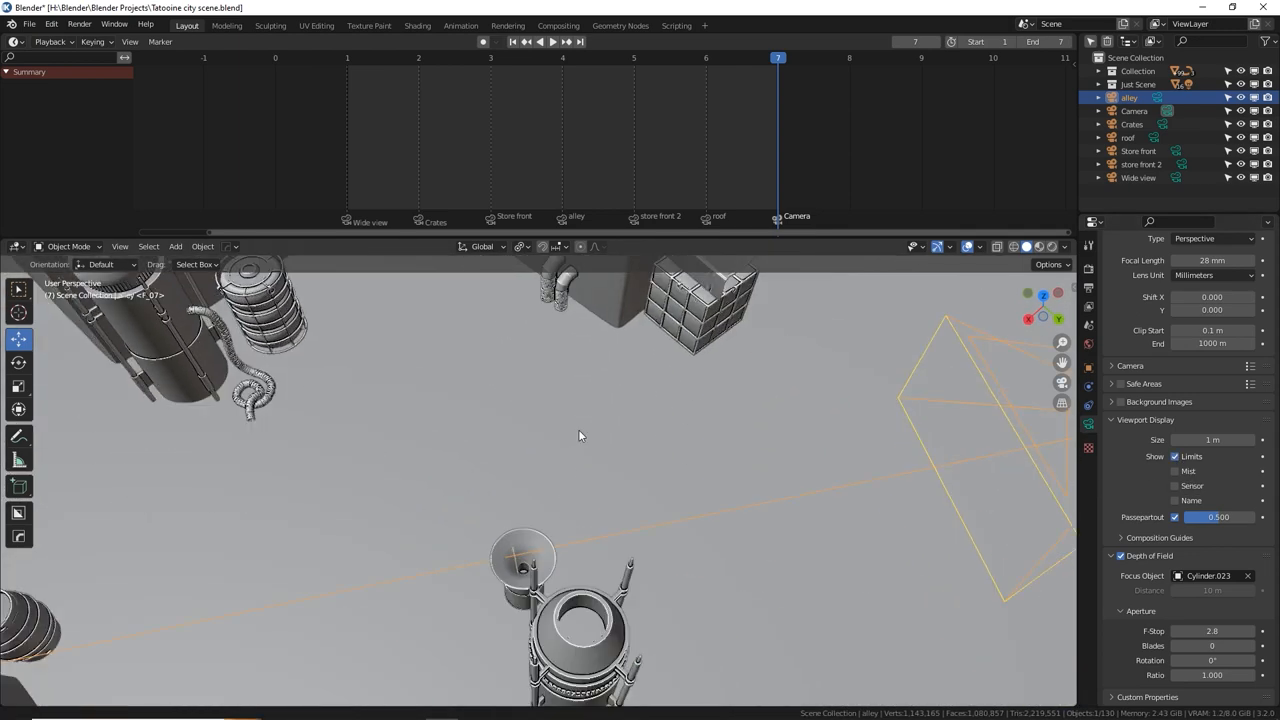
left_click_drag(578, 436, 652, 360)
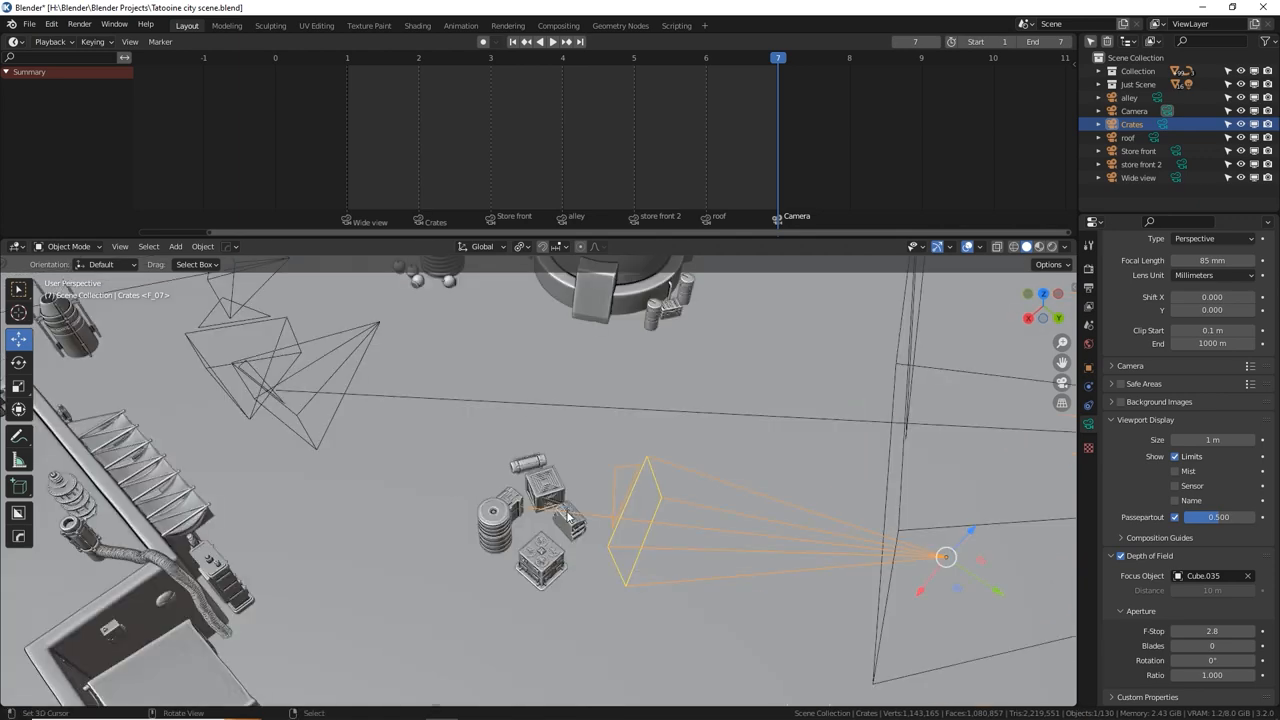
left_click(1128, 136)
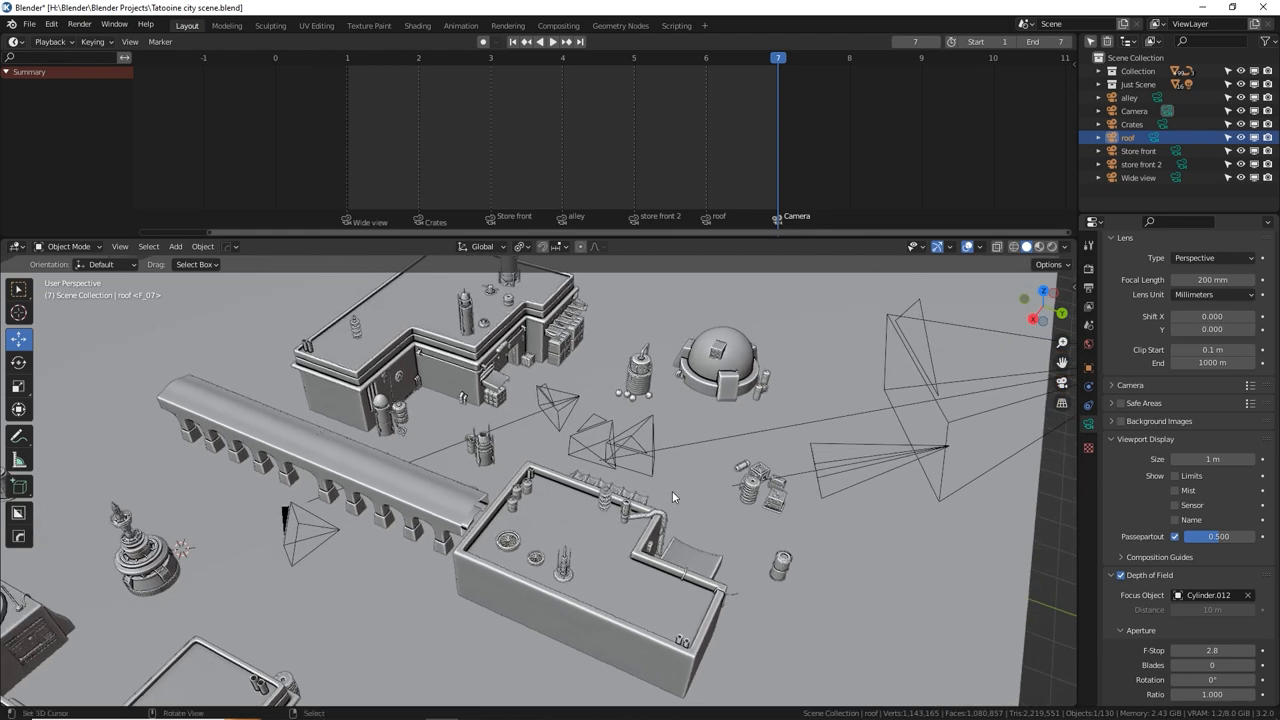
- Enable depth of field on the Store front camera
left_click(1138, 152)
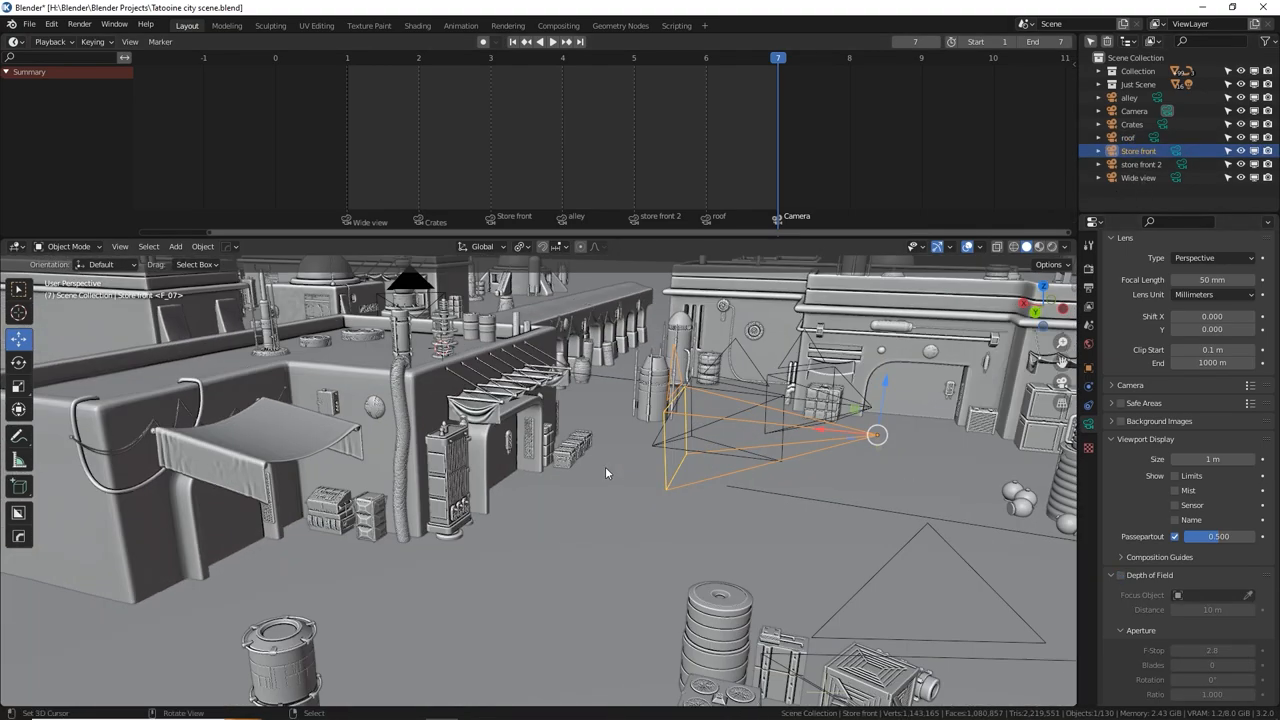
left_click(1120, 576)
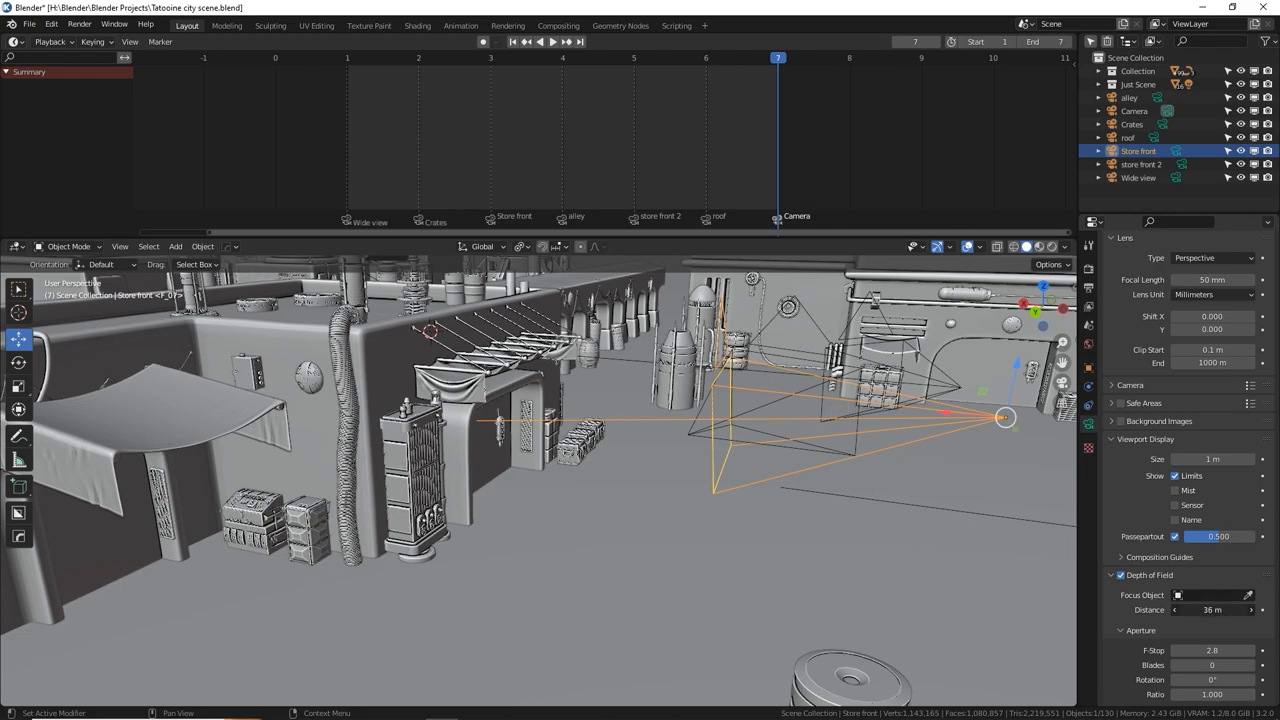
mouse_move(766, 520)
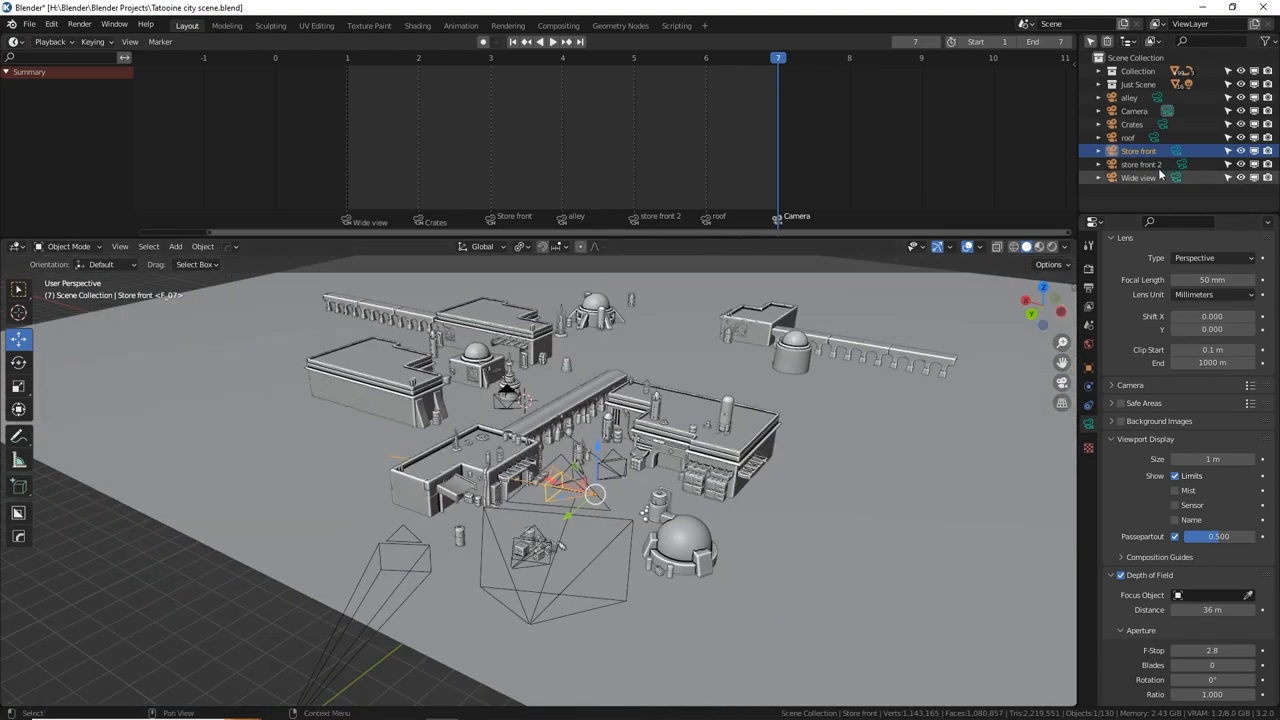
- Enable depth of field on store front 2 with a cube as its focus object
left_click(1140, 164)
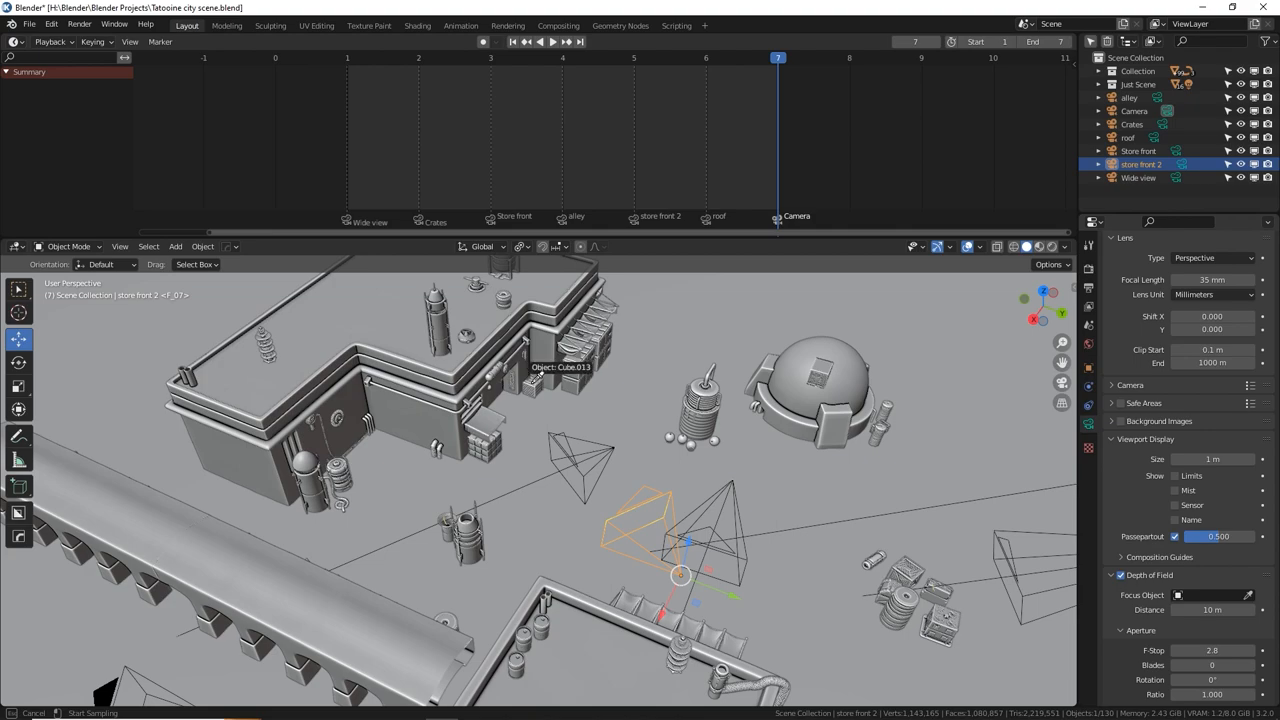
left_click(540, 368)
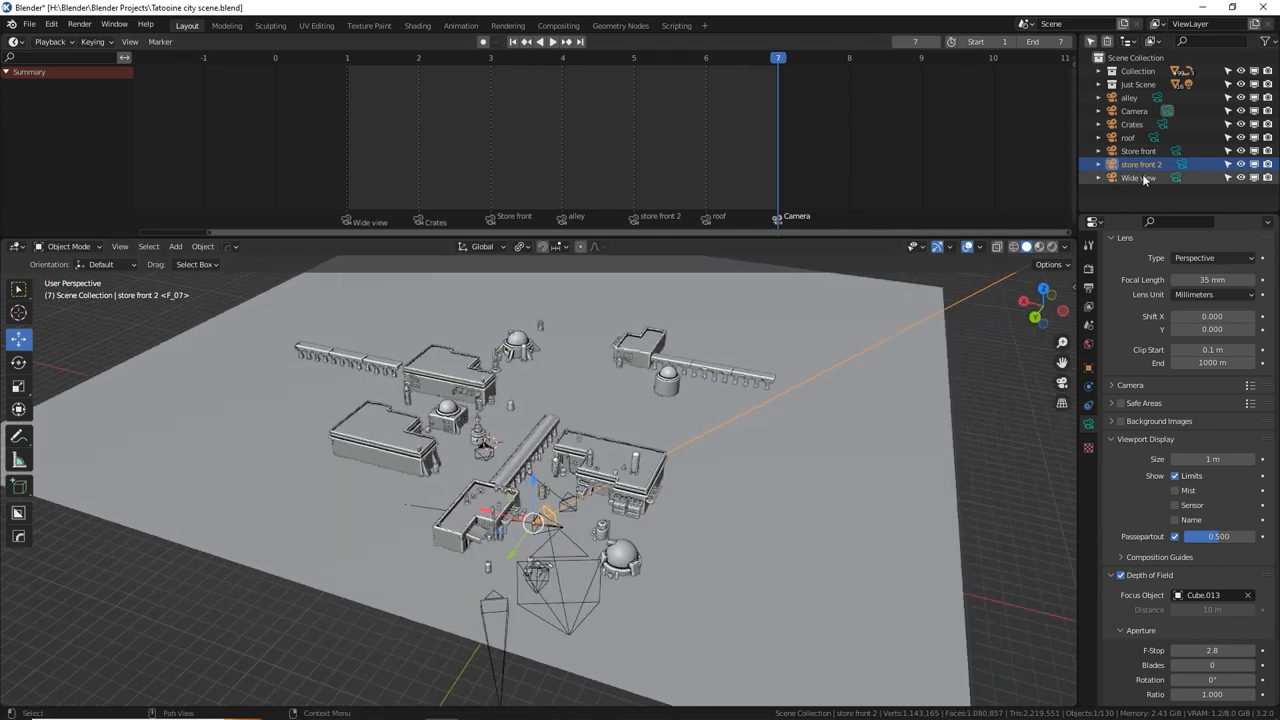
left_click(1138, 176)
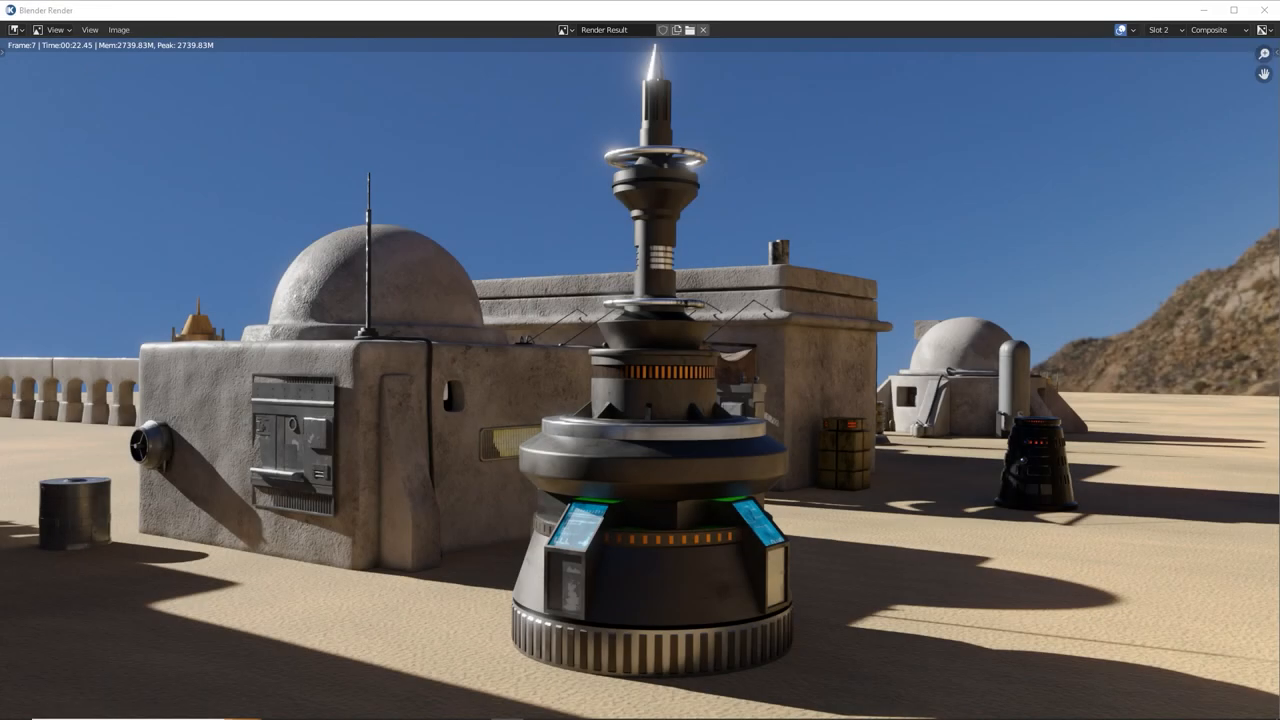
mouse_move(326, 162)
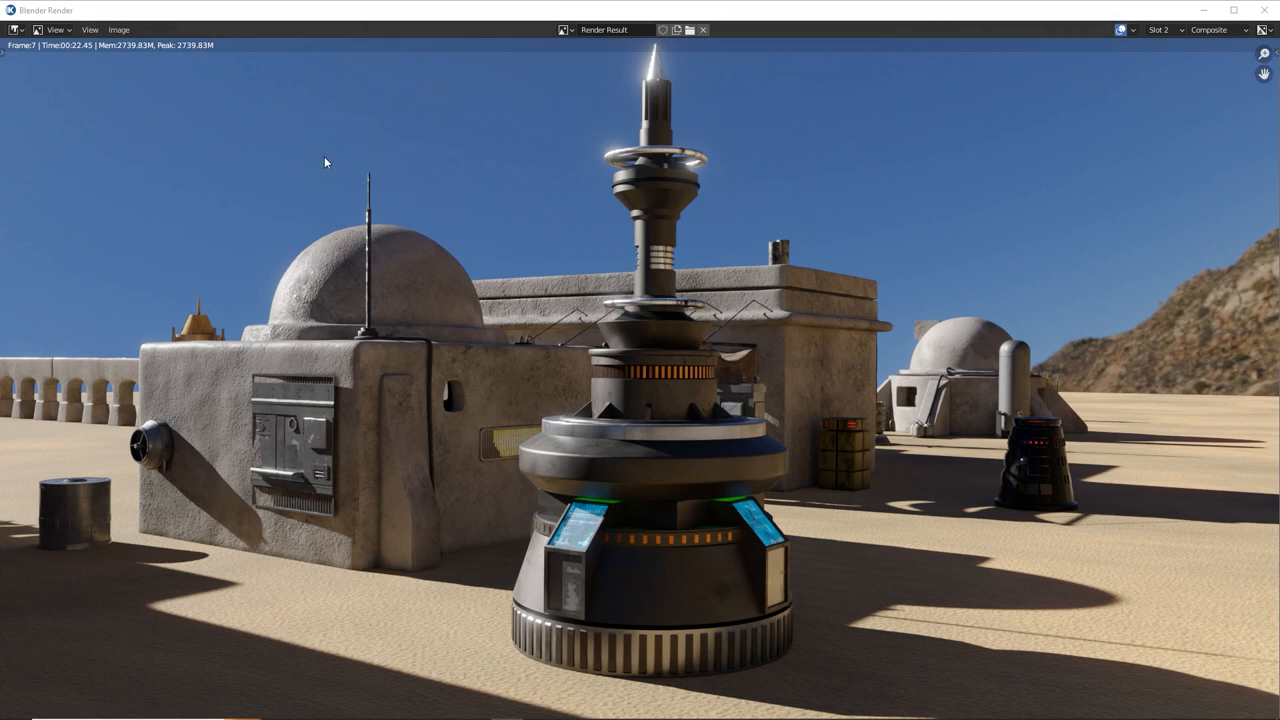
mouse_move(328, 34)
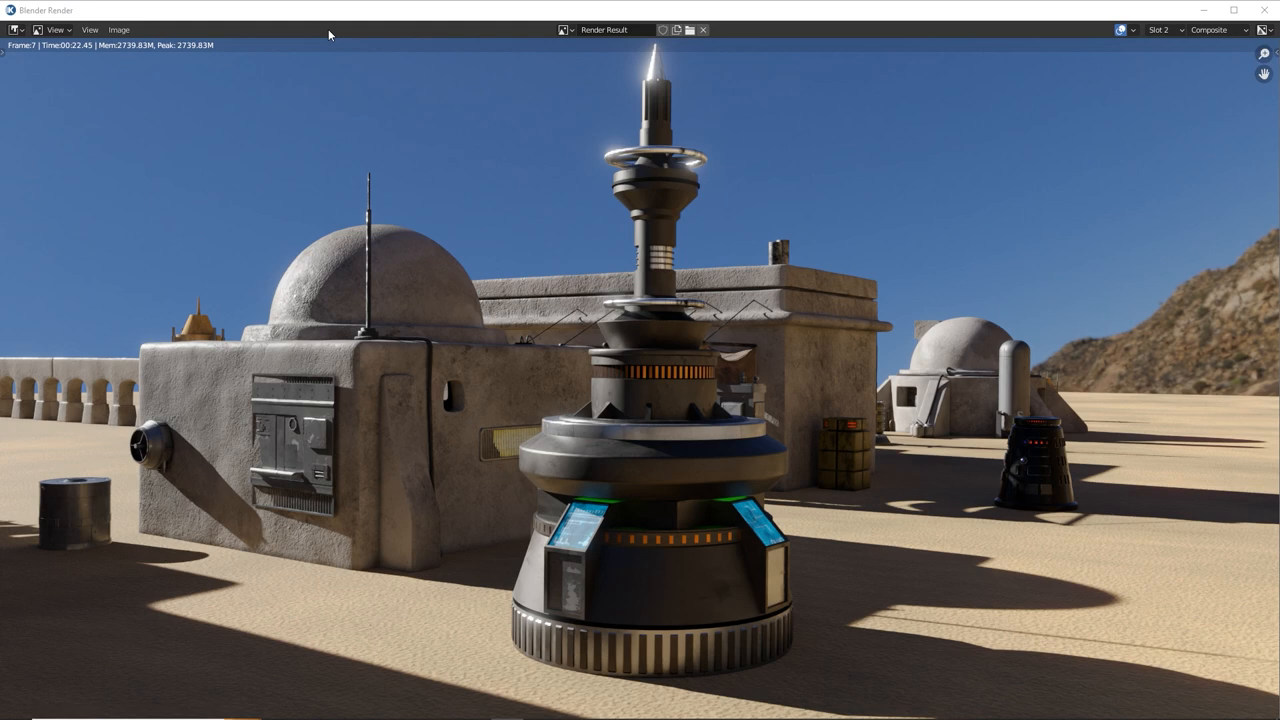
mouse_move(84, 62)
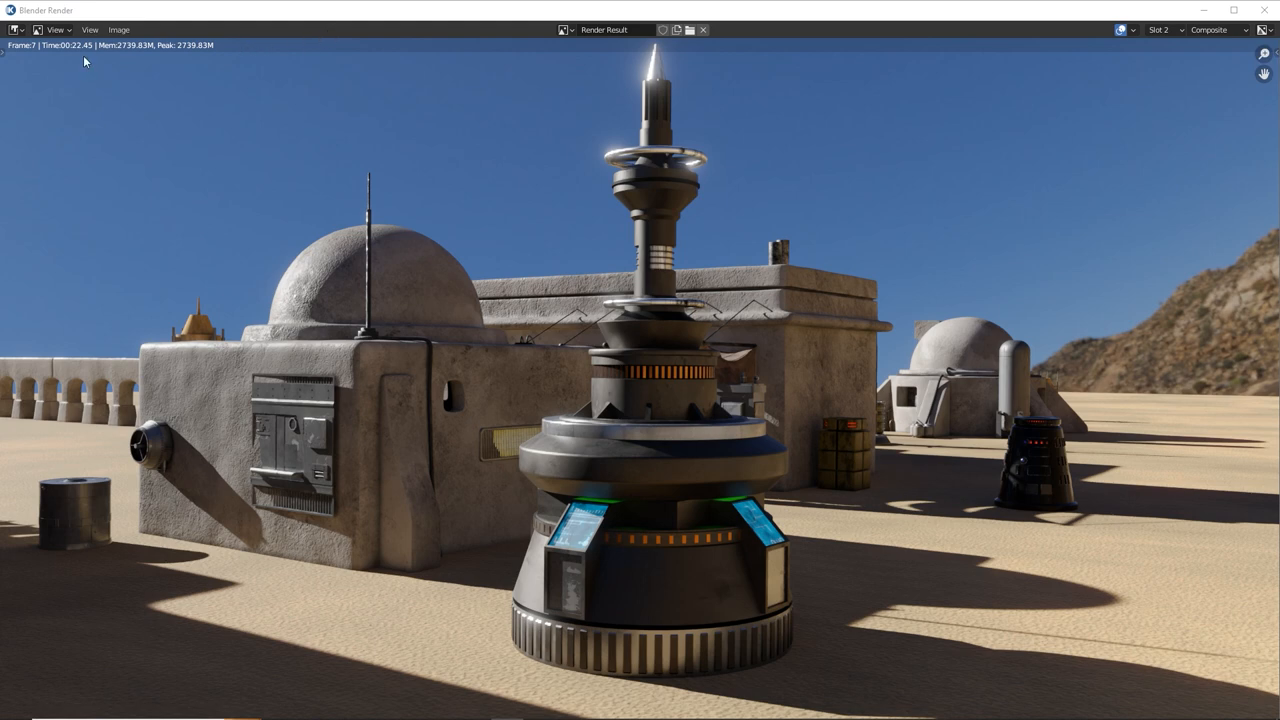
mouse_move(78, 56)
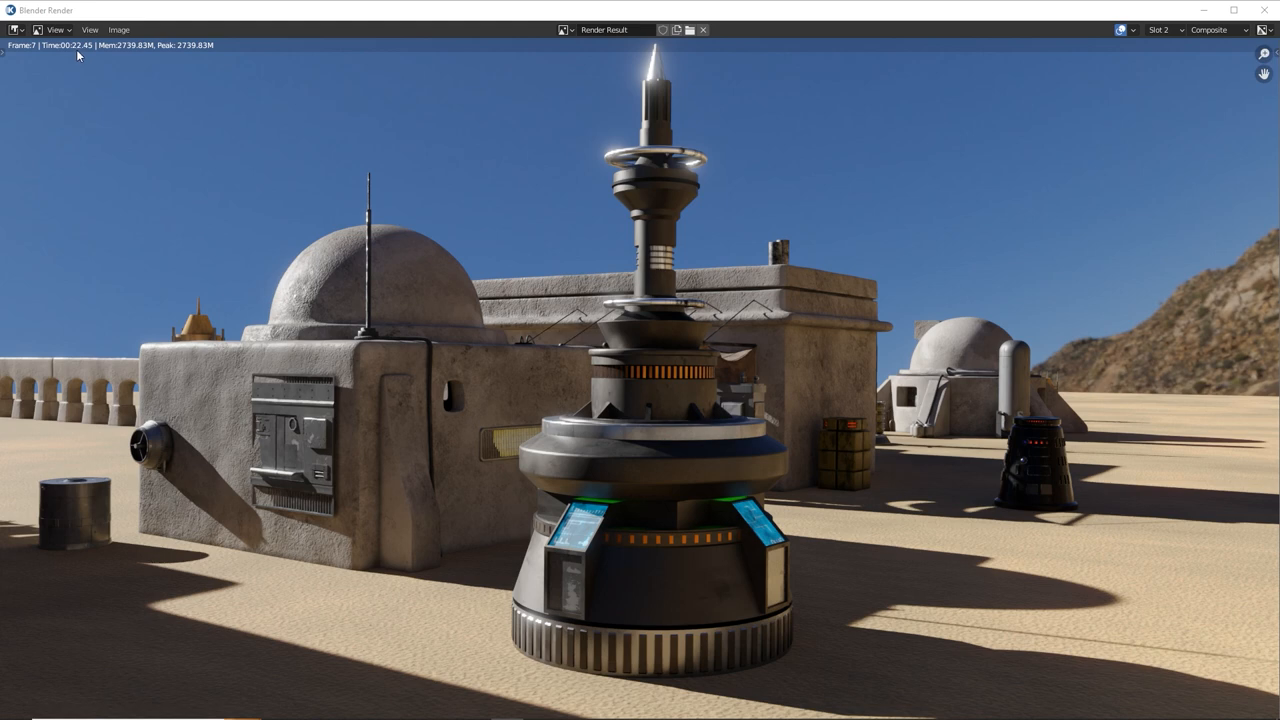
mouse_move(84, 56)
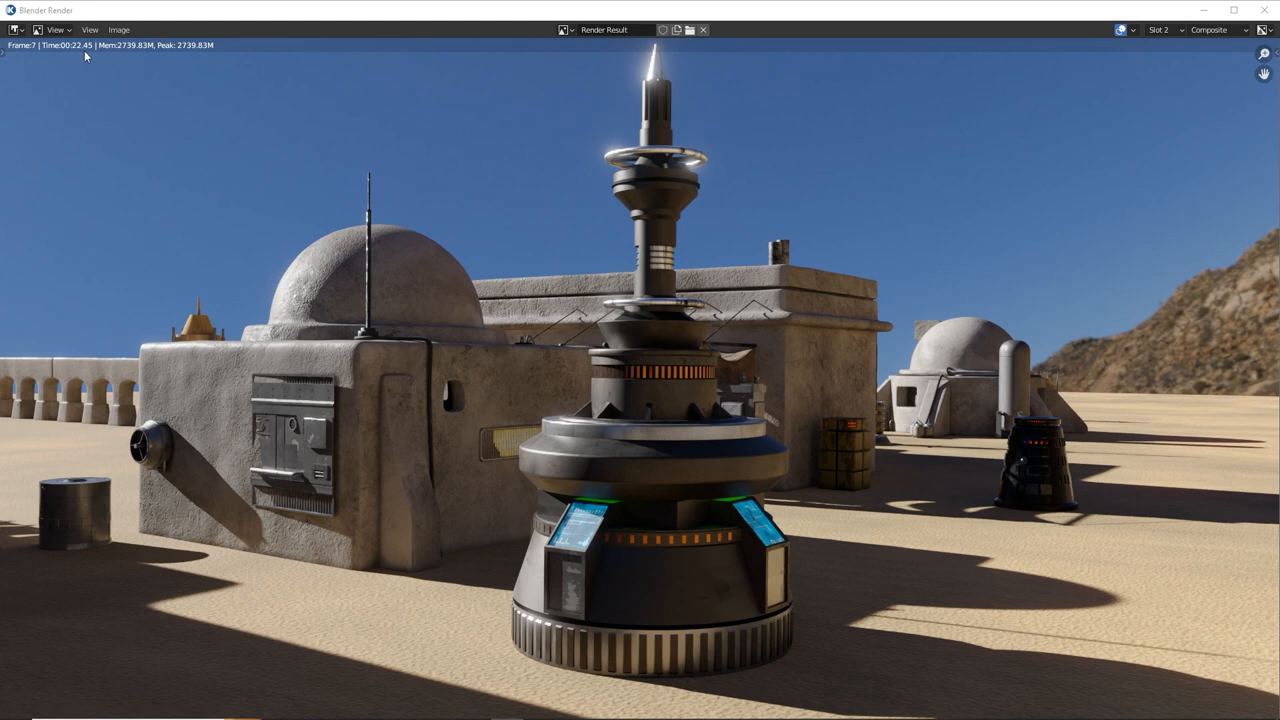
mouse_move(88, 56)
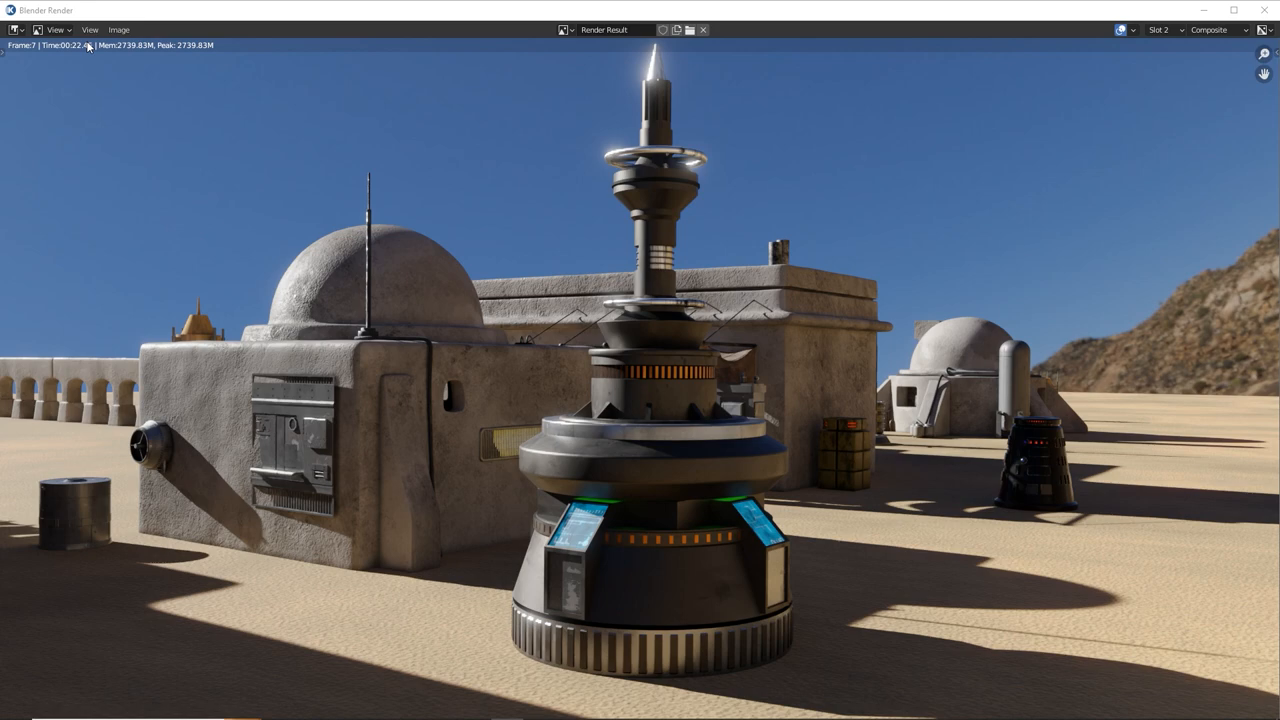
mouse_move(764, 456)
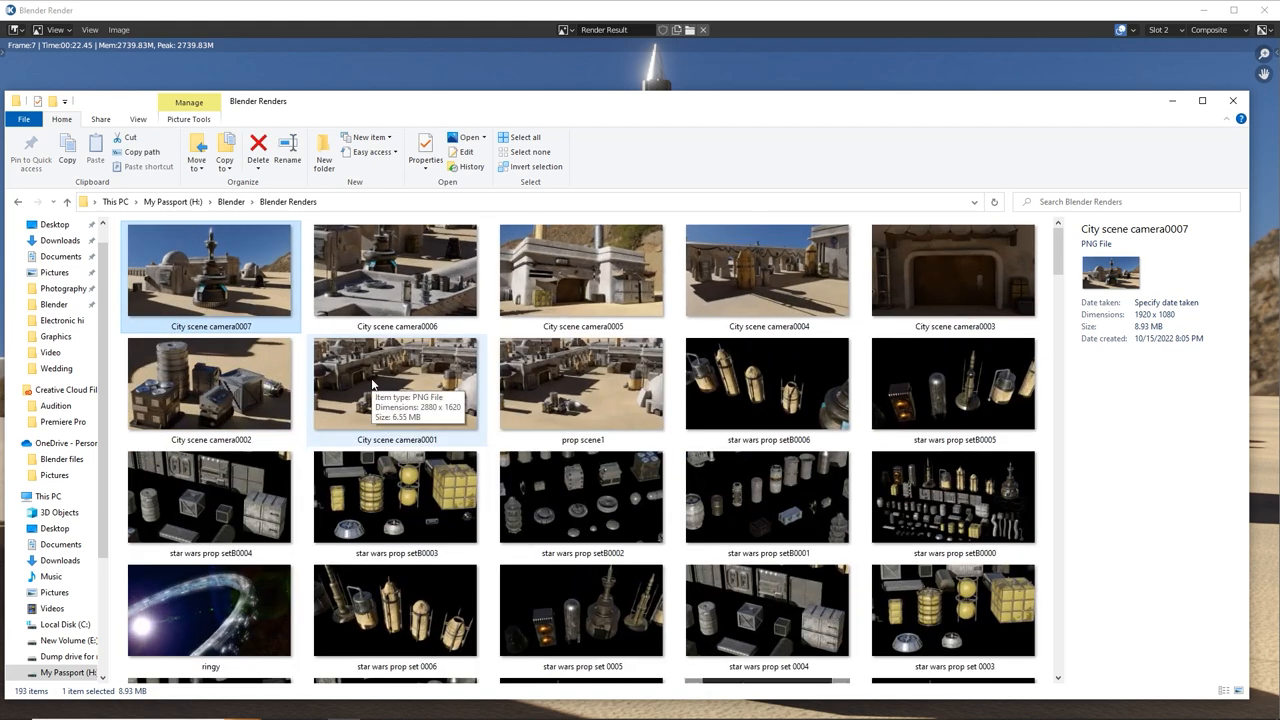
mouse_move(218, 272)
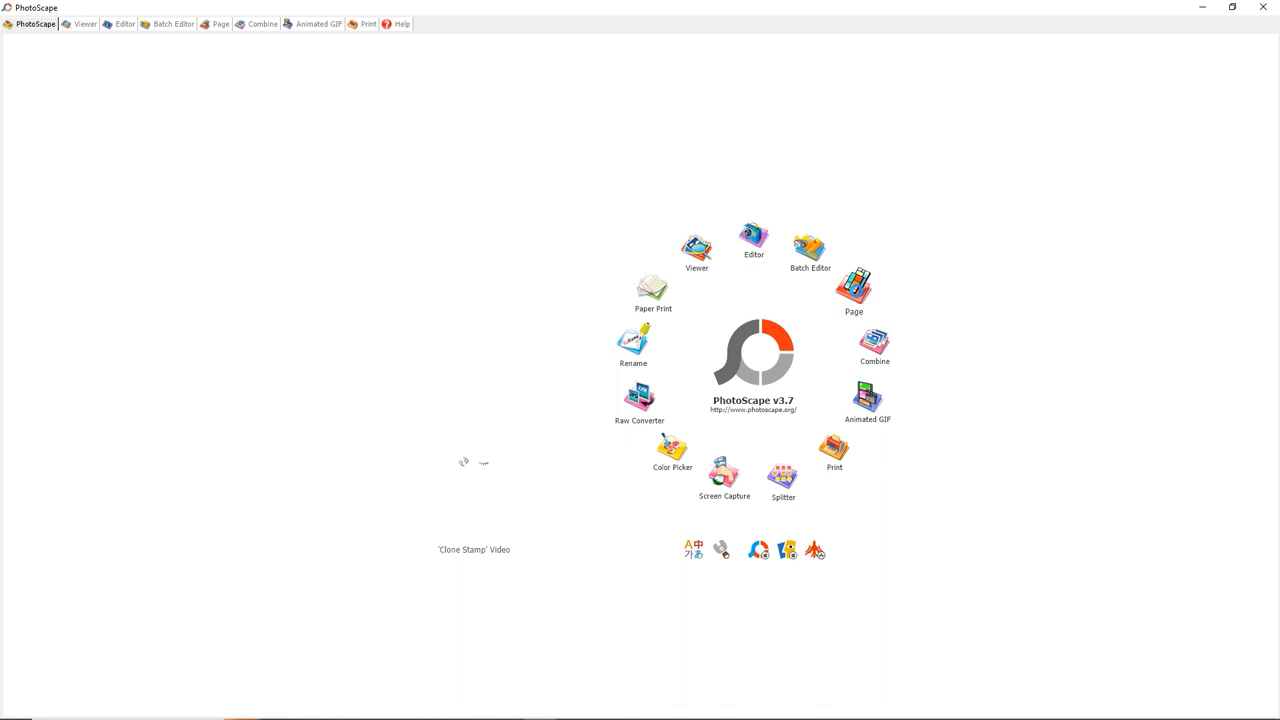
- Start a Page collage with a five-cell layout sized 3000 × 3000
left_click(218, 24)
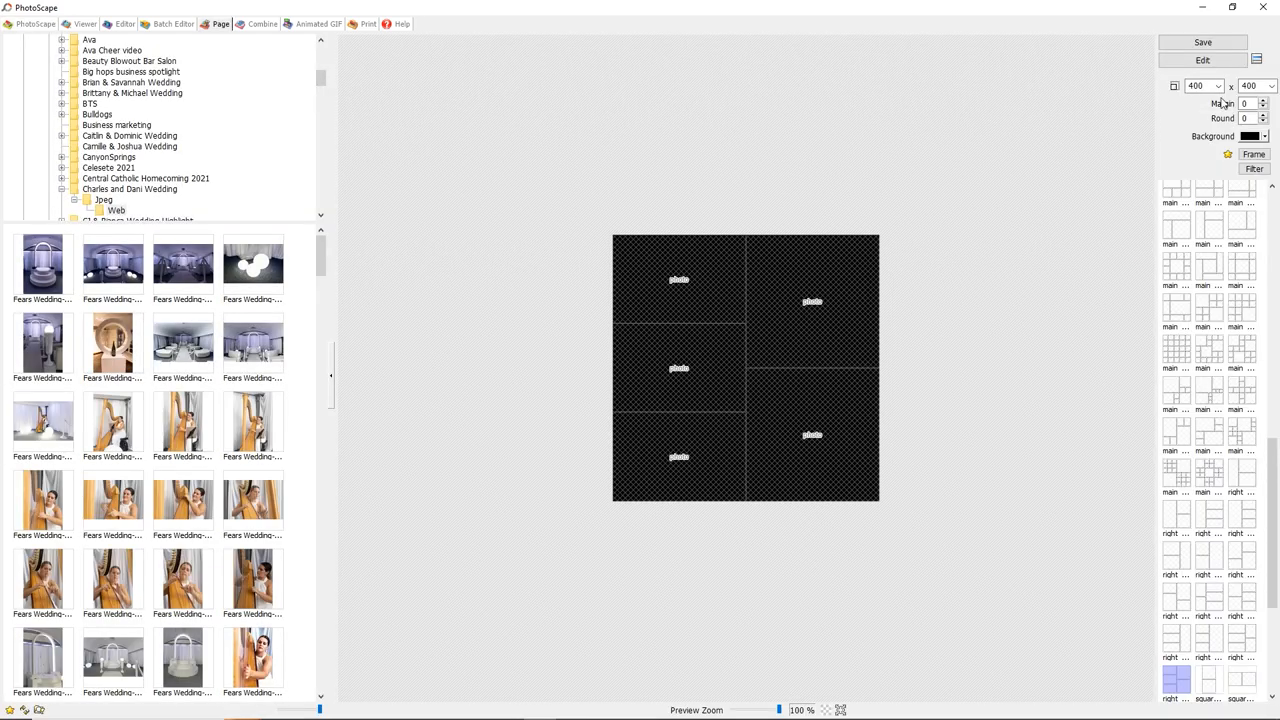
type("3")
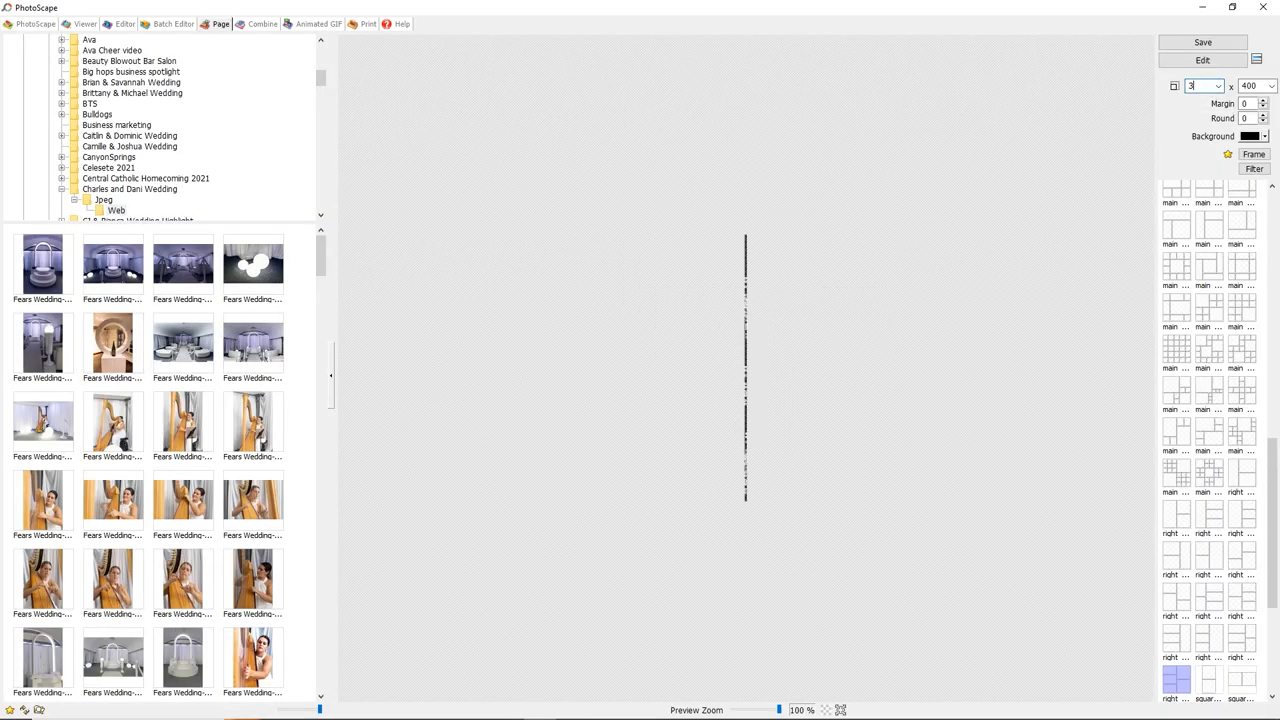
type("3000")
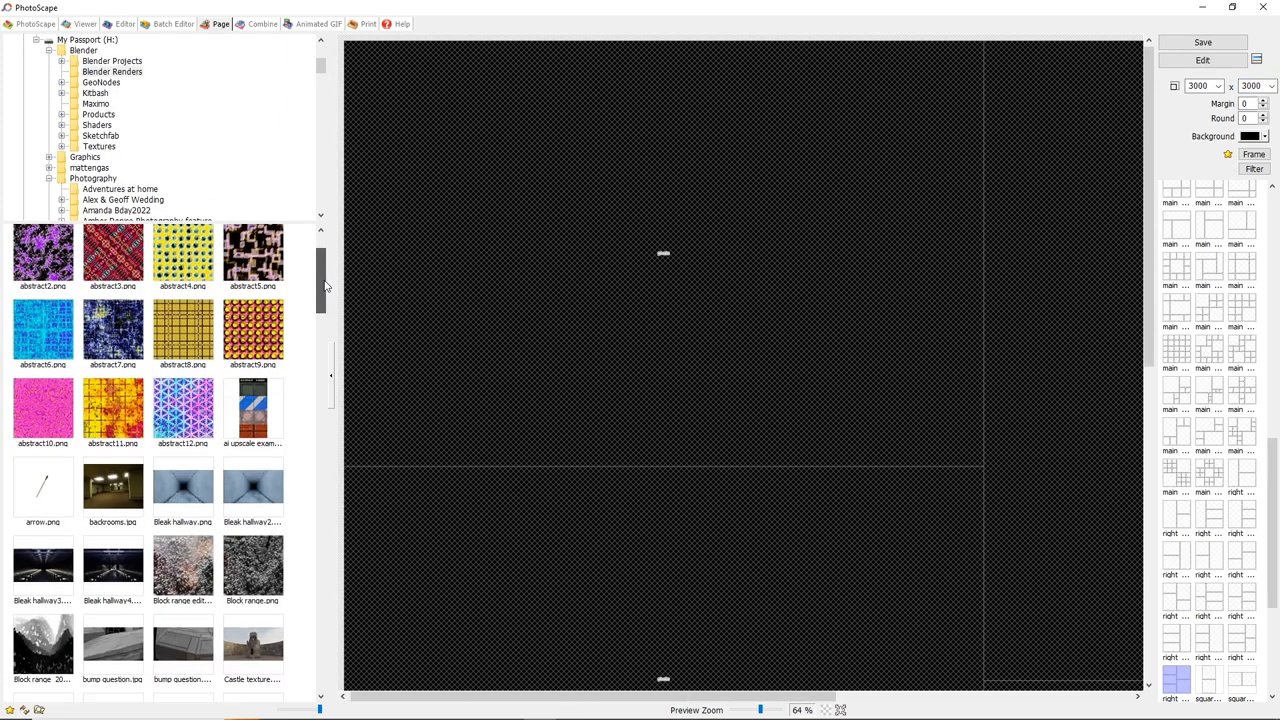
scroll("down", 3)
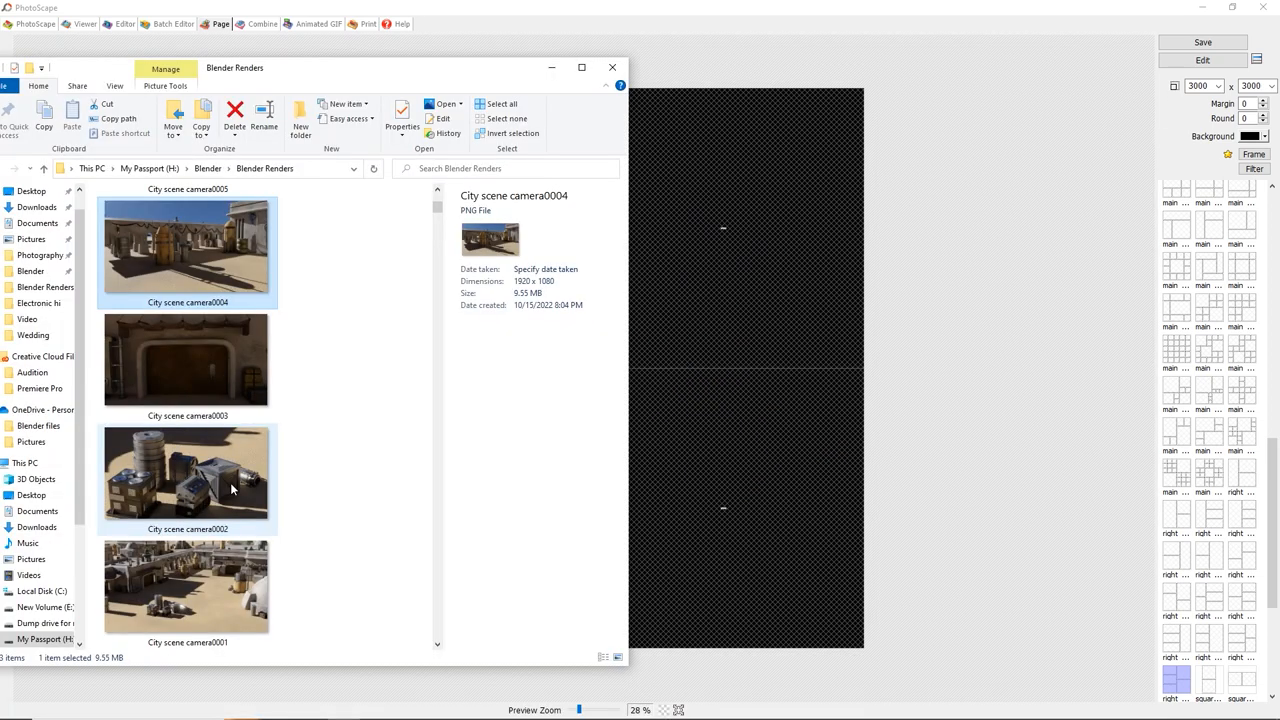
- Place the City scene renders into the collage cells and set the border width to 50
left_click(188, 590)
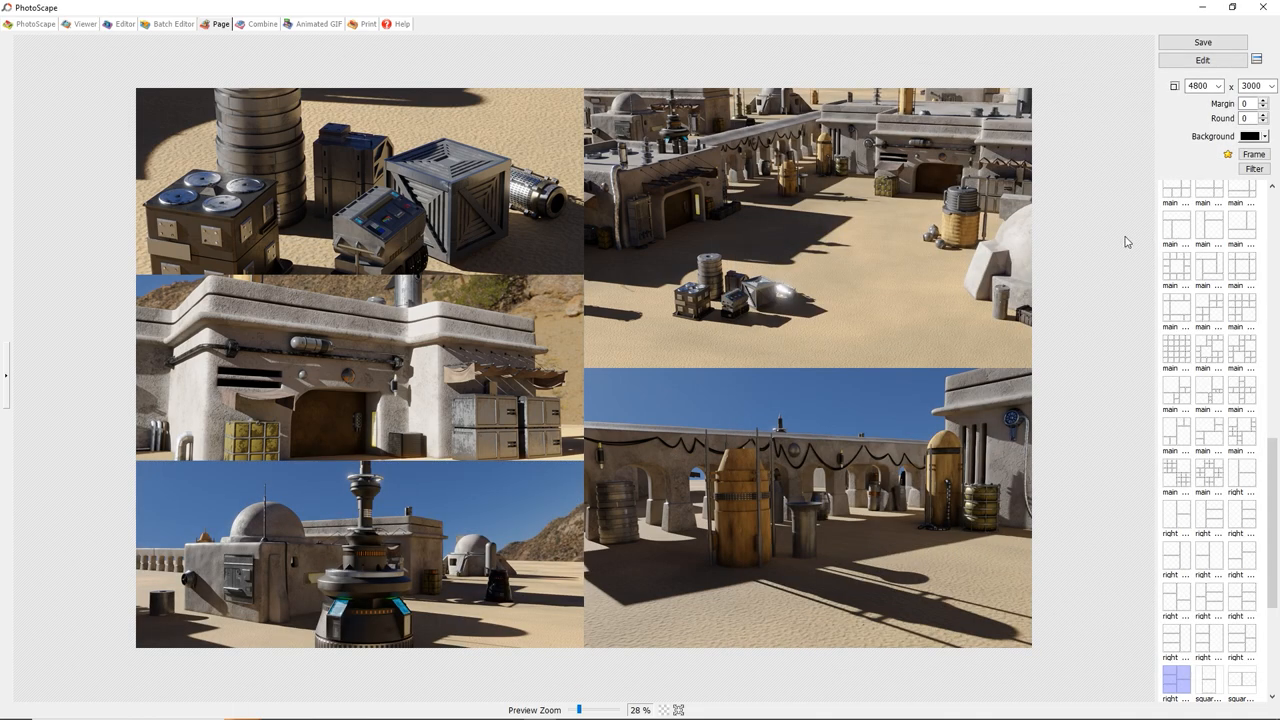
type("50")
type("30")
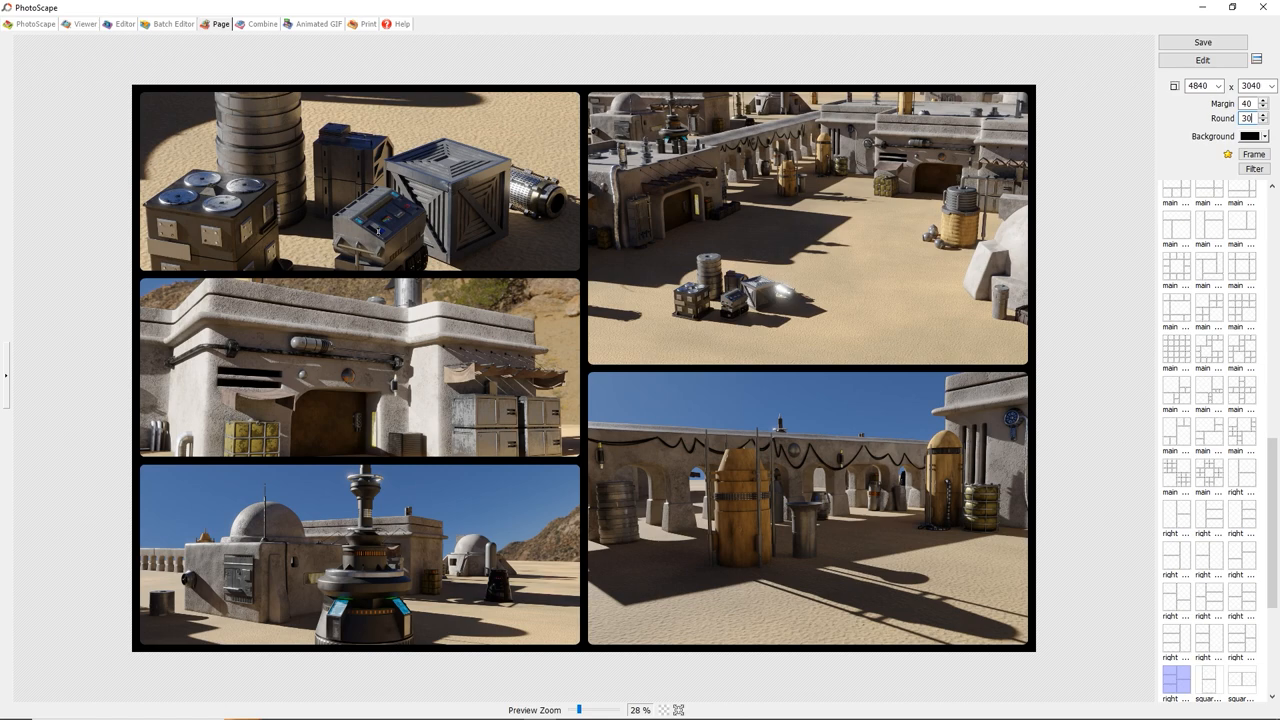
mouse_move(272, 58)
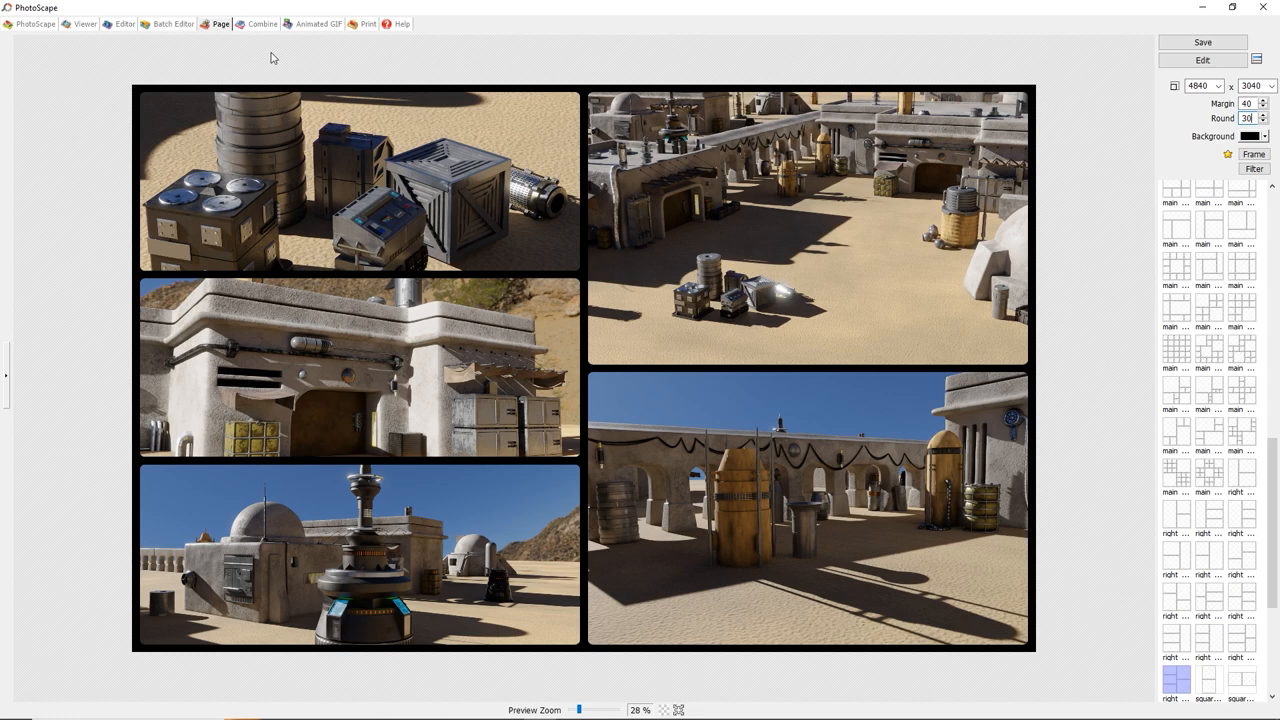
mouse_move(276, 62)
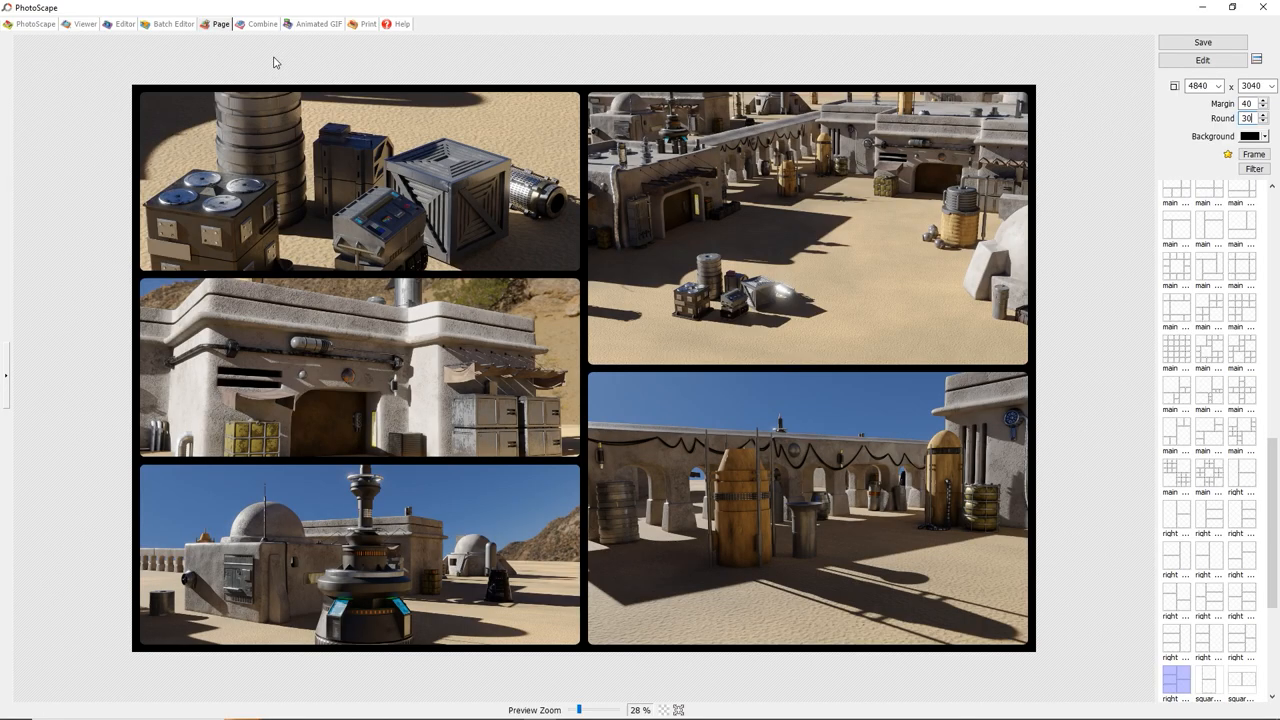